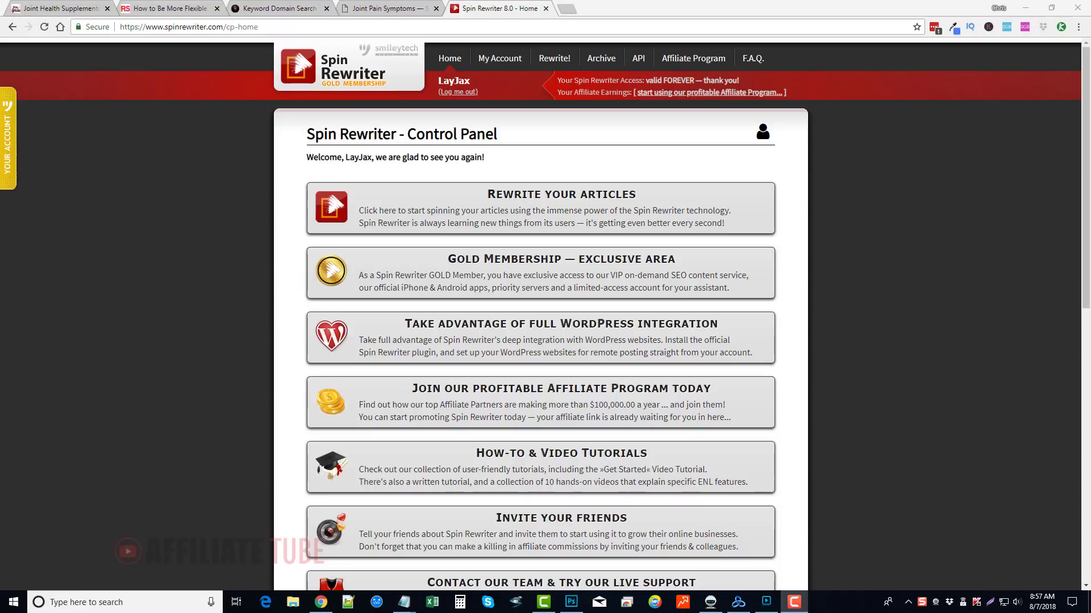
mouse_move(414, 173)
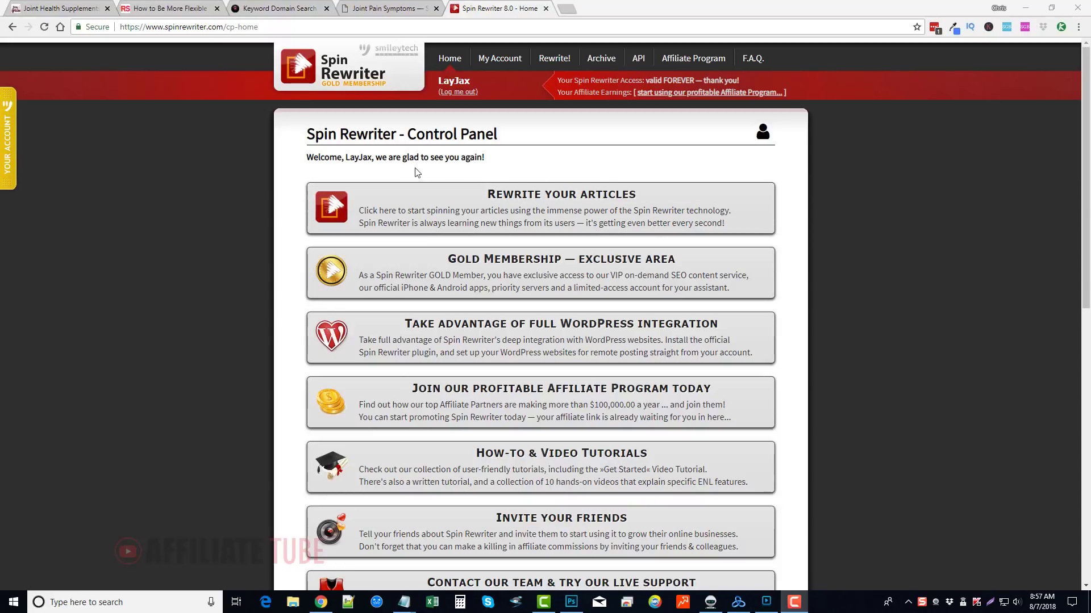
mouse_move(432, 181)
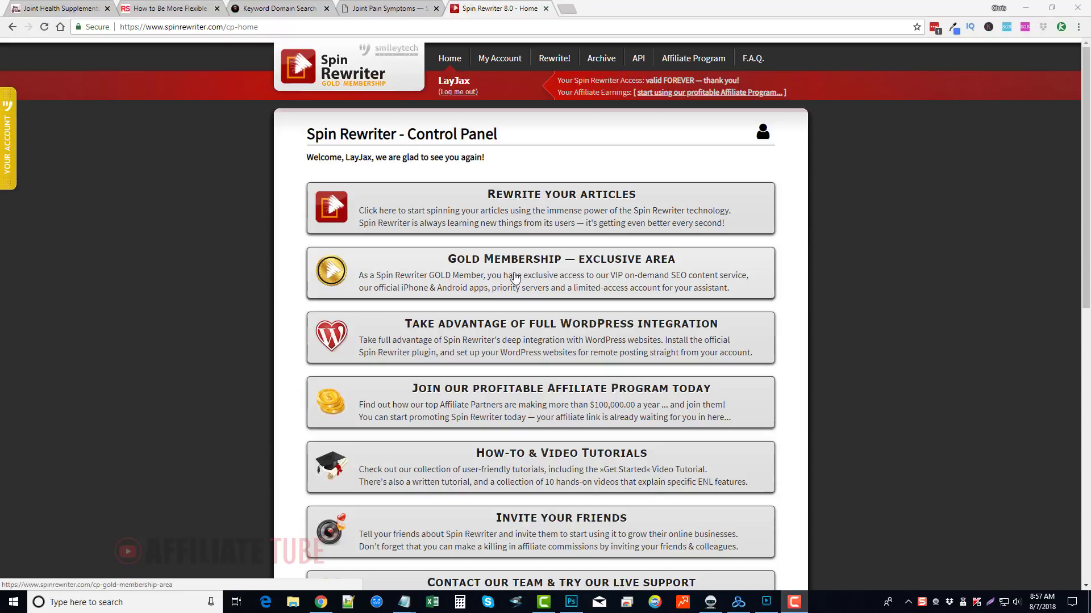
Go to My Account to view the lifetime license with GOLD membership status.
scroll(down, 3)
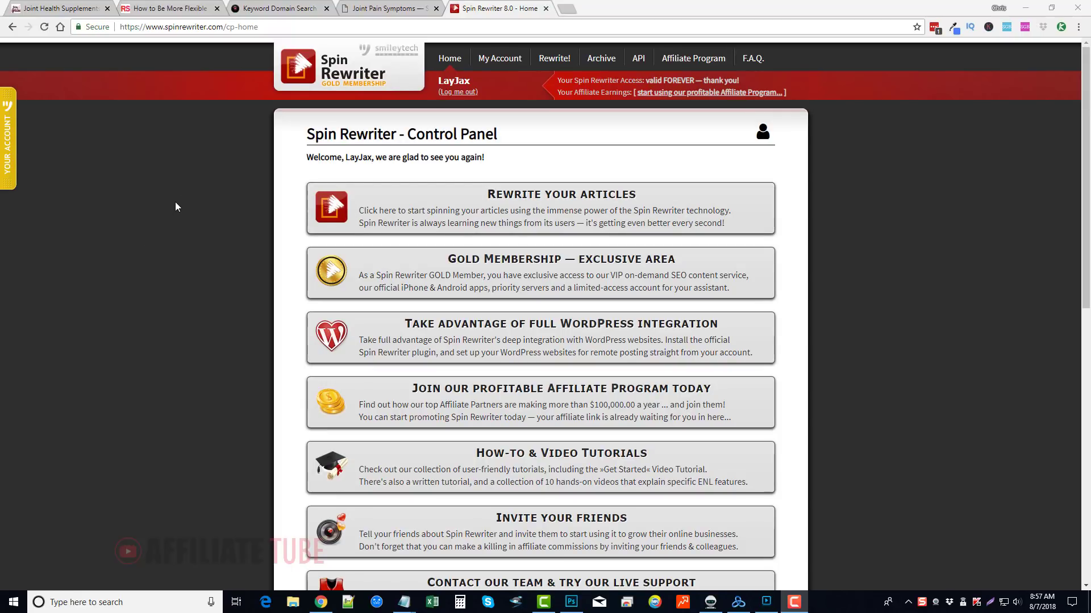
mouse_move(484, 124)
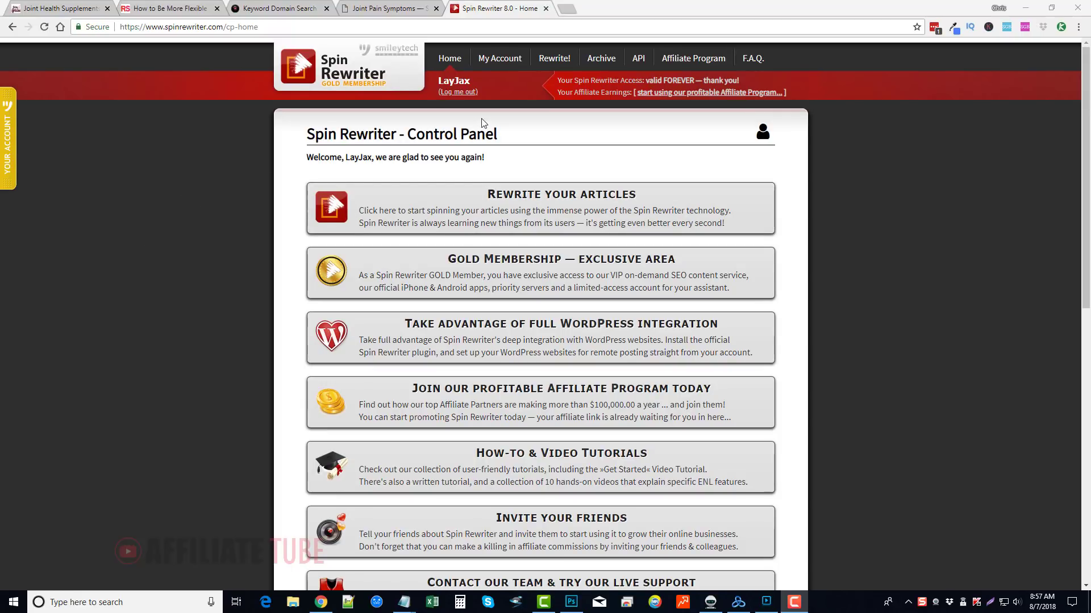
click(499, 58)
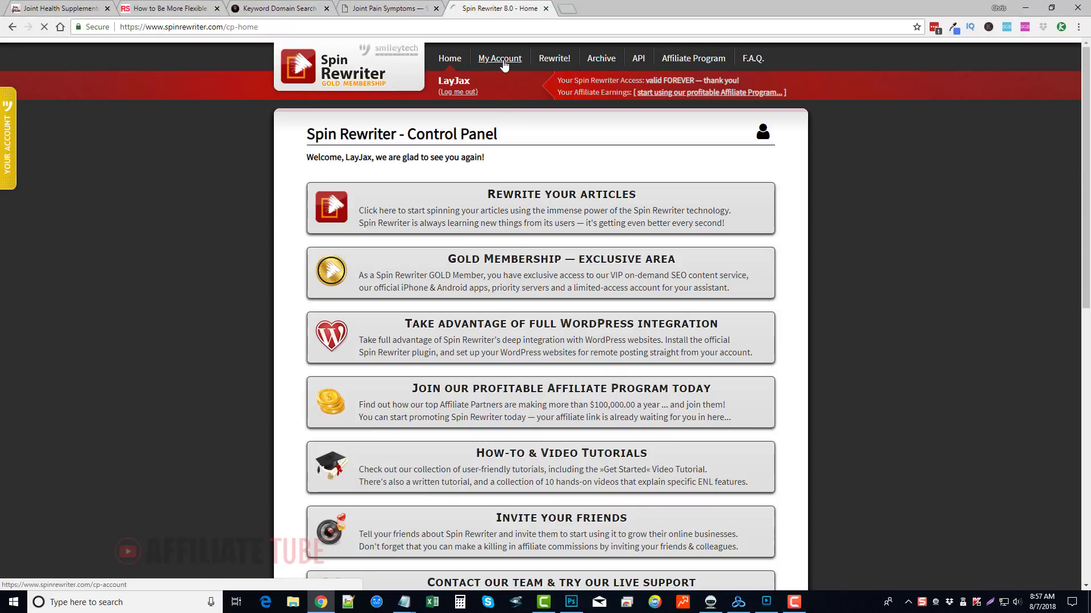
click(498, 58)
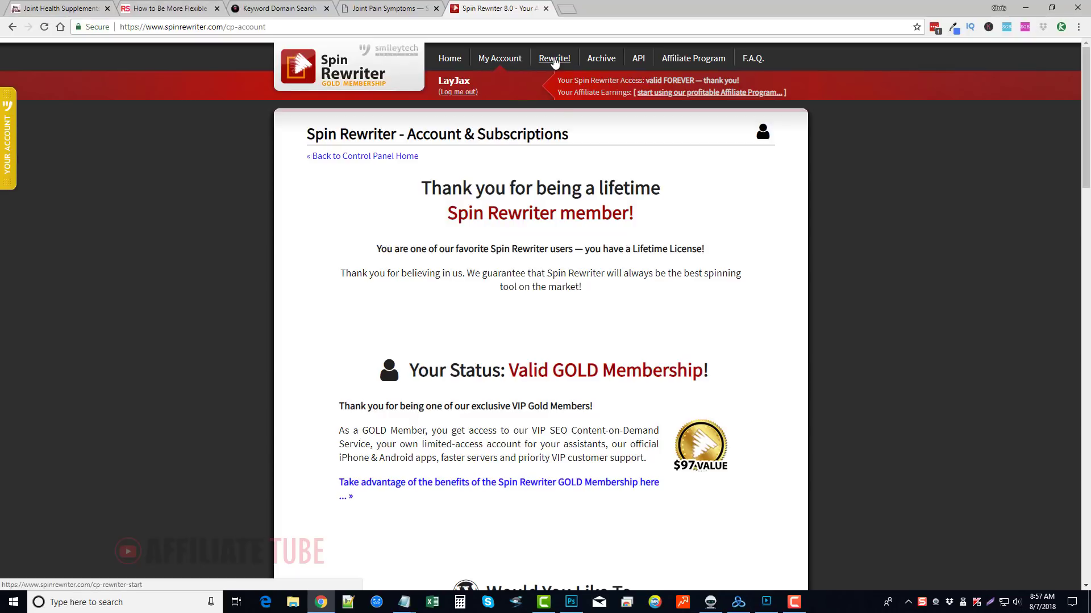
Start a new rewrite and switch Step 1 to Rewrite Multiple Articles with empty article fields.
click(555, 58)
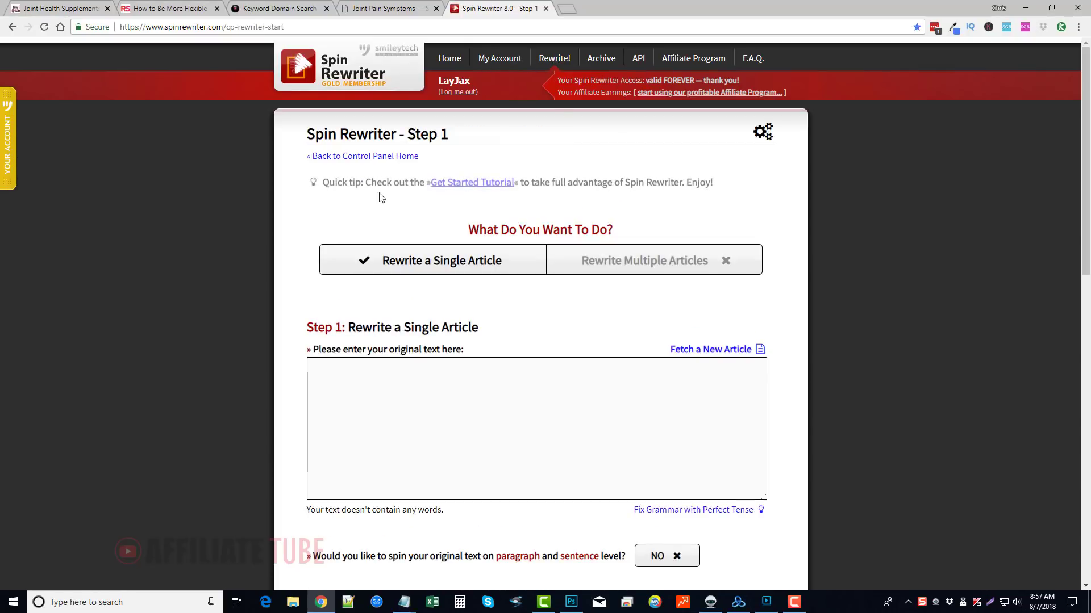
mouse_move(268, 237)
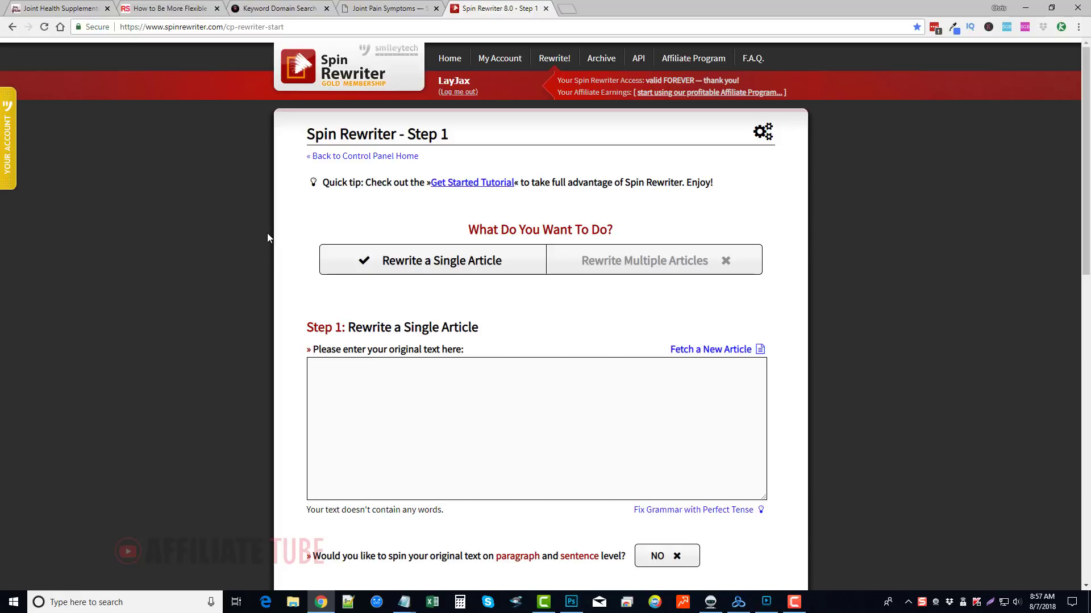
mouse_move(442, 268)
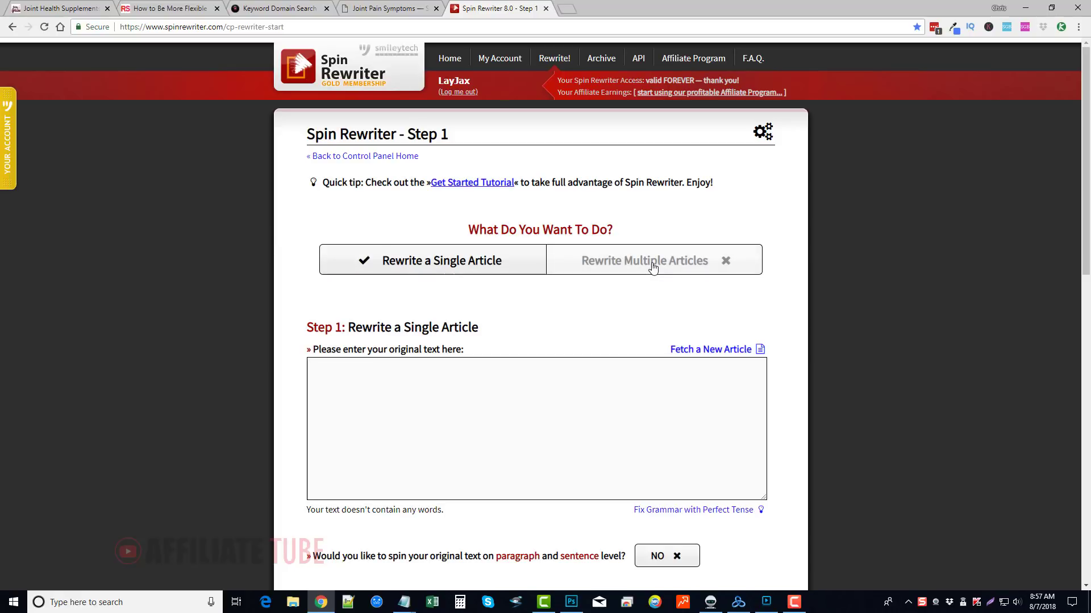
click(643, 260)
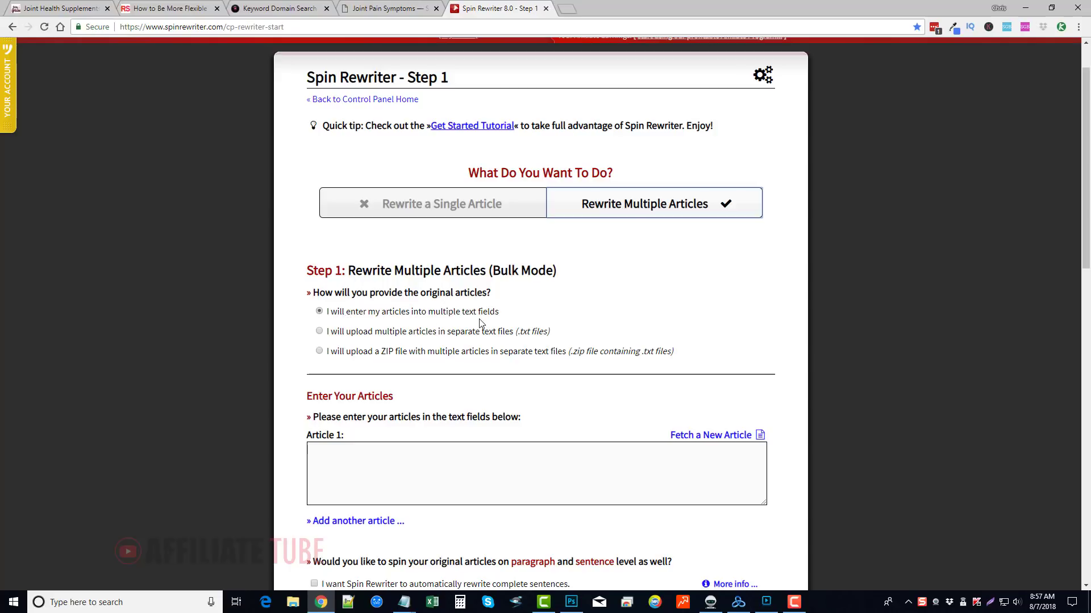
scroll(down, 3)
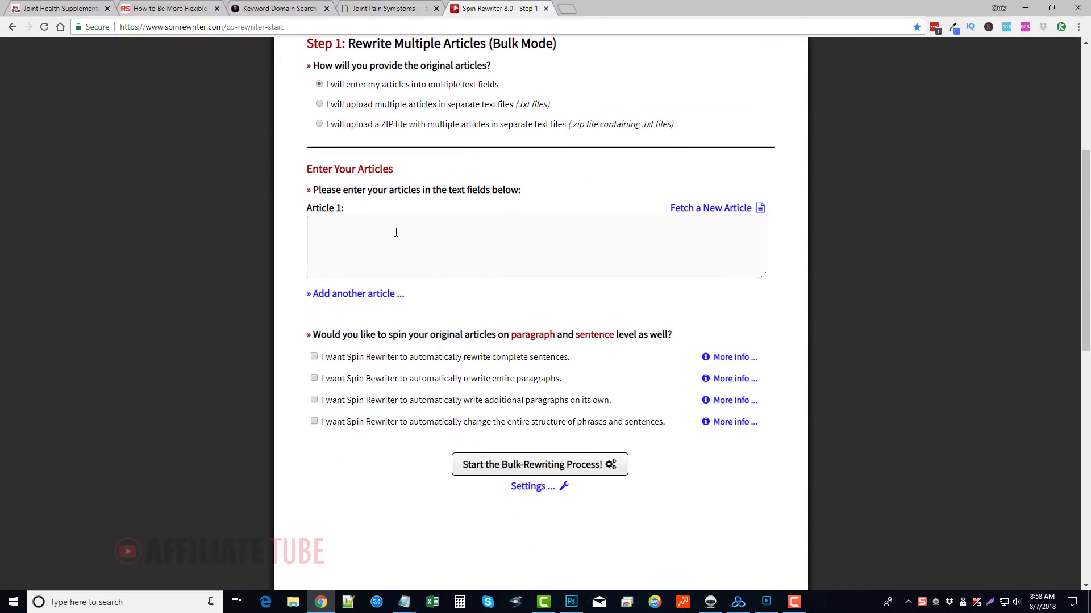
click(358, 293)
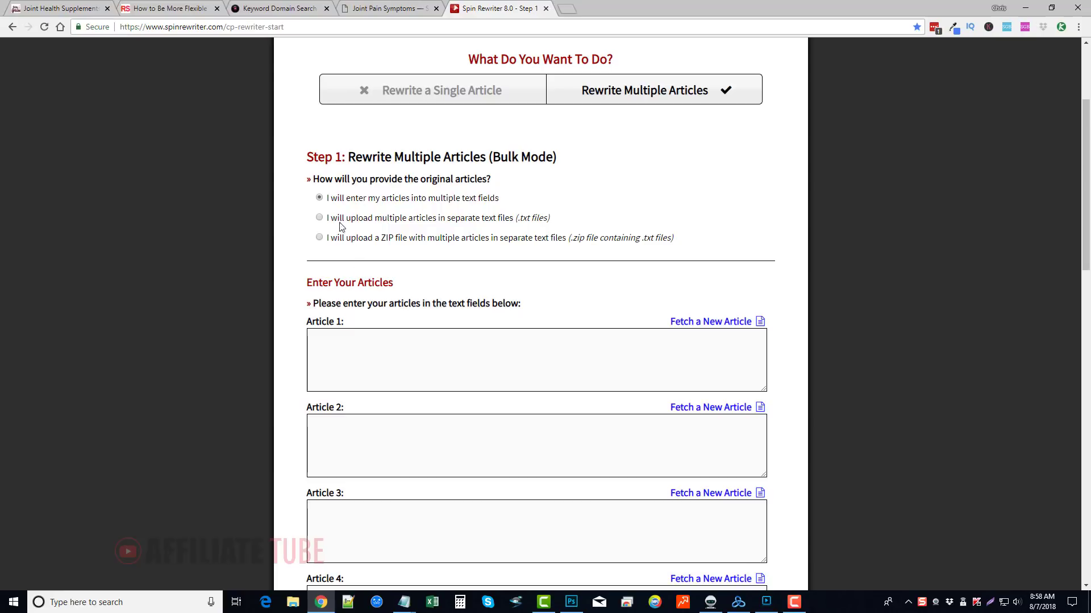
mouse_move(512, 232)
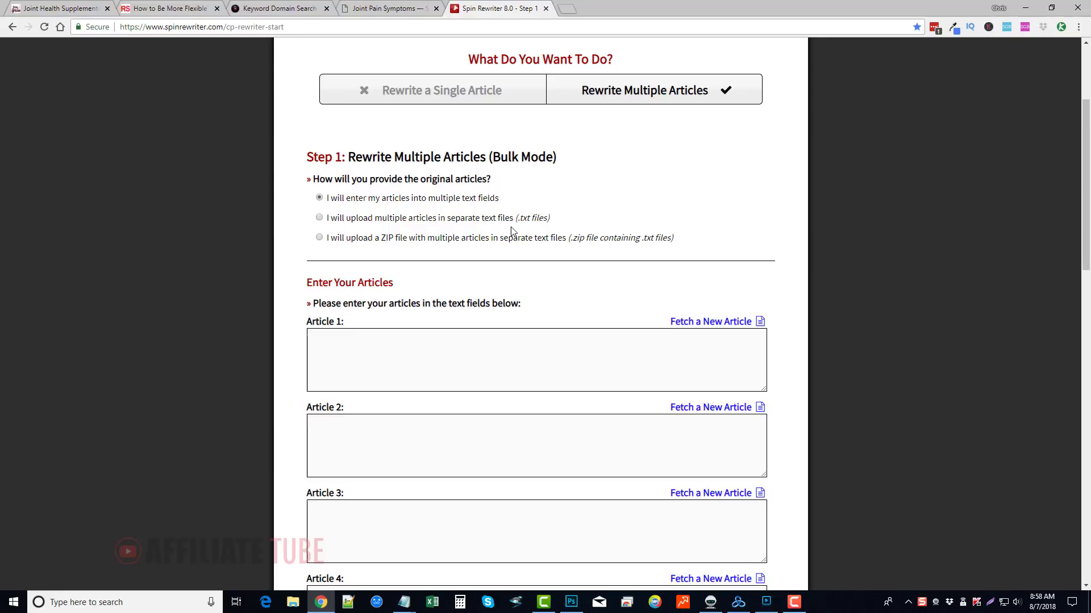
mouse_move(444, 248)
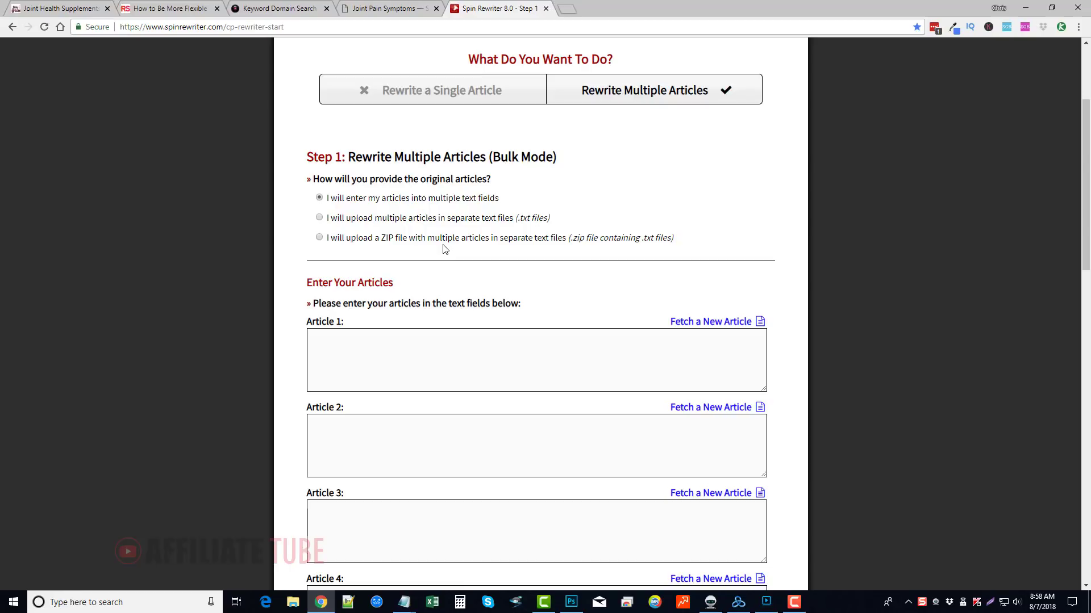
scroll(down, 3)
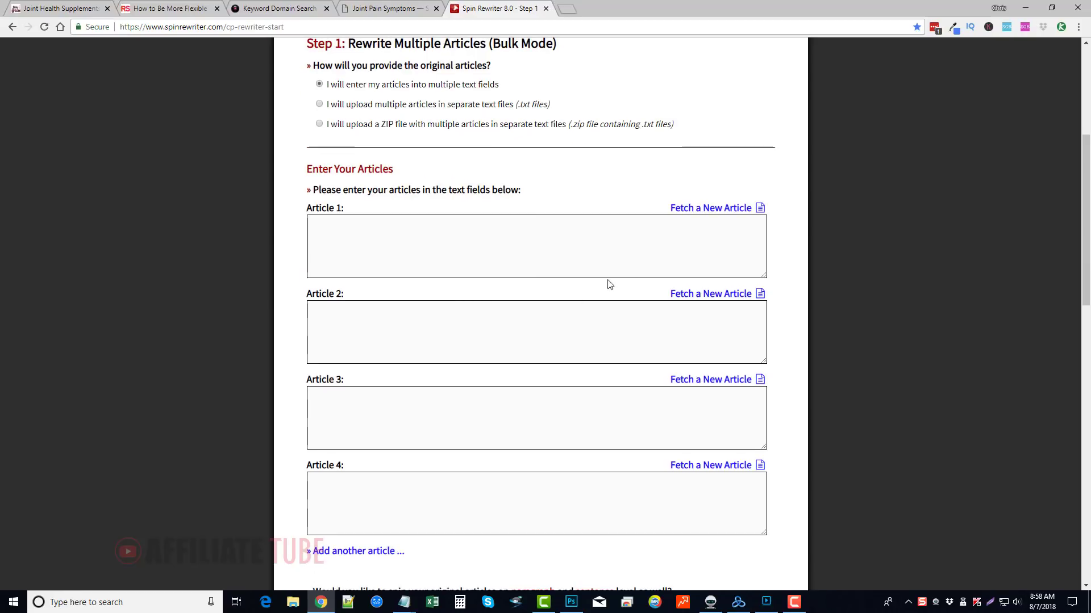
mouse_move(719, 186)
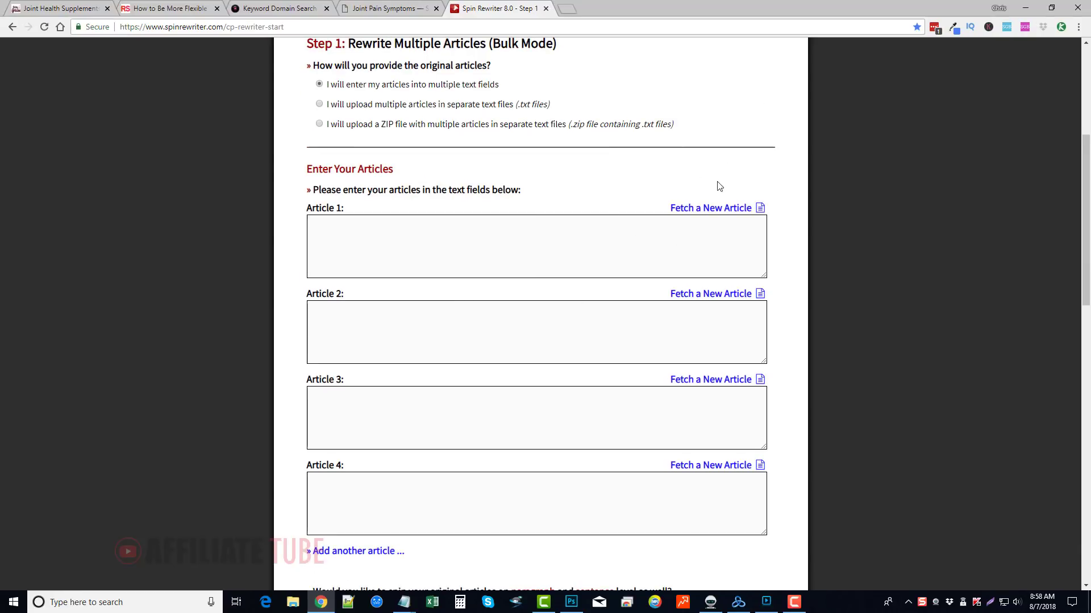
mouse_move(710, 207)
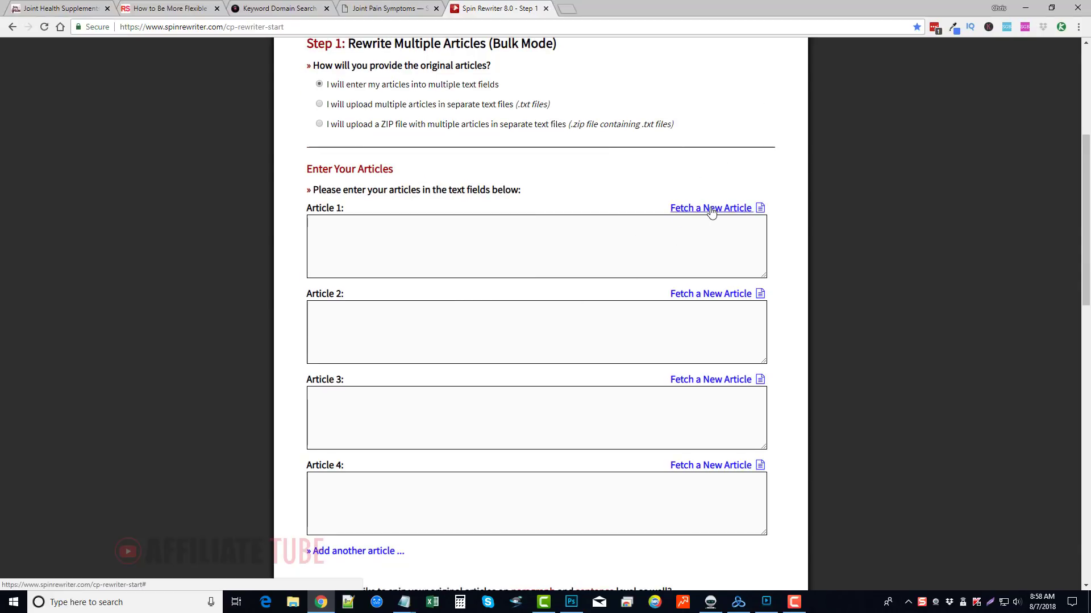
Bring up the Fetch a New Article prompt, cancel it, and return to Rewrite a Single Article mode.
click(710, 208)
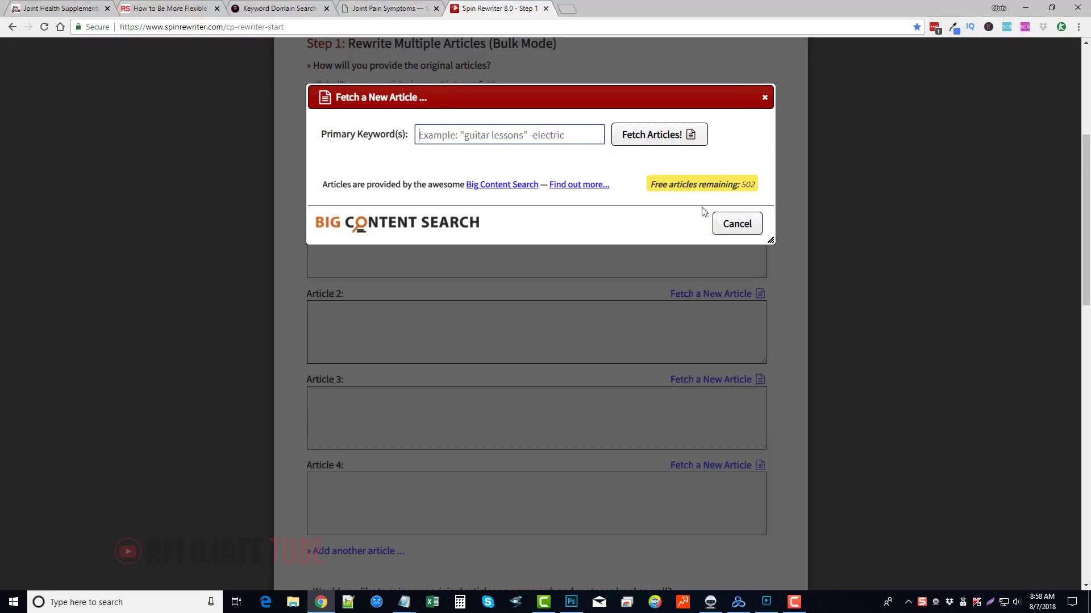
mouse_move(451, 224)
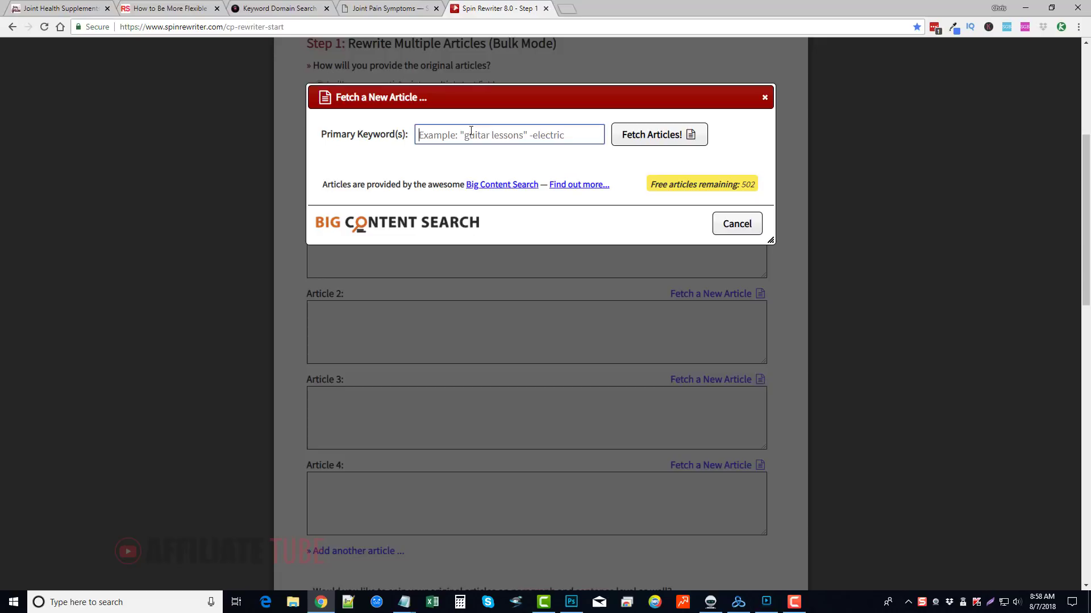
mouse_move(631, 137)
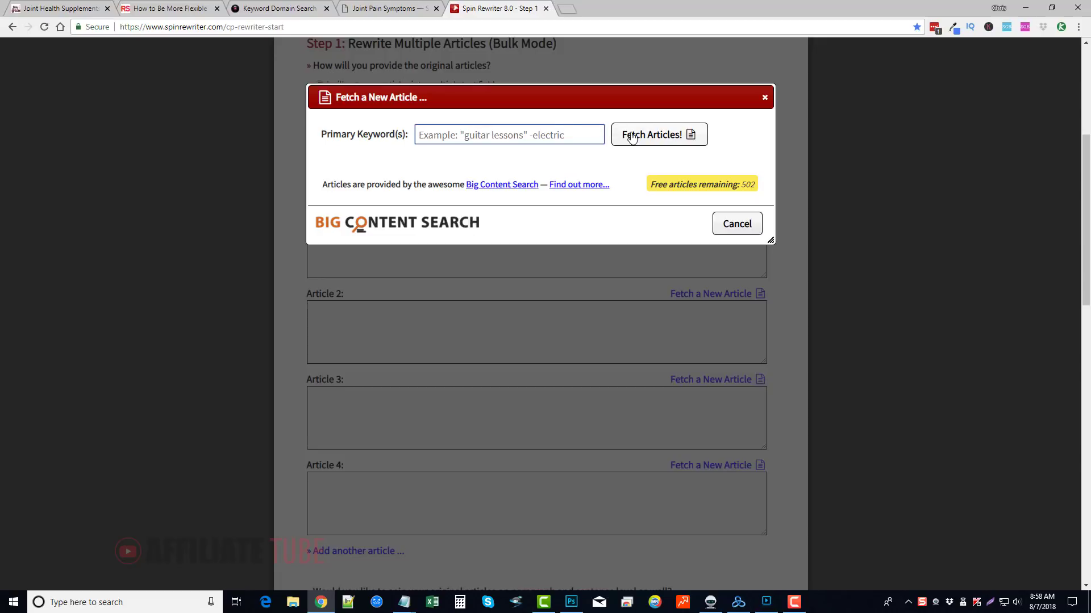
mouse_move(736, 224)
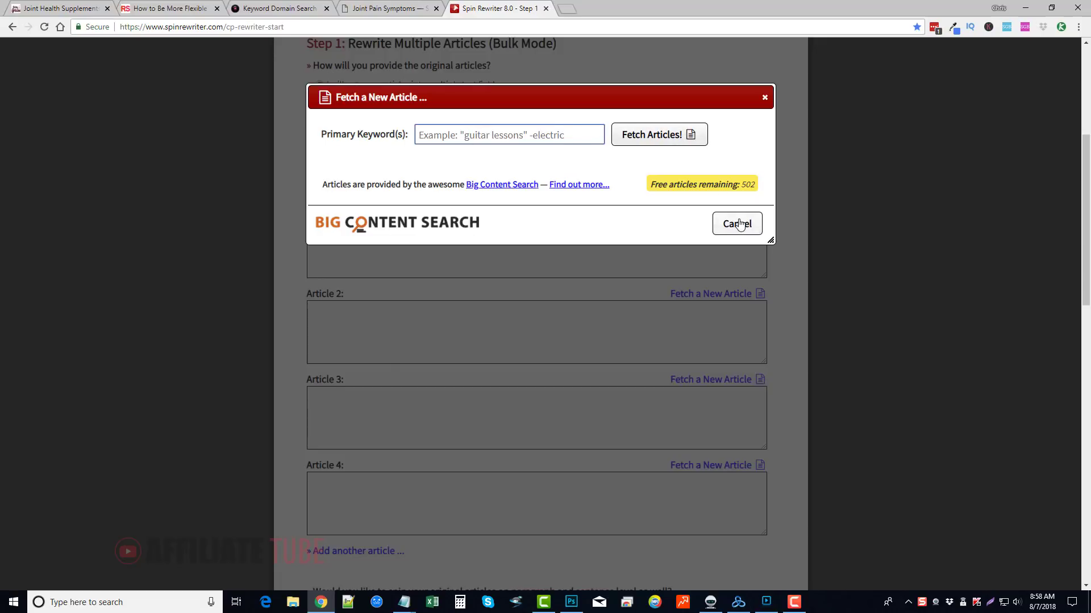
click(736, 224)
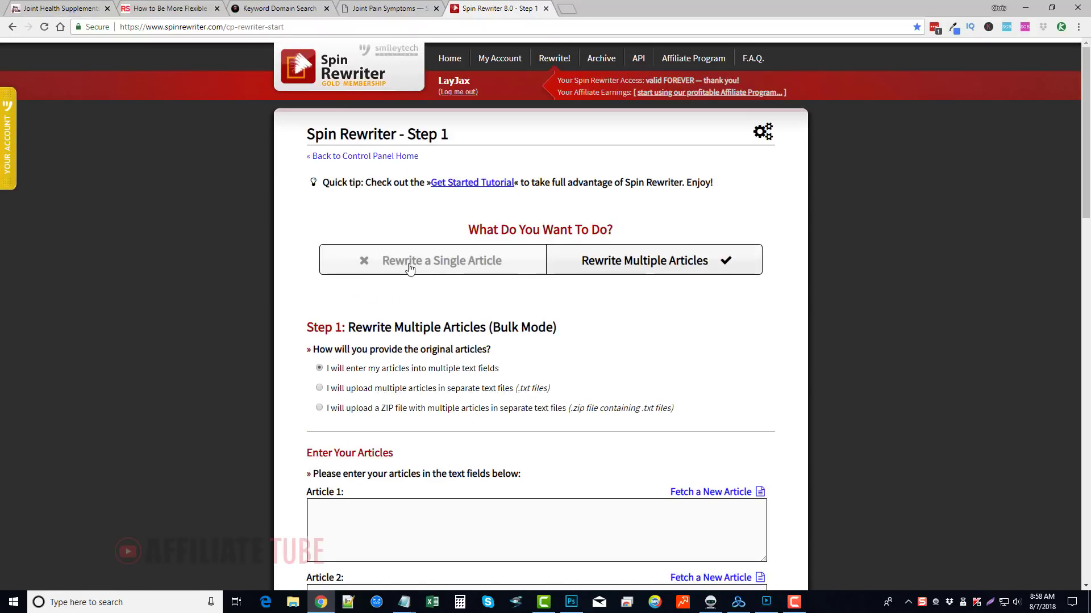
click(441, 260)
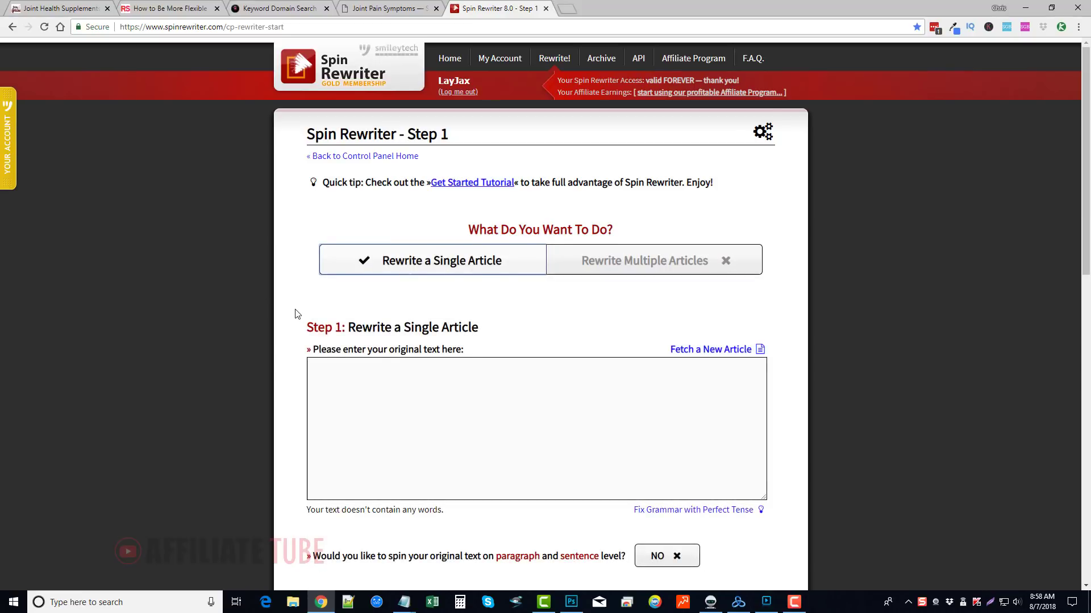
scroll(down, 3)
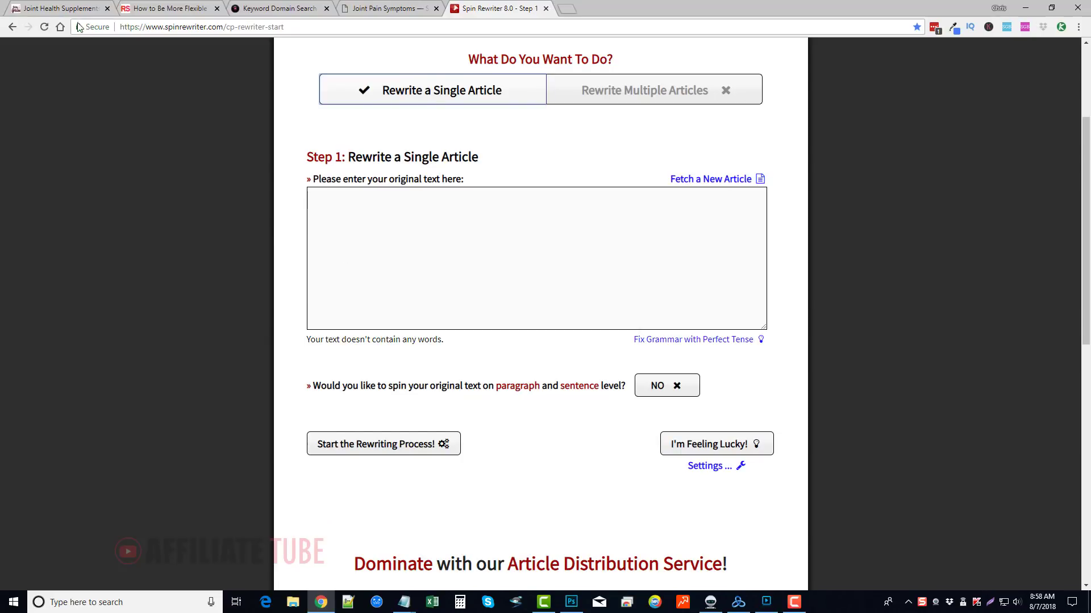
click(59, 8)
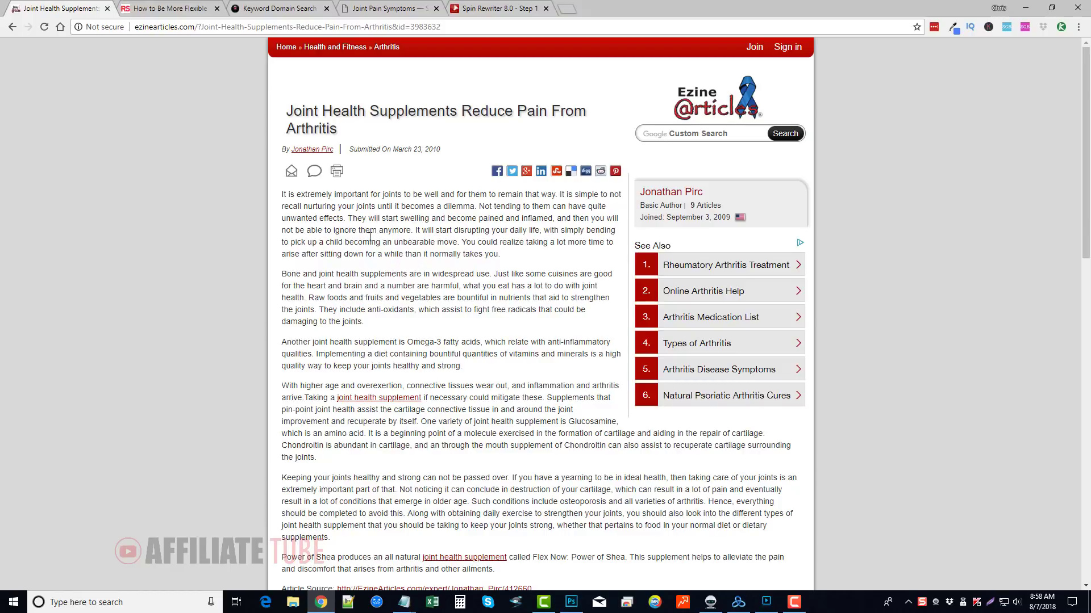
drag(281, 194, 473, 286)
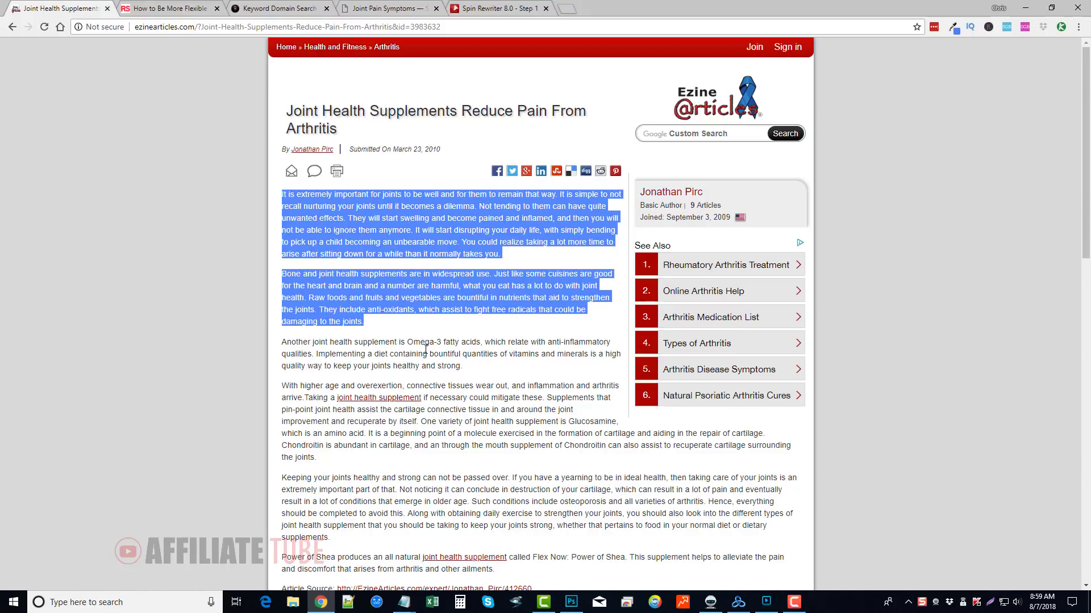
click(167, 8)
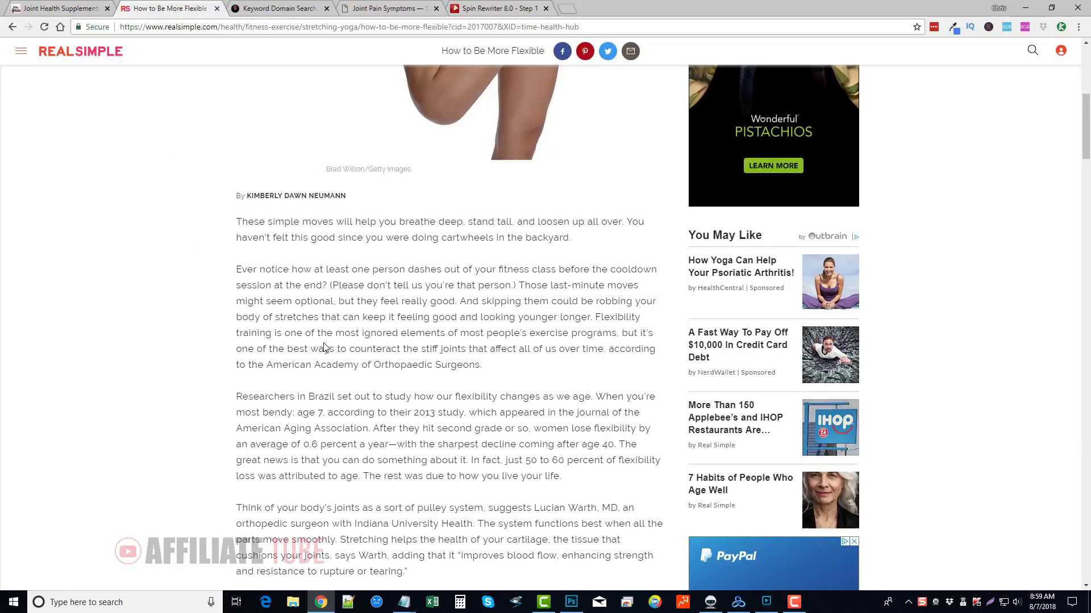
scroll(down, 3)
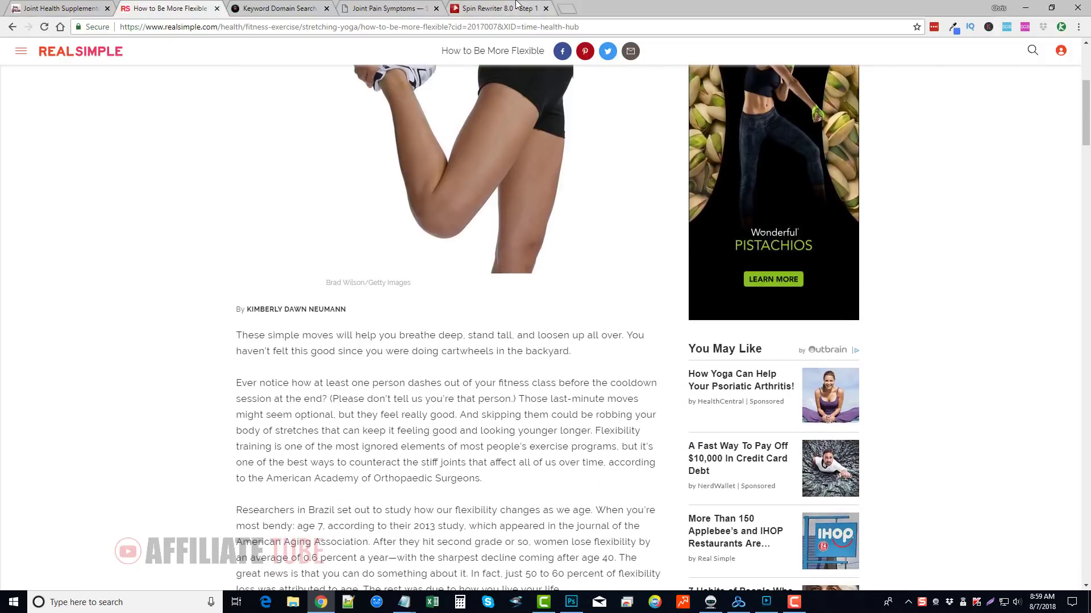
click(497, 8)
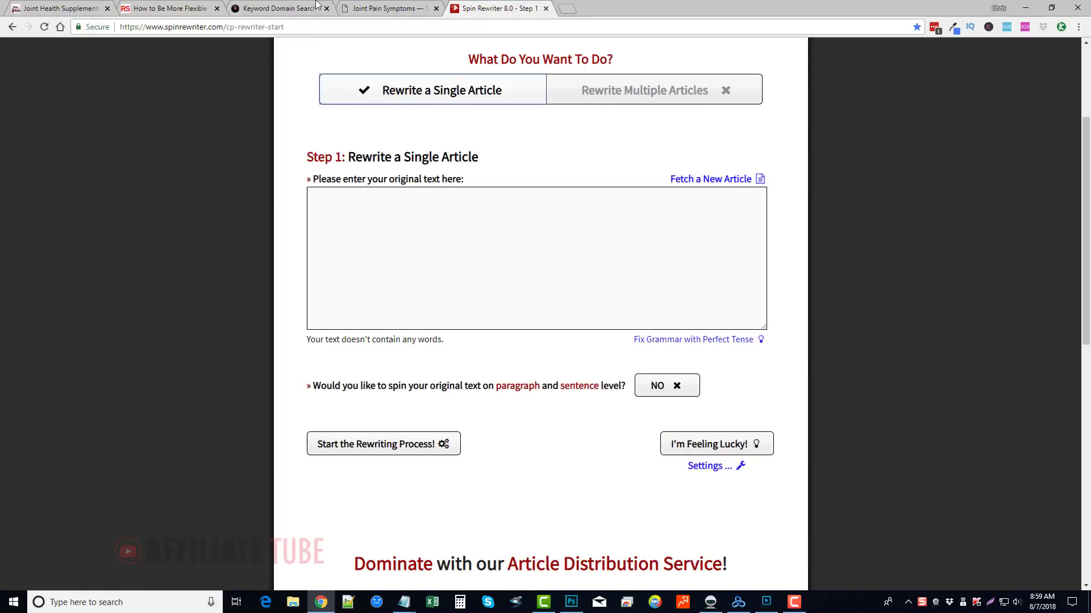
From the 'joint' expired-domain results, load the archived Joint-Pain-Symptoms.com capture.
click(278, 8)
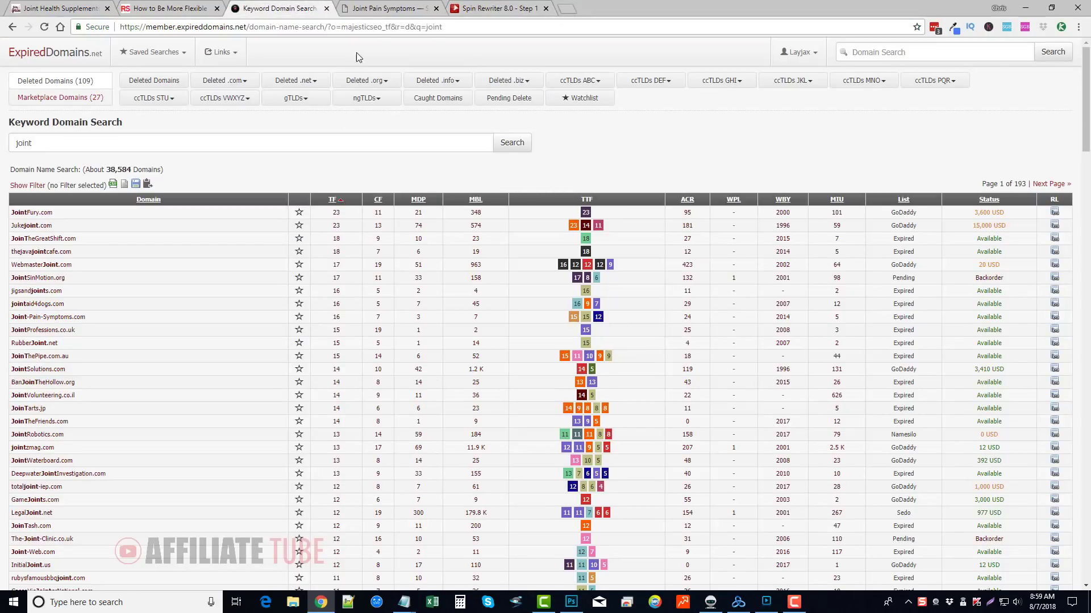
mouse_move(571, 143)
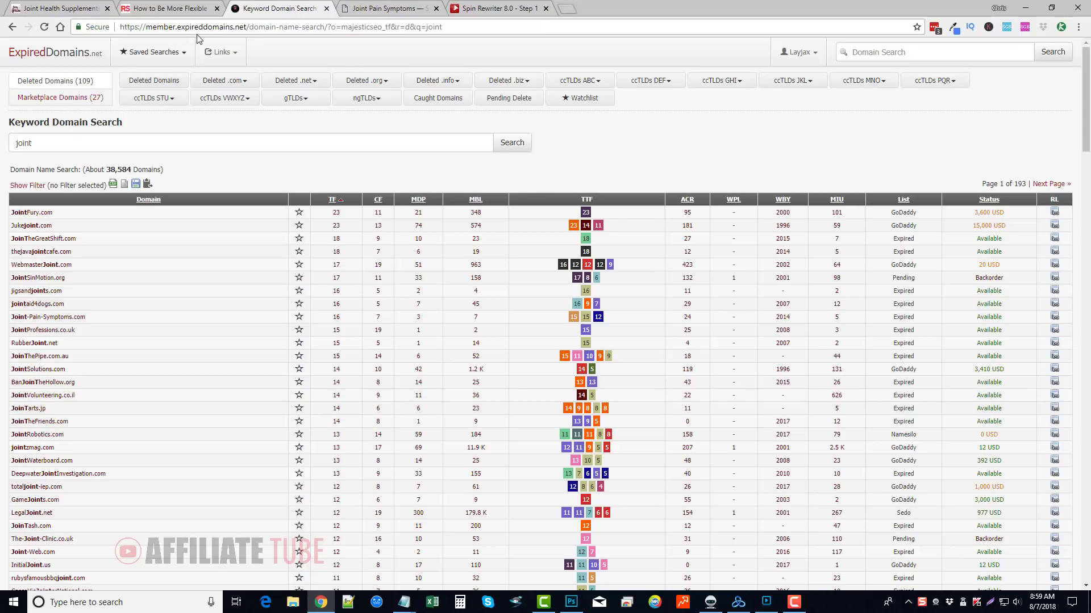
mouse_move(192, 185)
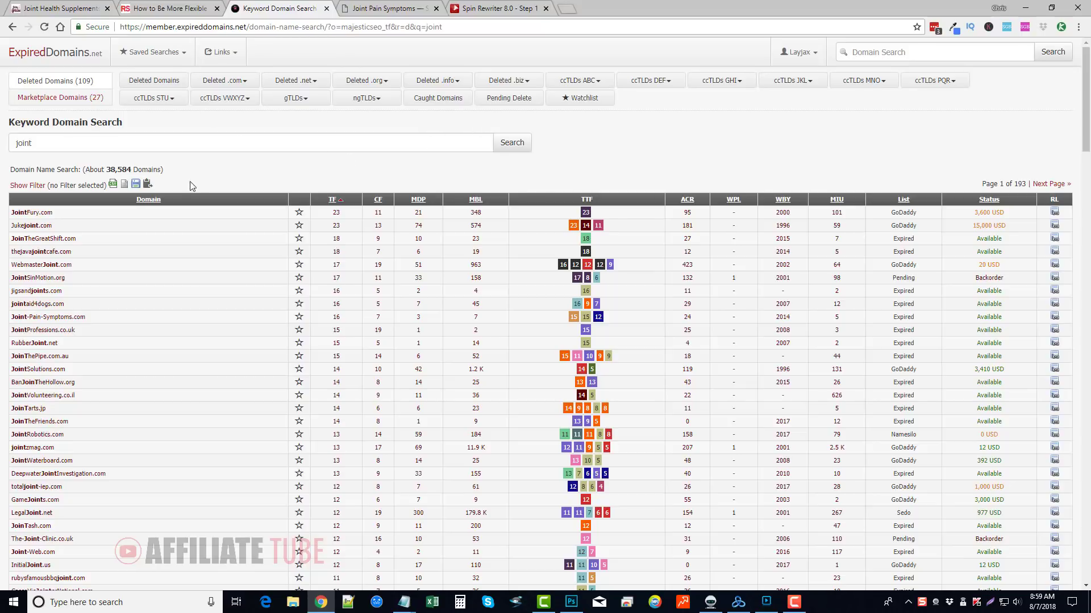
mouse_move(341, 186)
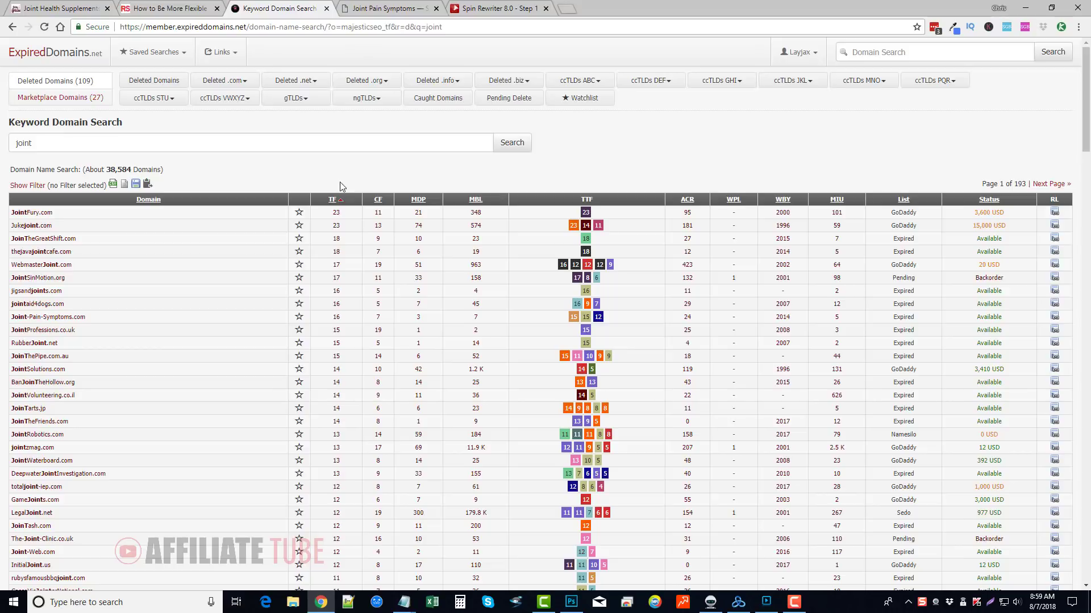
mouse_move(327, 178)
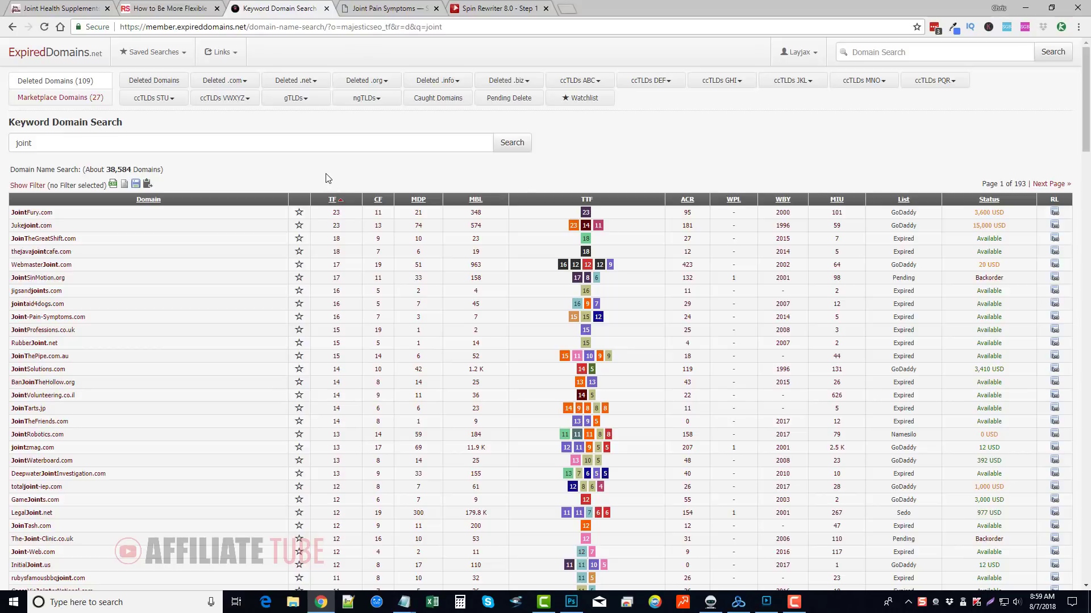
mouse_move(211, 193)
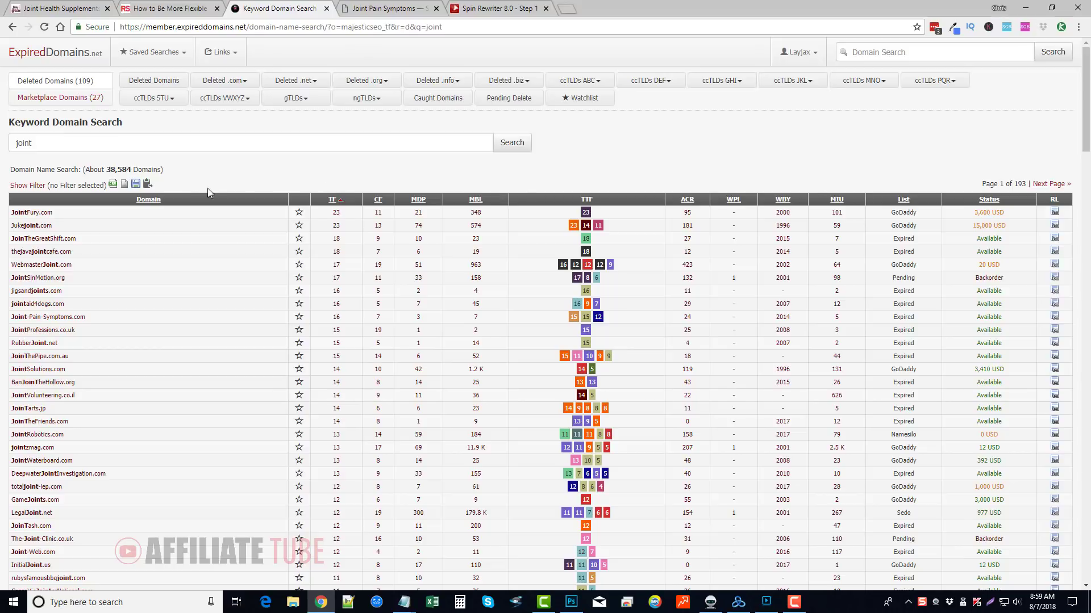
mouse_move(60, 161)
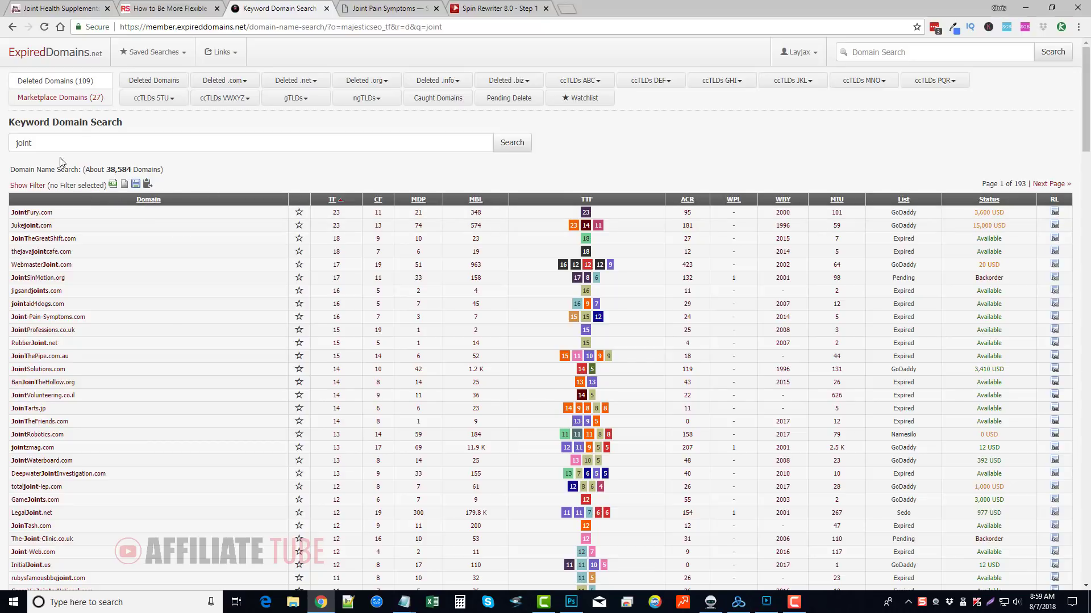
click(250, 143)
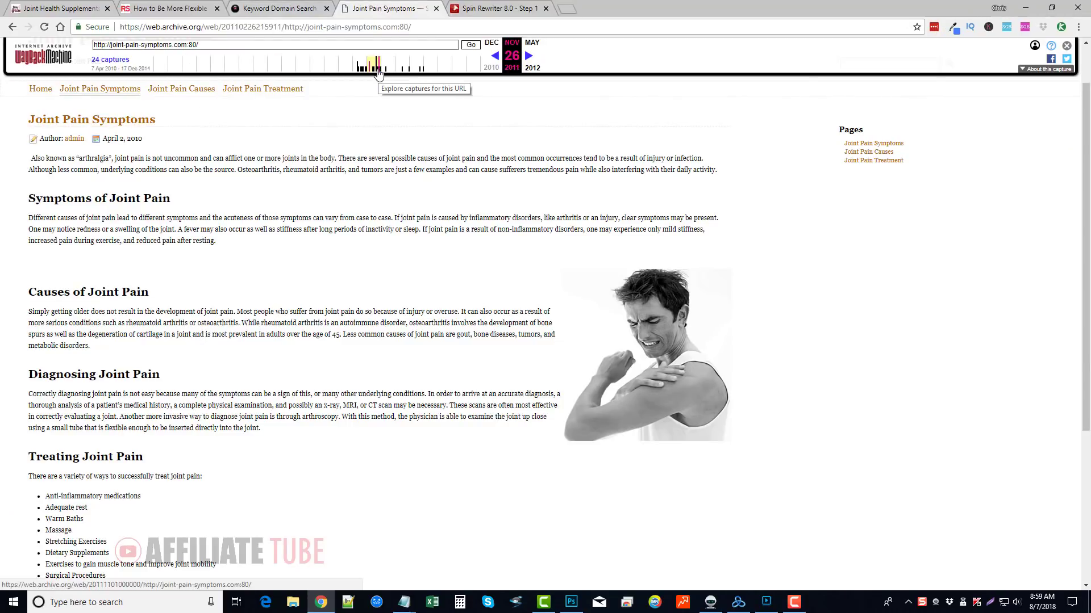
Copy the Causes of Joint Pain and pulley-system paragraphs into the Step 1 original text, about 153 words.
scroll(down, 3)
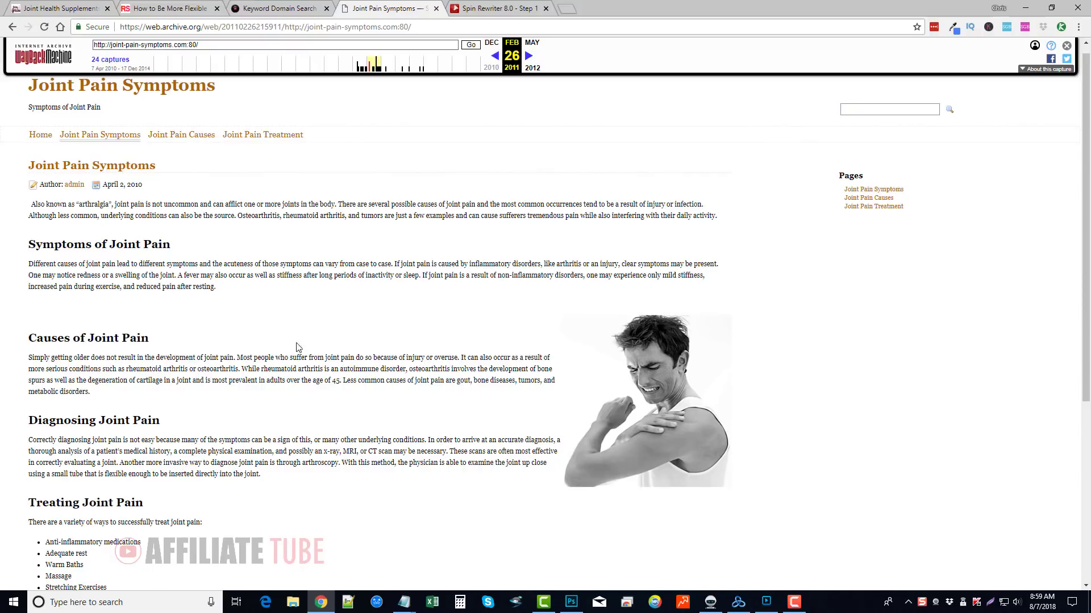
mouse_move(291, 270)
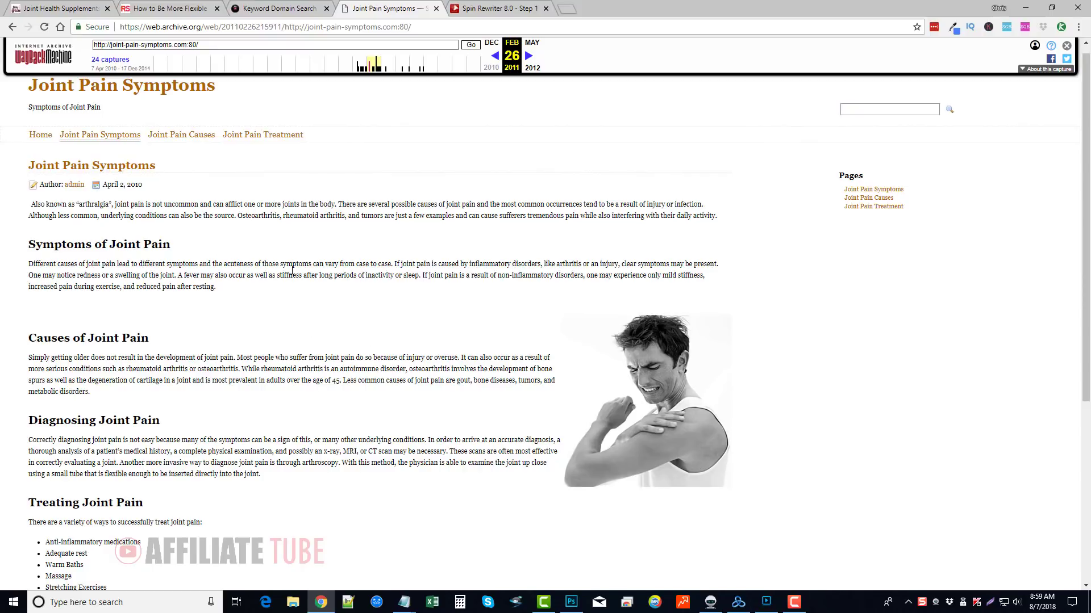
mouse_move(234, 292)
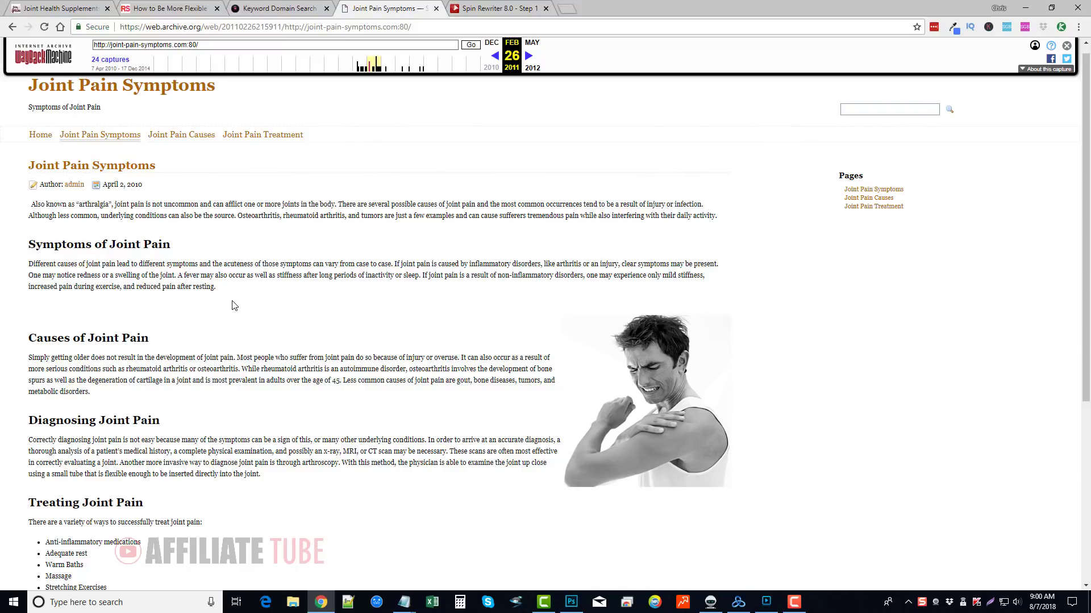
mouse_move(270, 320)
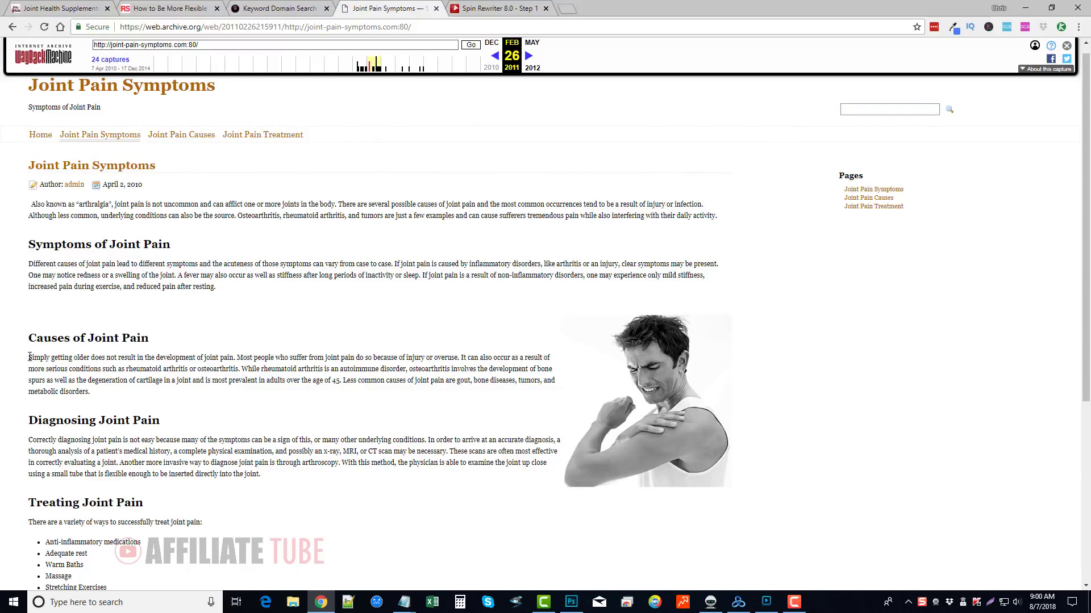
drag(28, 358, 89, 391)
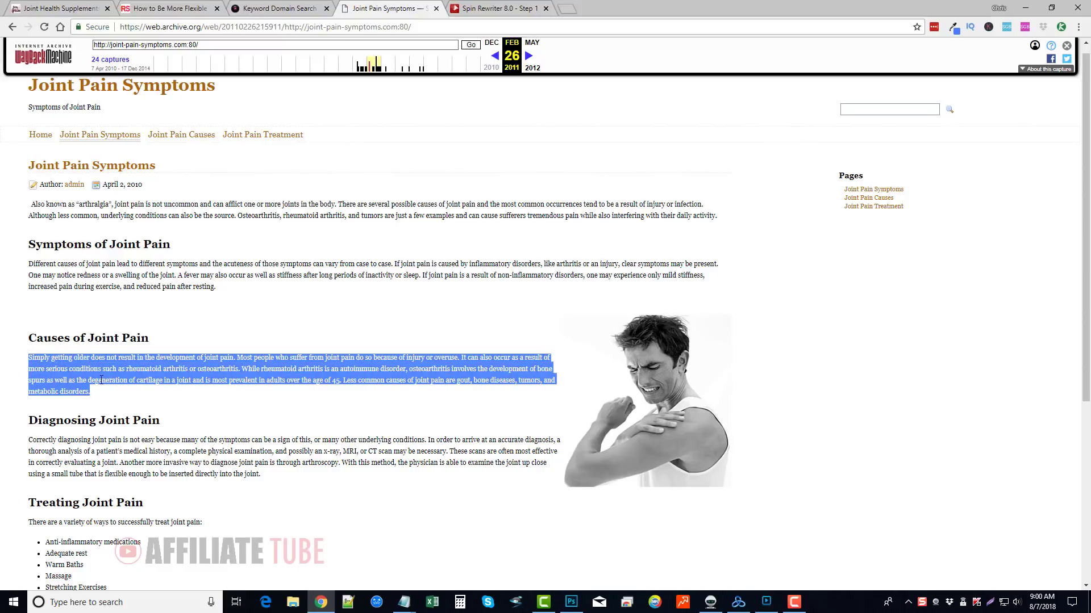
click(499, 8)
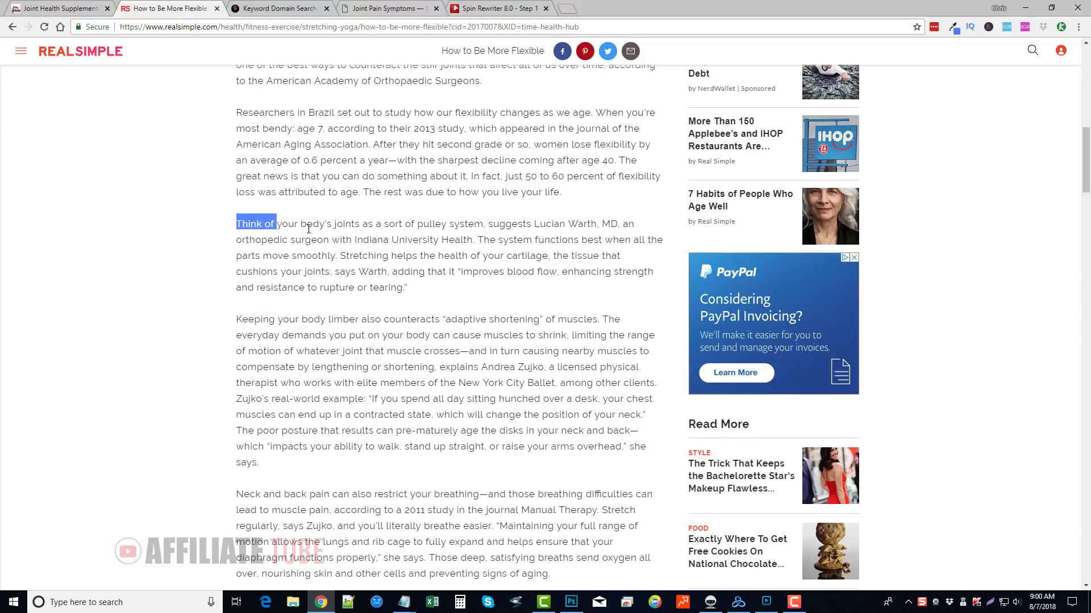
drag(275, 224, 406, 287)
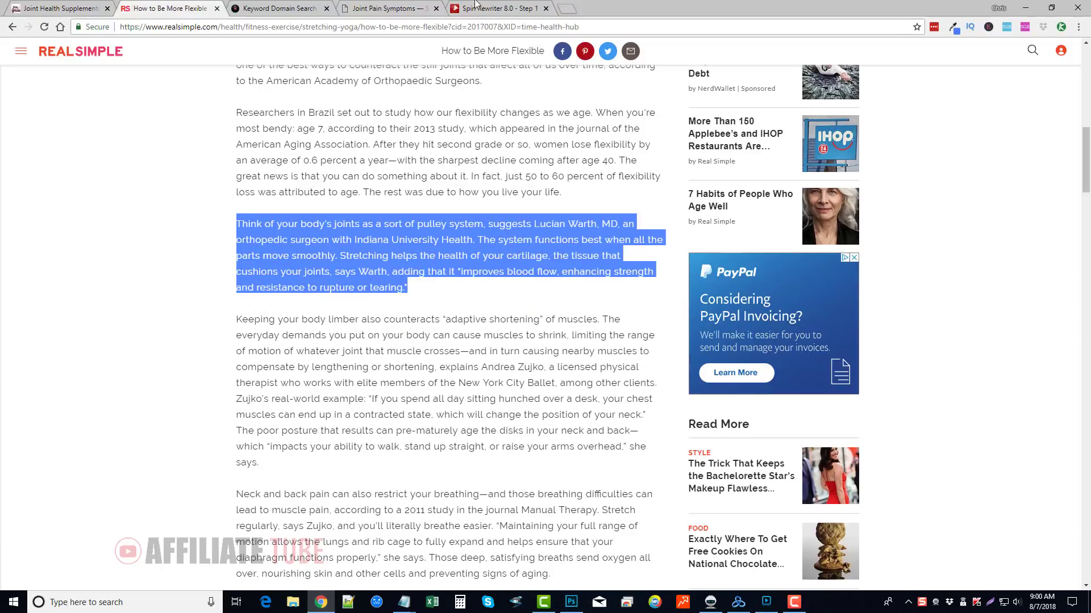
click(500, 8)
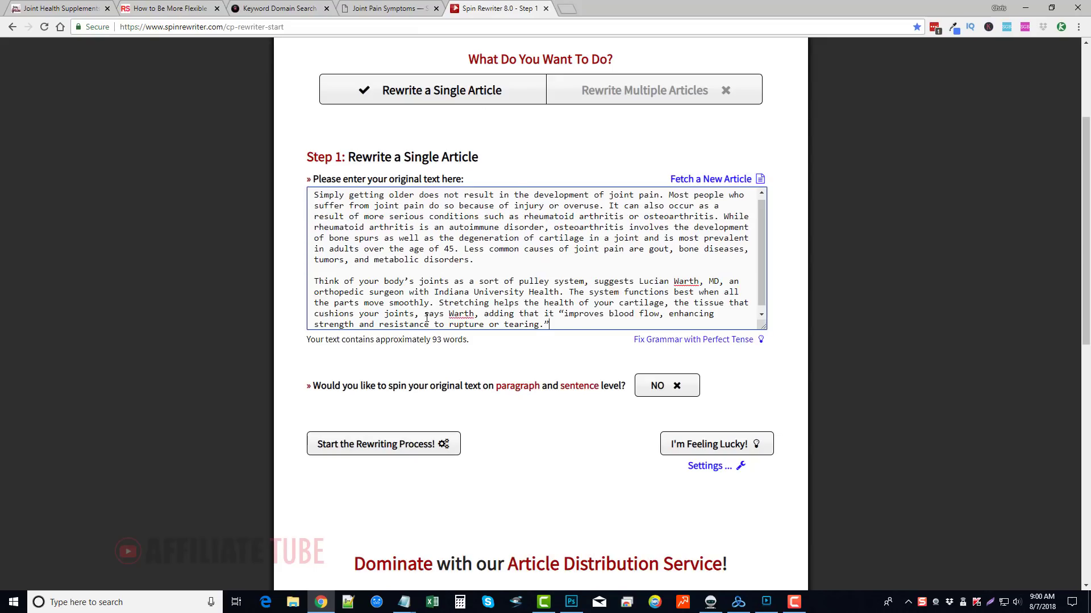
click(59, 8)
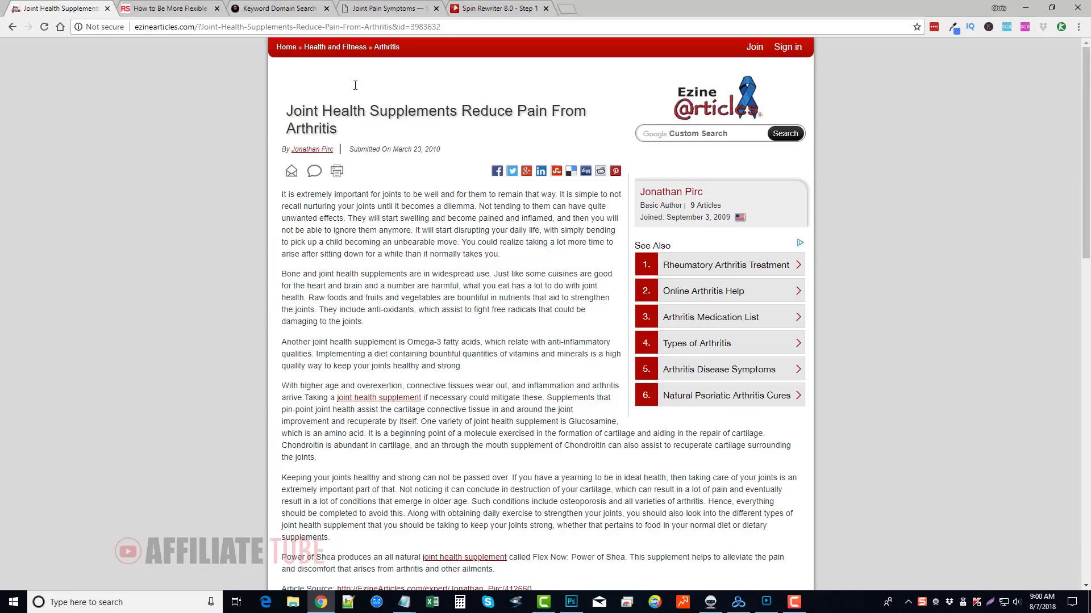
click(494, 8)
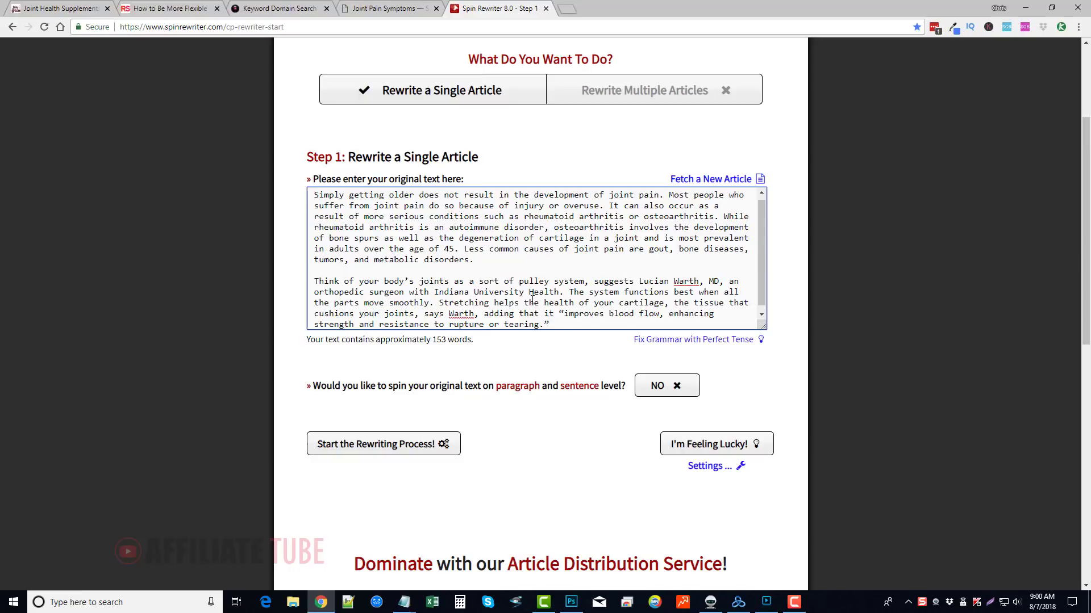
scroll(down, 3)
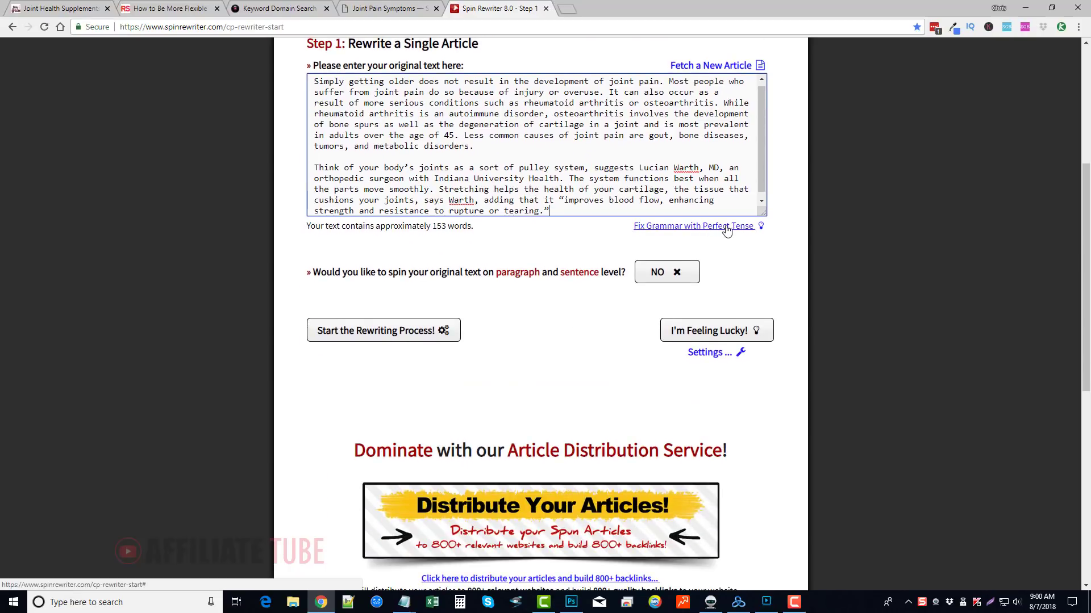
click(688, 225)
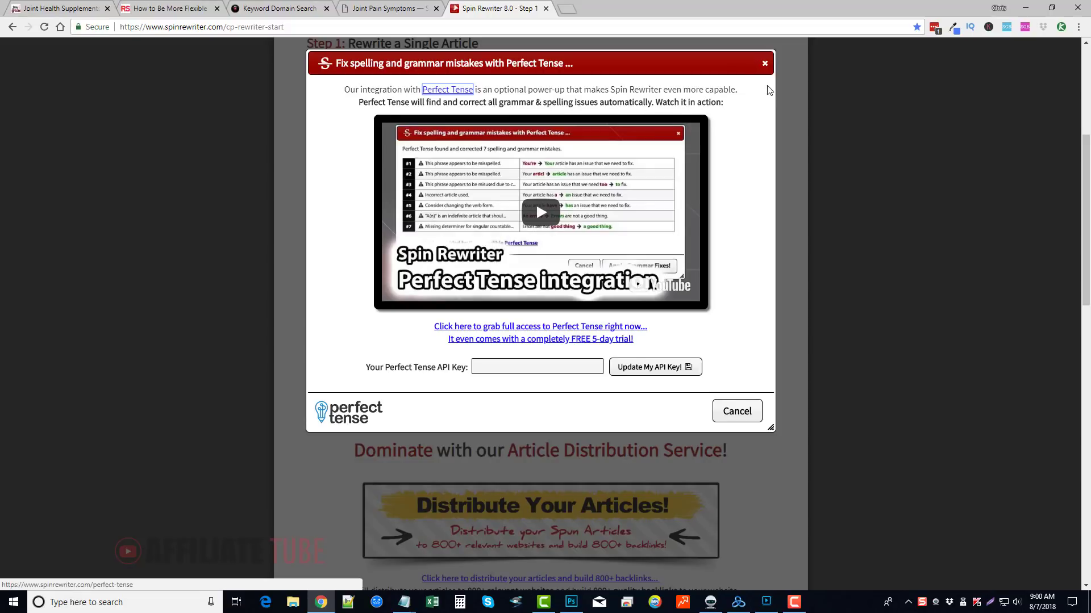
mouse_move(738, 63)
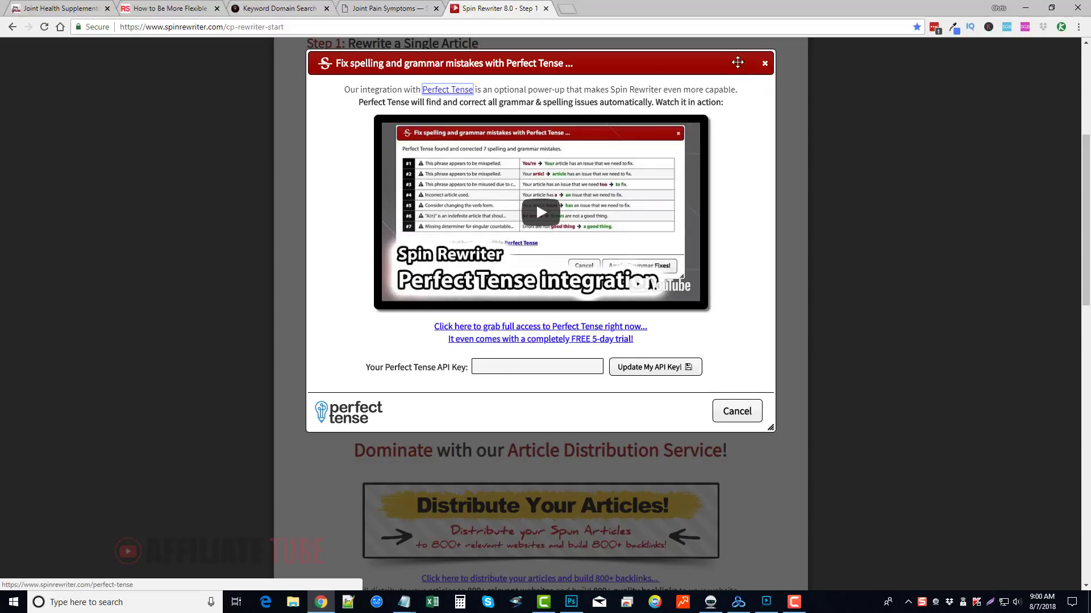
click(763, 64)
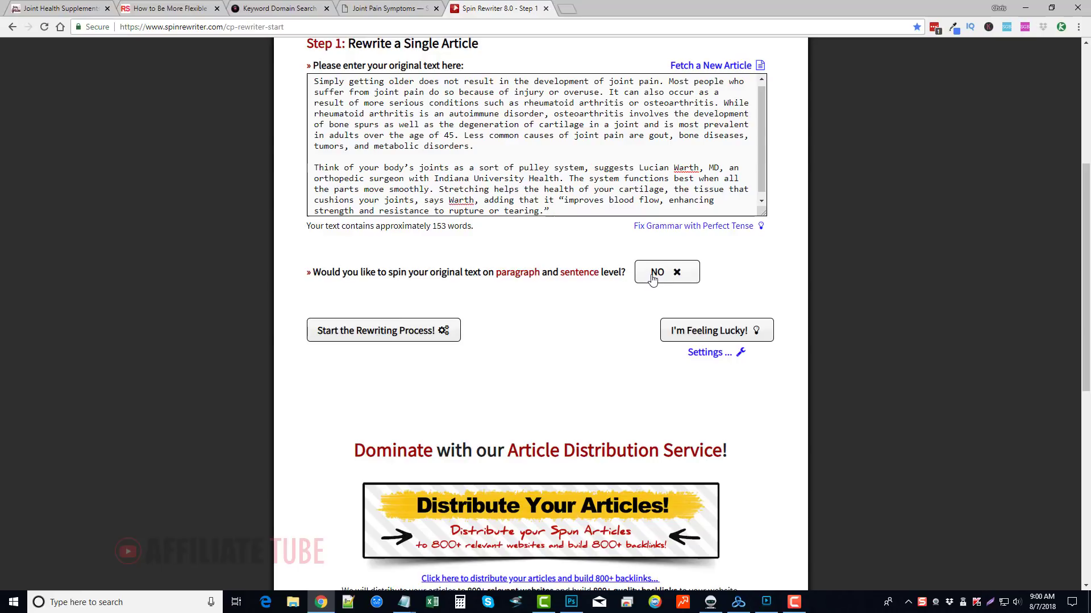
Switch paragraph and sentence-level spinning to YES, review it, then back to NO.
click(665, 271)
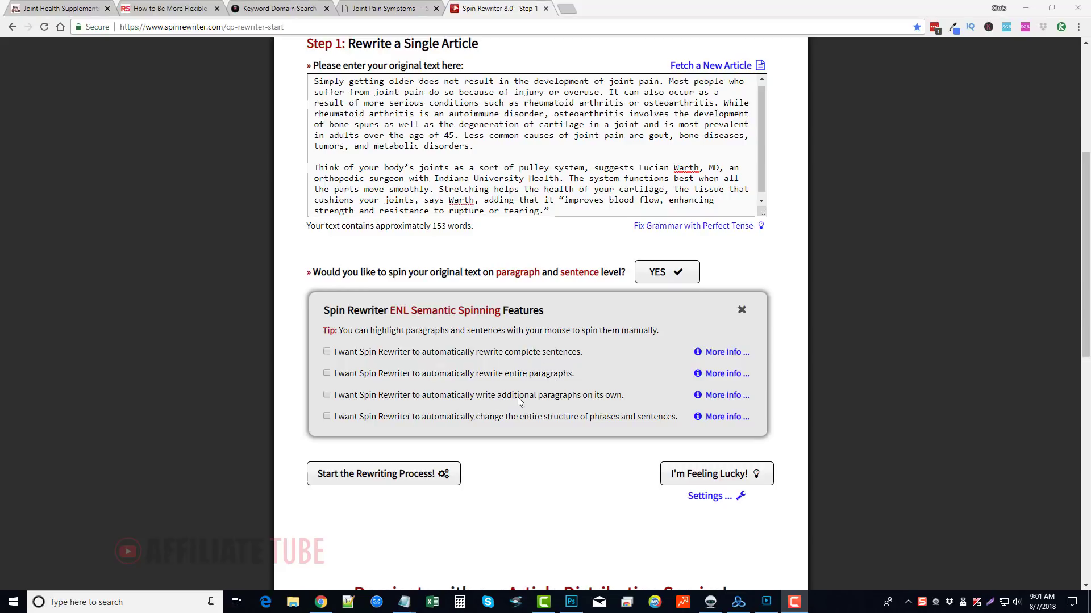
mouse_move(600, 404)
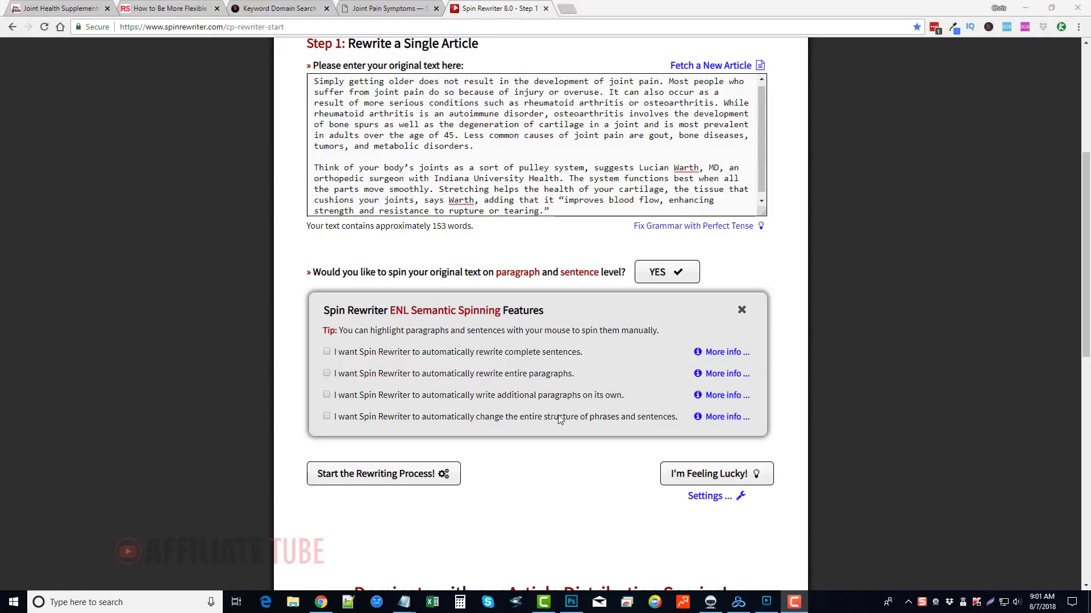
mouse_move(659, 427)
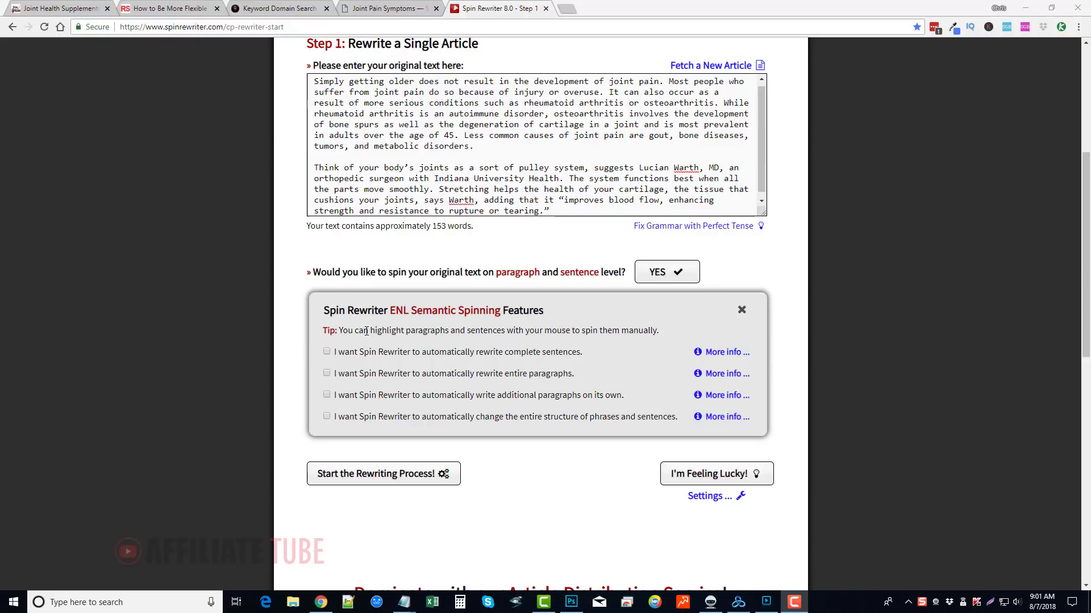
click(665, 271)
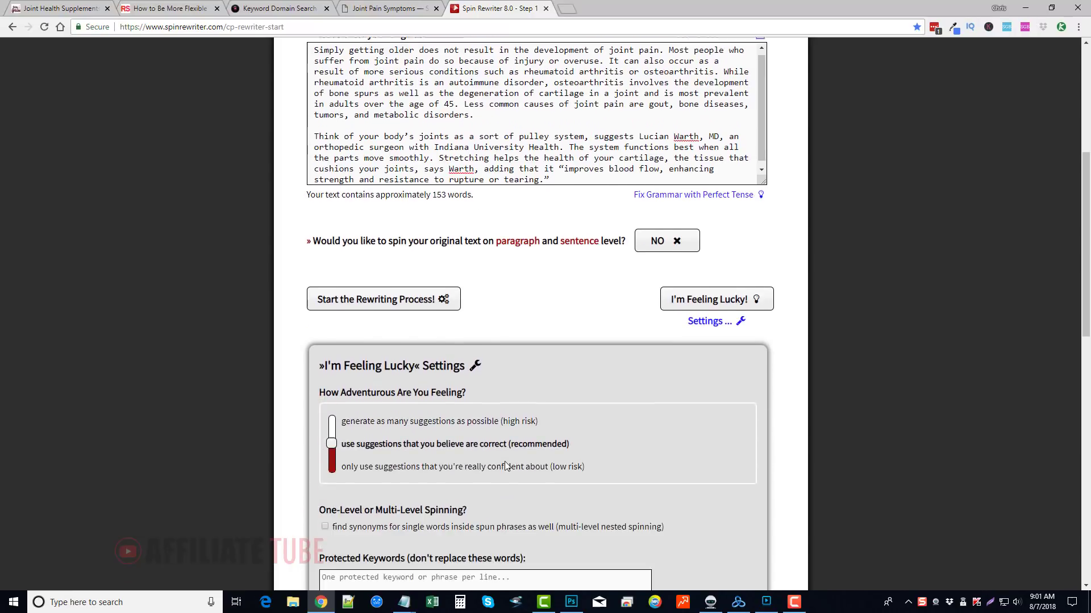
scroll(down, 3)
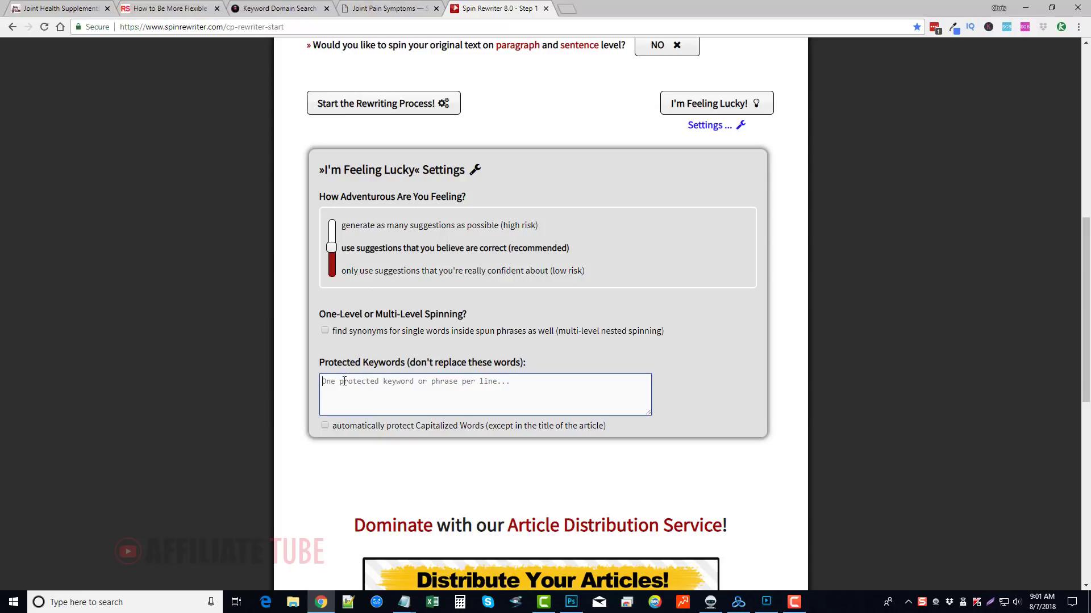
mouse_move(345, 294)
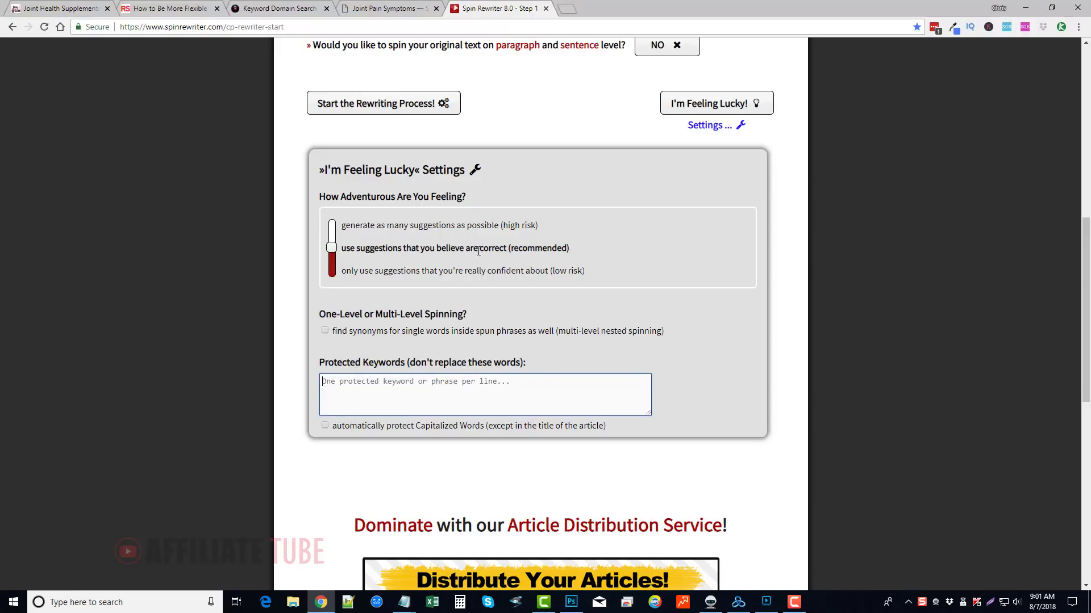
scroll(down, 3)
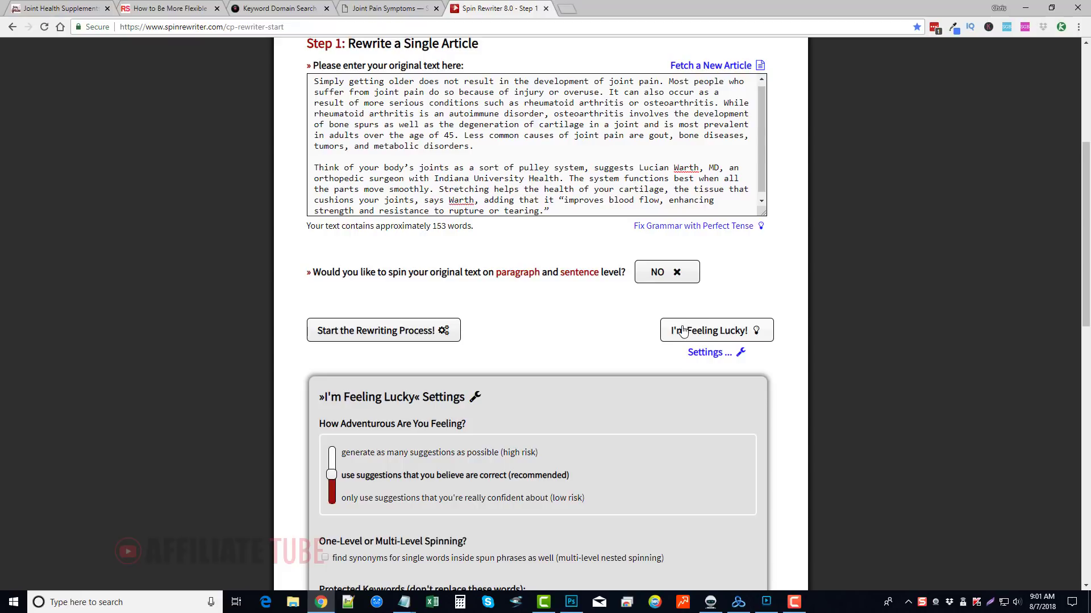
mouse_move(597, 313)
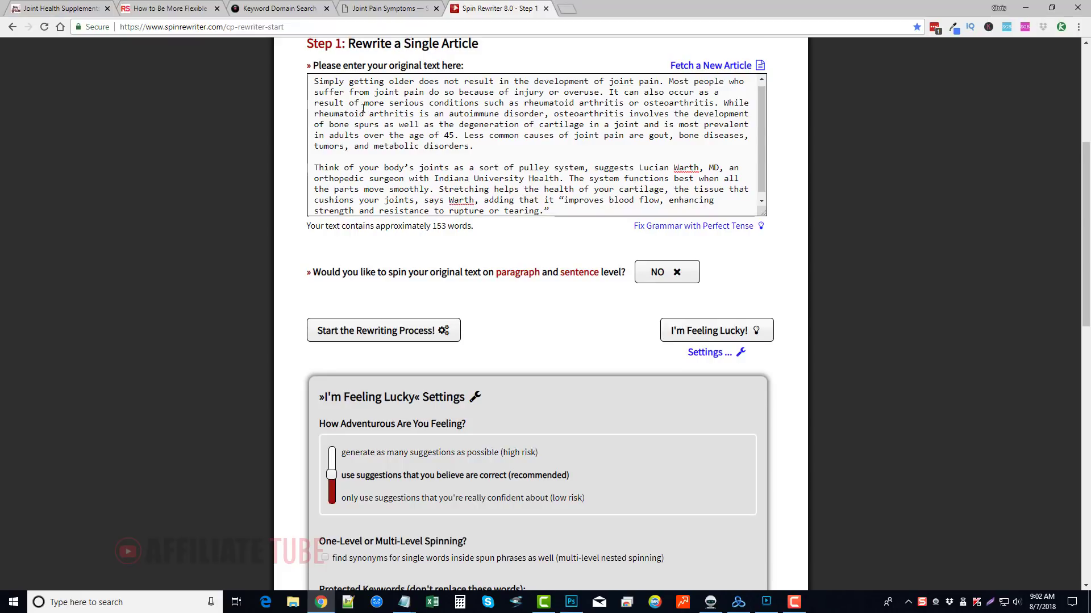
scroll(down, 3)
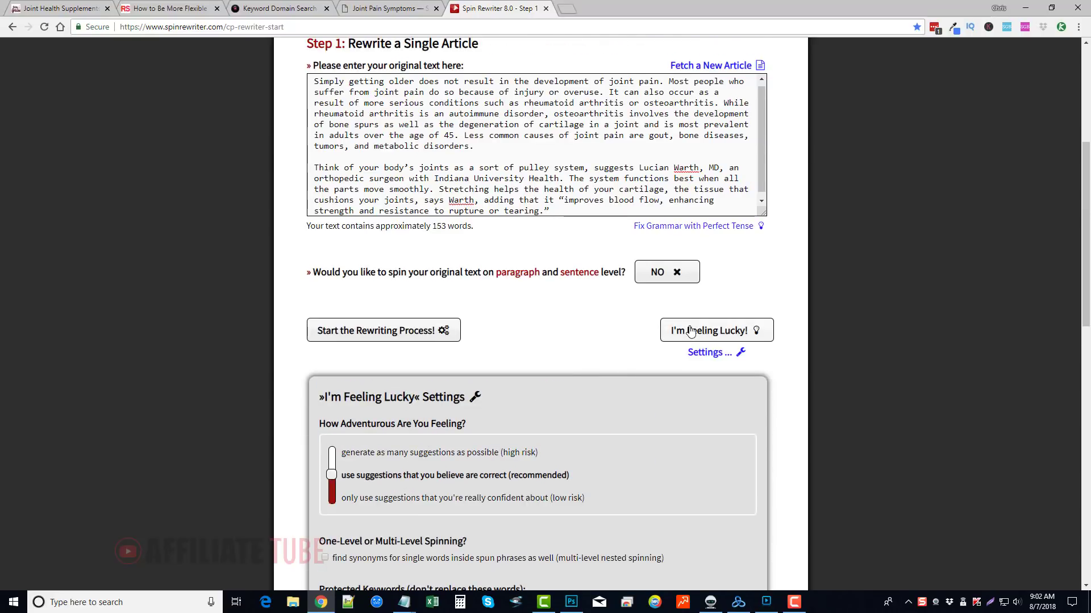
mouse_move(608, 330)
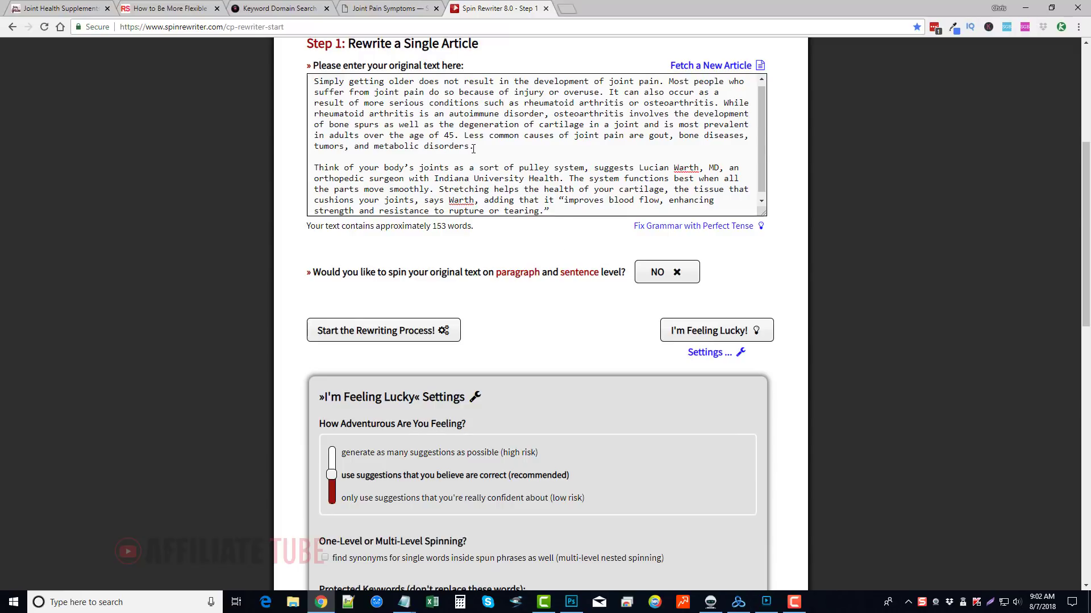
mouse_move(491, 145)
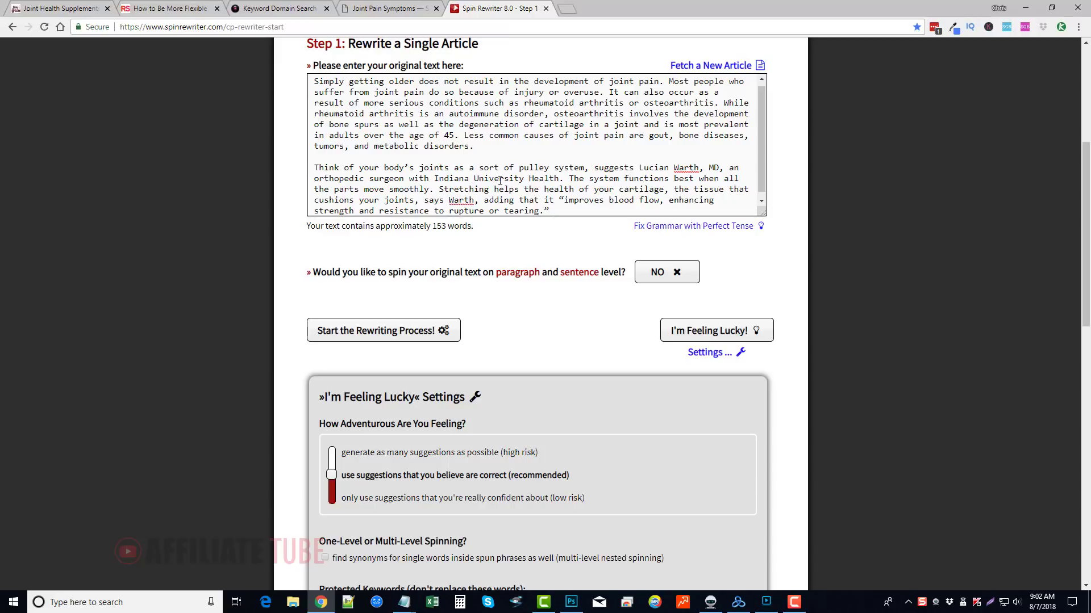
mouse_move(524, 292)
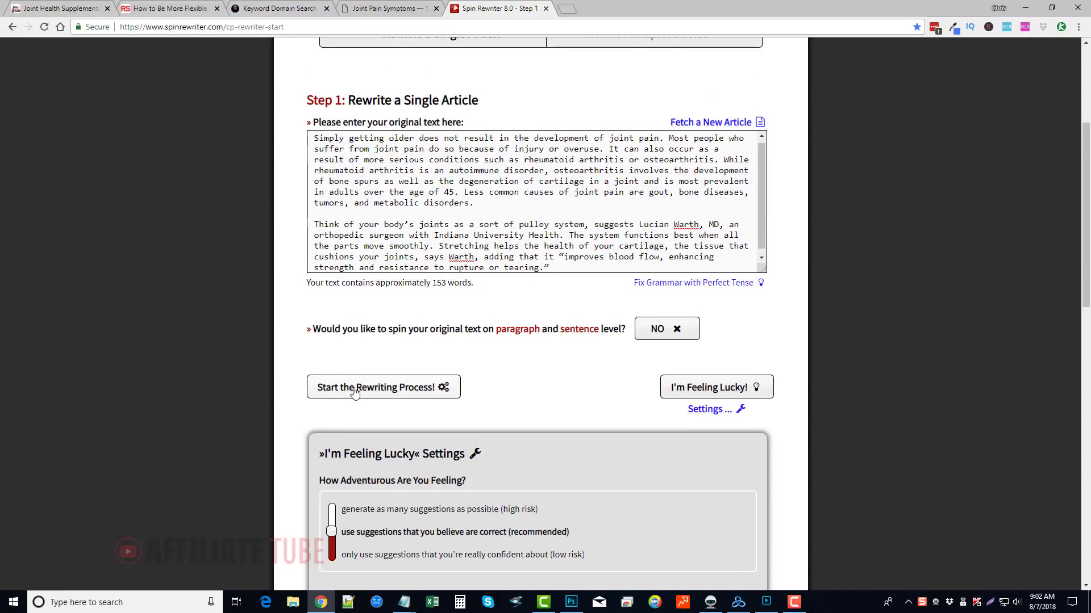
Move to Step 2 and give 'Simply' the synonyms Just simply, Basically, Only, then 'getting older' a set.
click(383, 387)
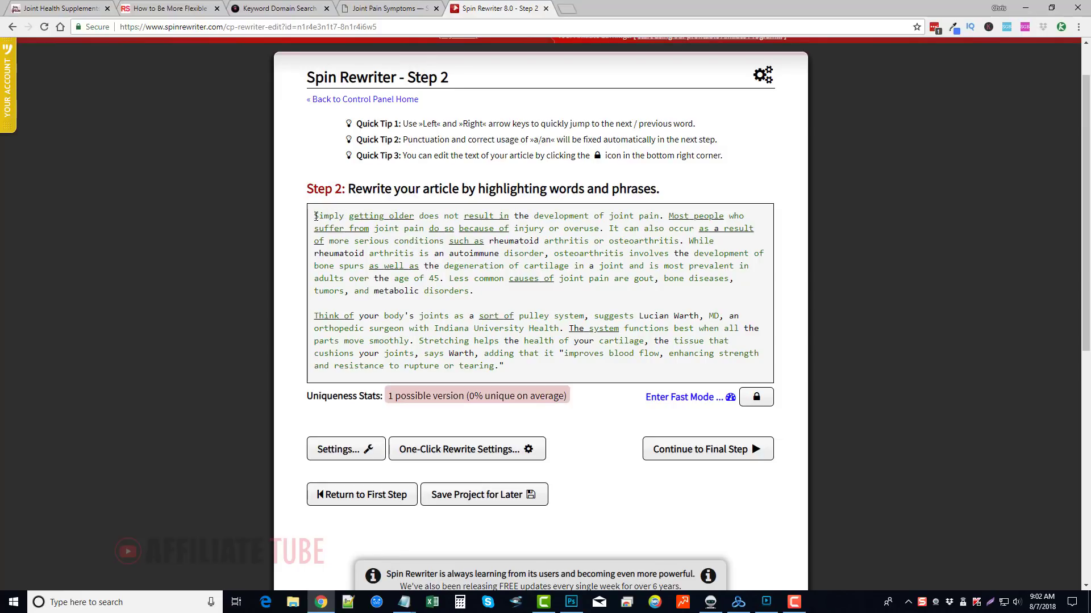
click(327, 216)
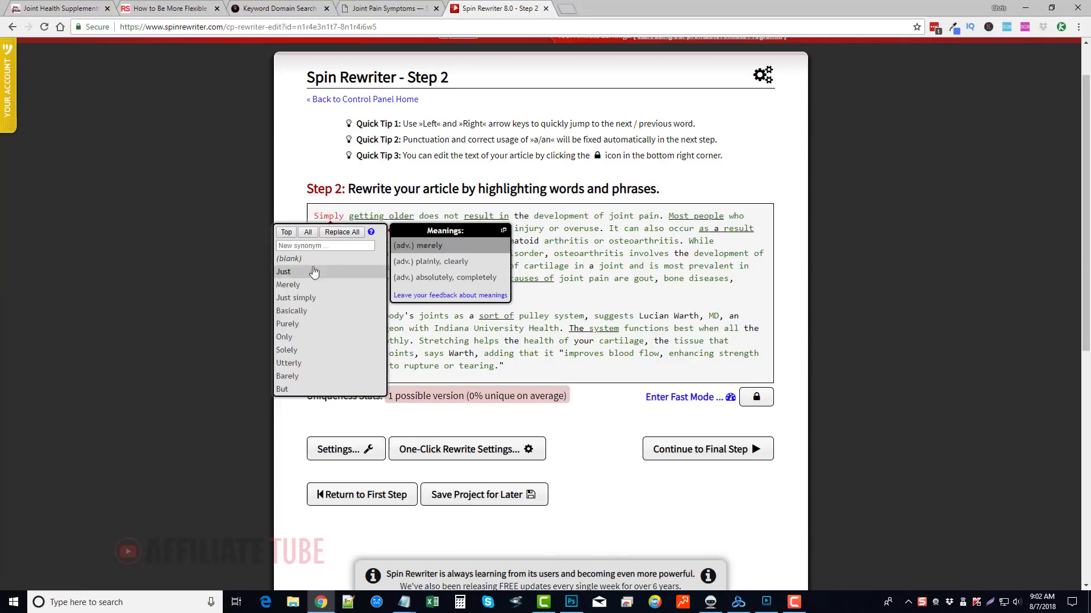
mouse_move(304, 310)
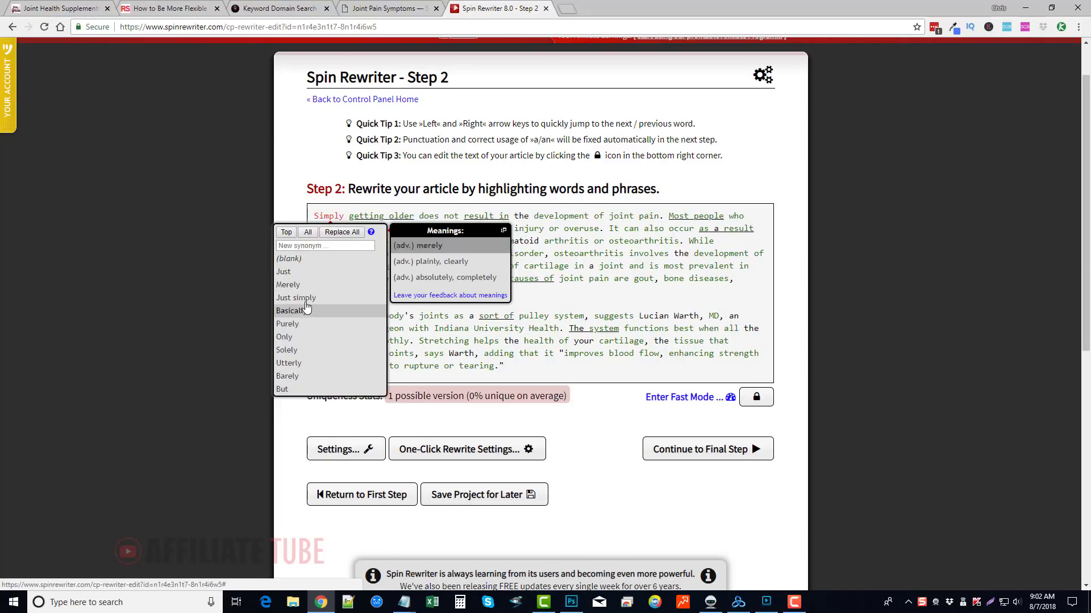
mouse_move(305, 271)
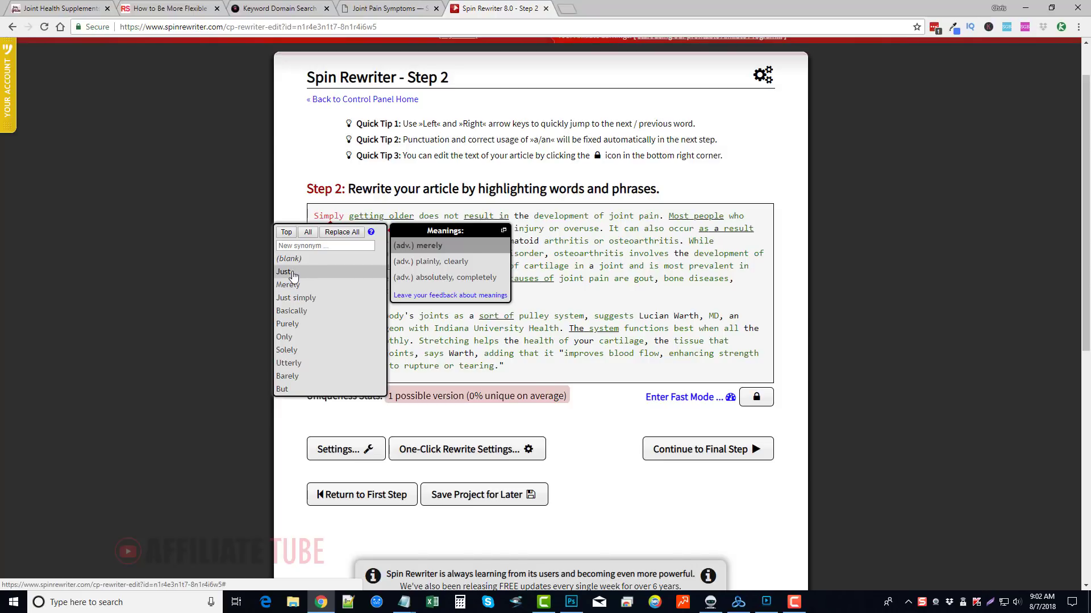
click(295, 298)
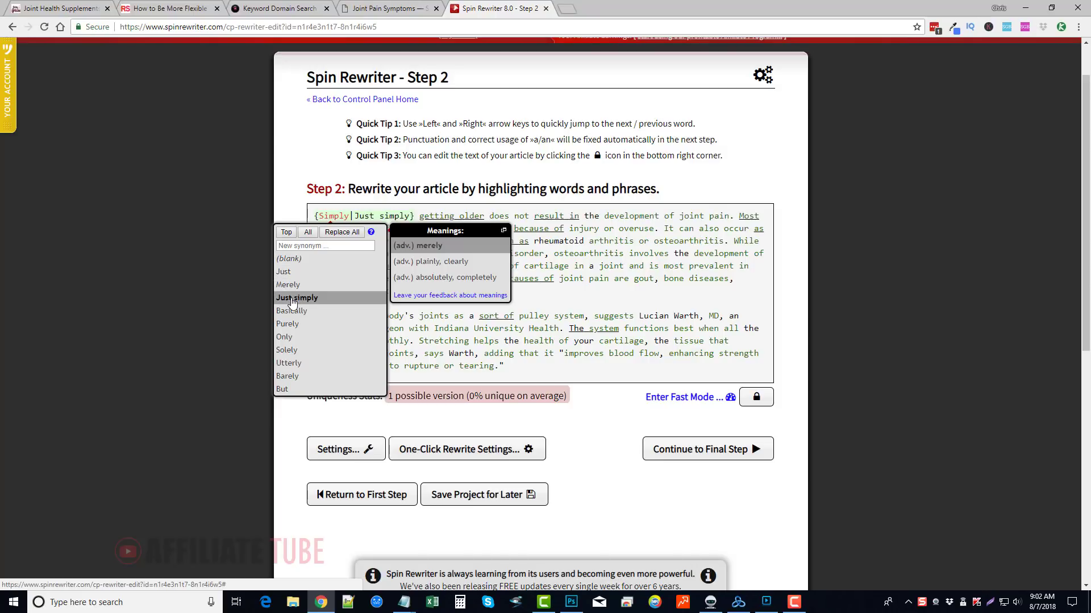
click(291, 310)
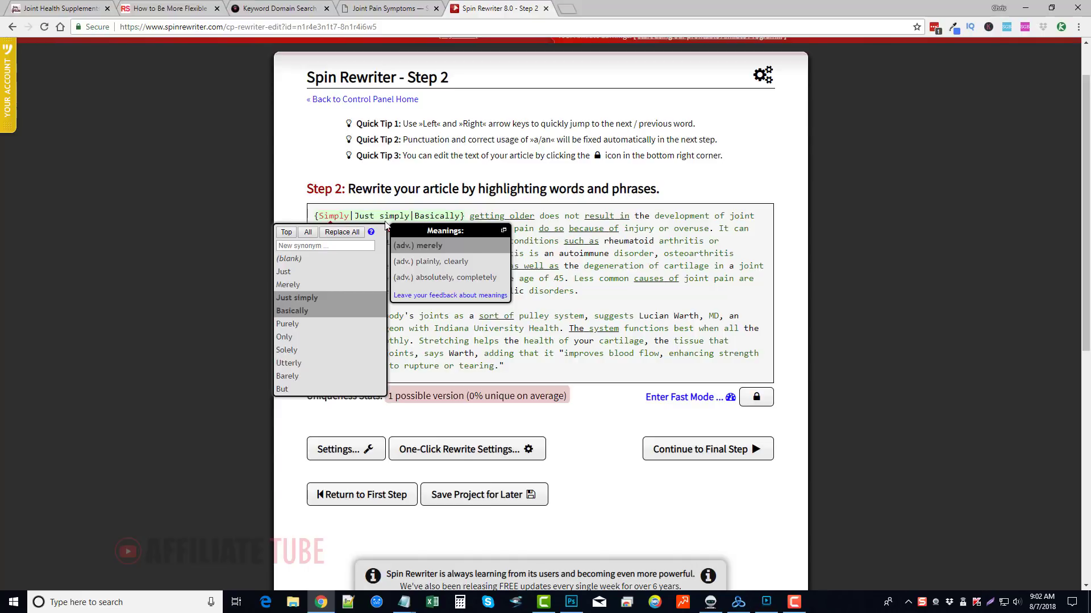
mouse_move(342, 232)
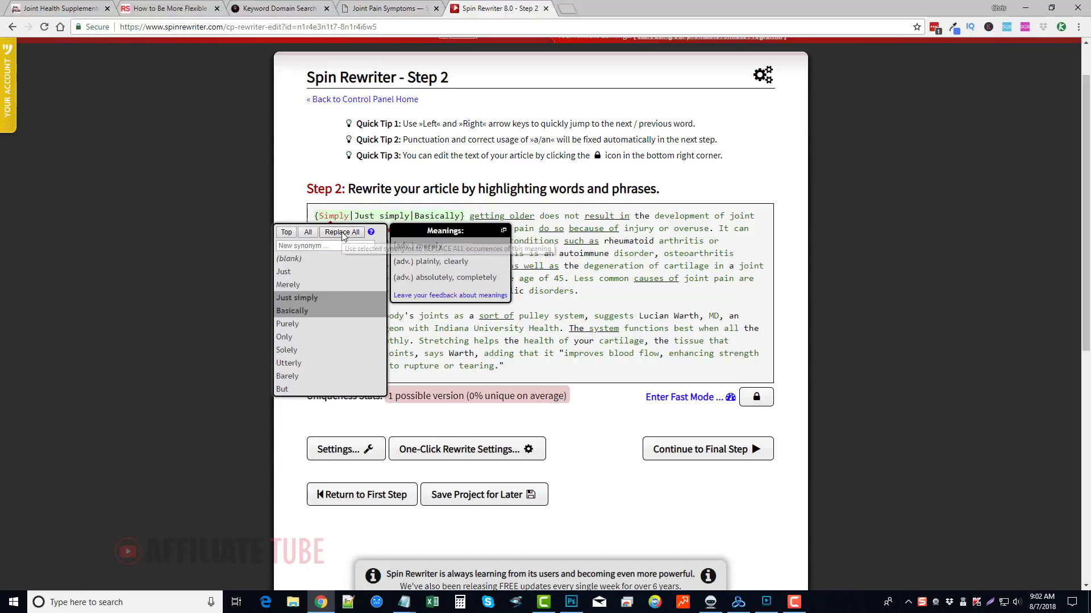
mouse_move(286, 336)
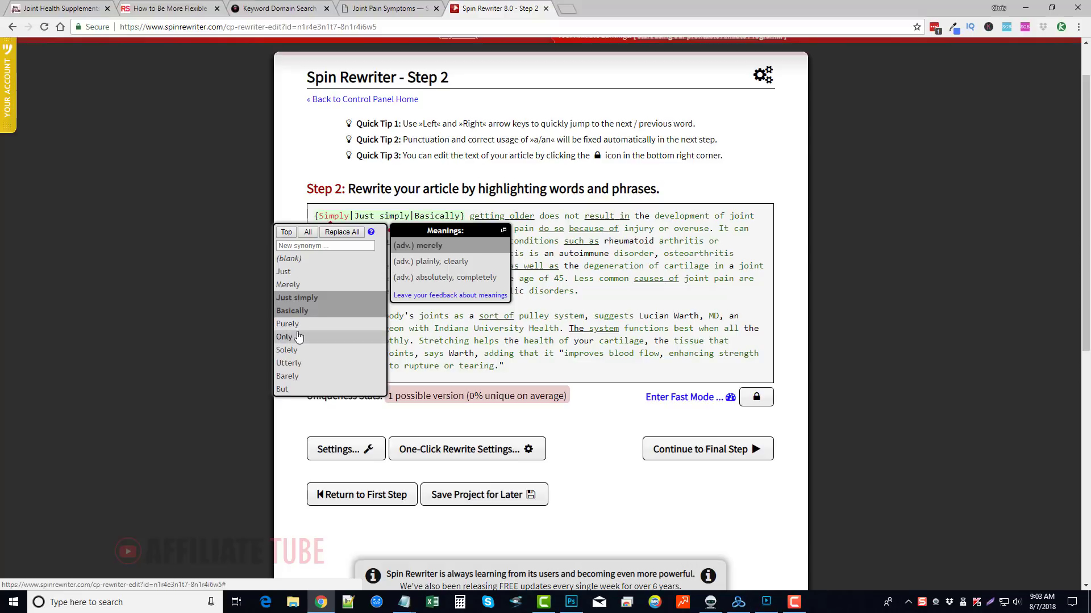
click(285, 336)
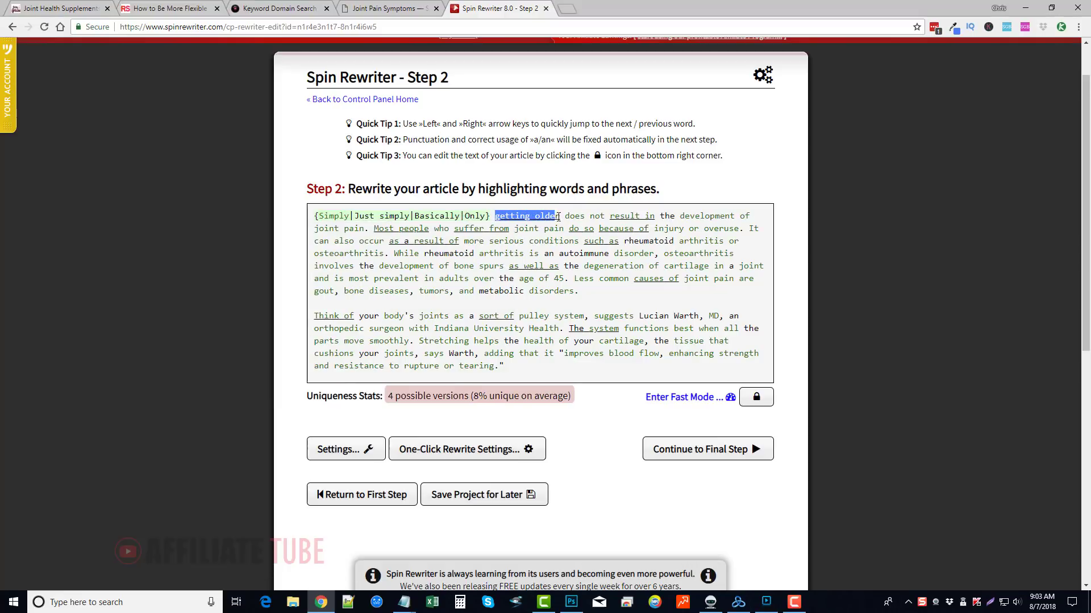
click(525, 216)
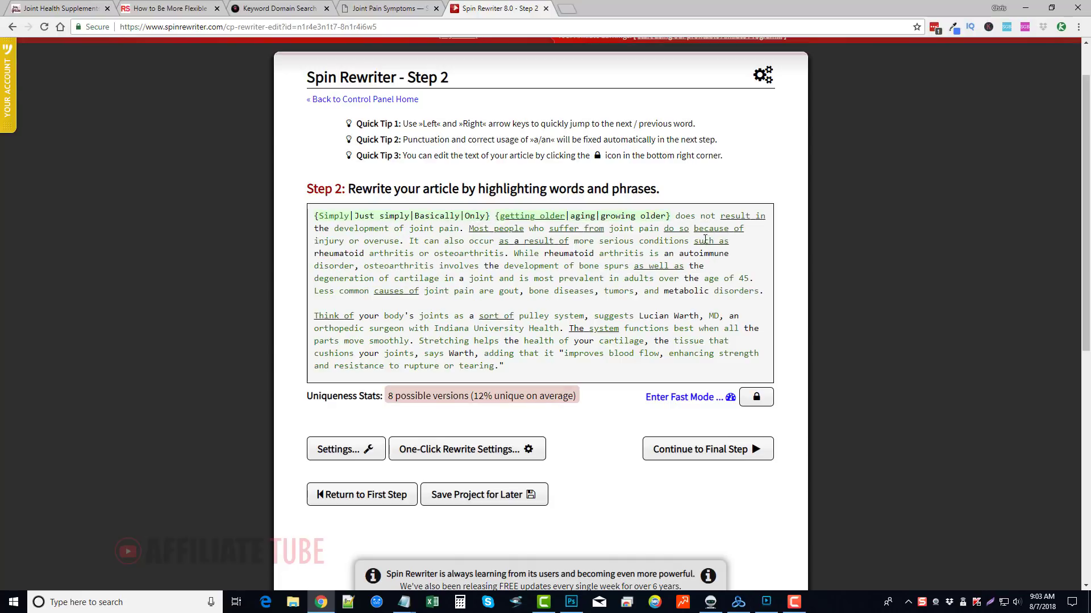
scroll(down, 3)
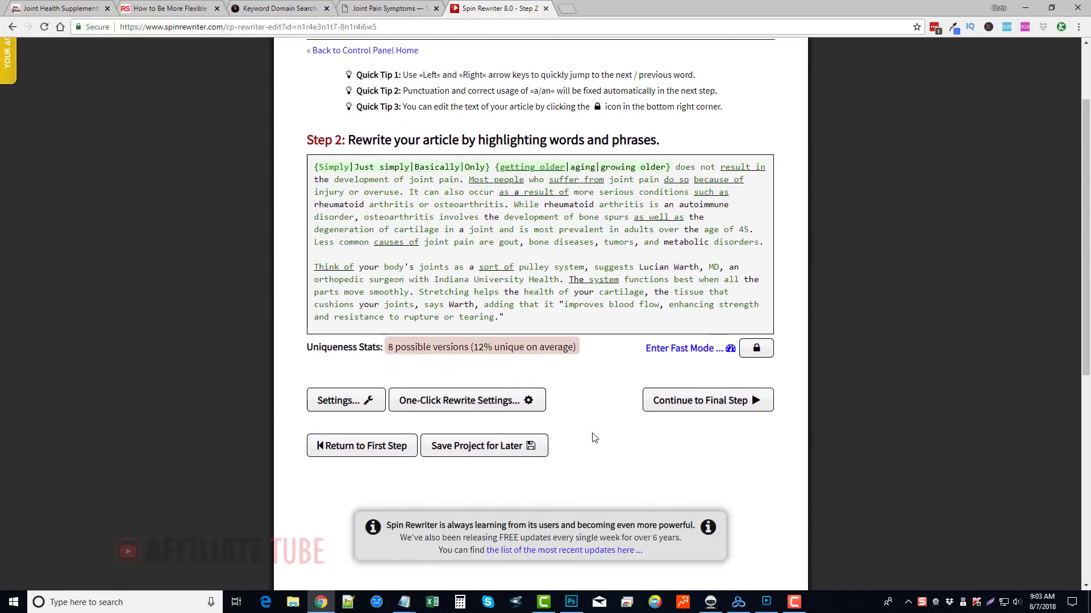
Run the One-Click Rewrite at the recommended synonym level, filling every phrase to 99% uniqueness.
scroll(down, 3)
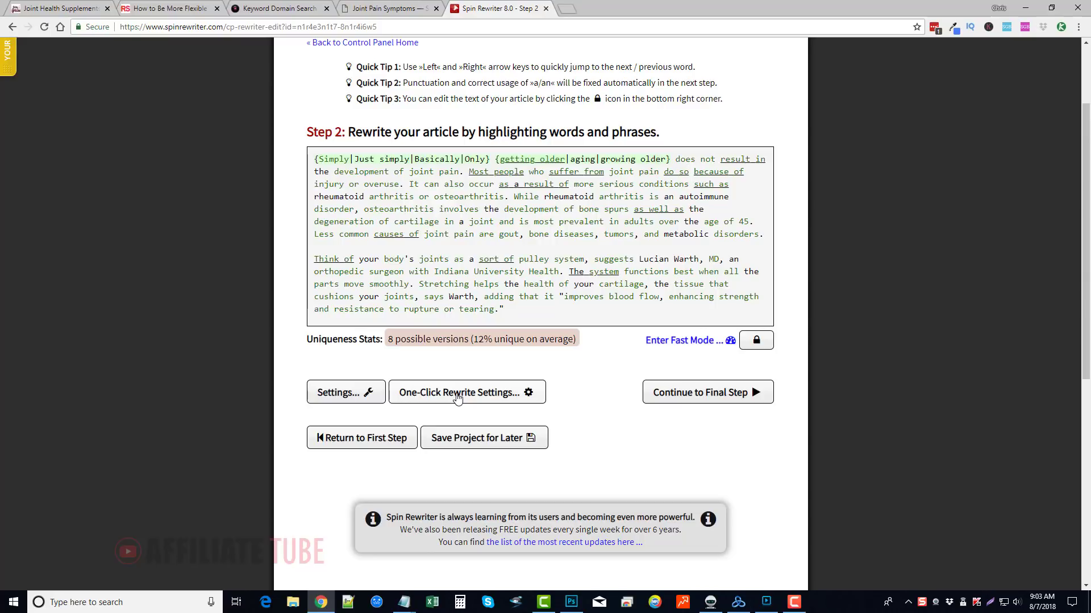
mouse_move(438, 391)
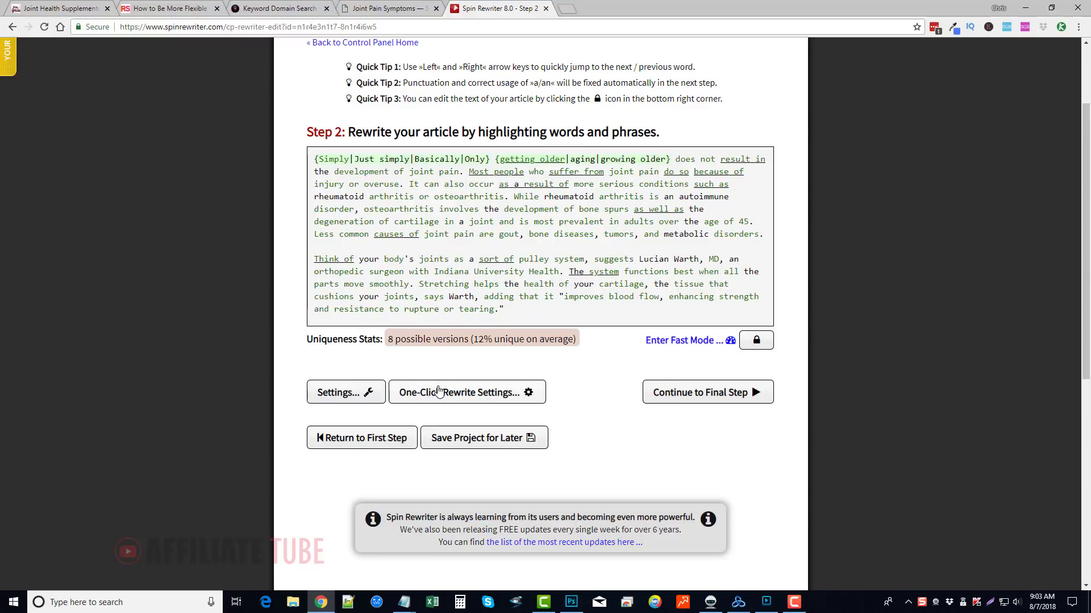
click(461, 392)
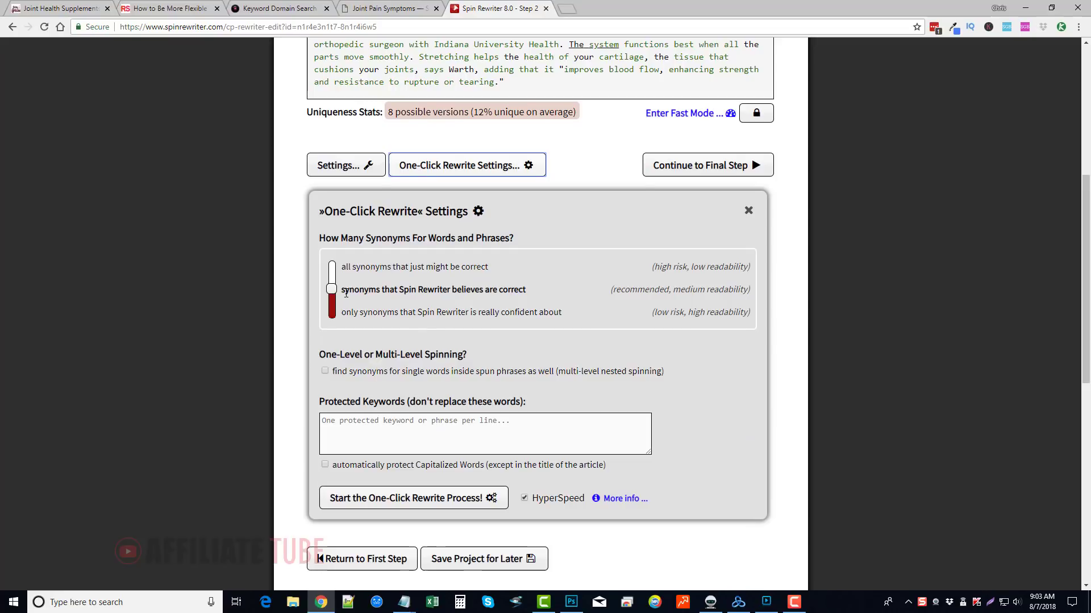
scroll(down, 3)
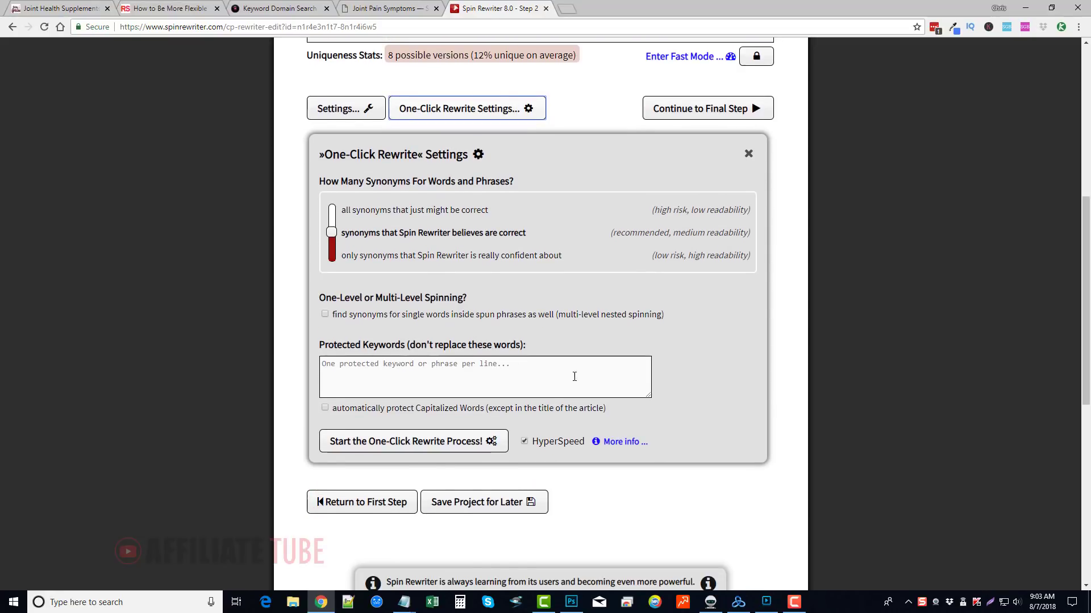
mouse_move(601, 346)
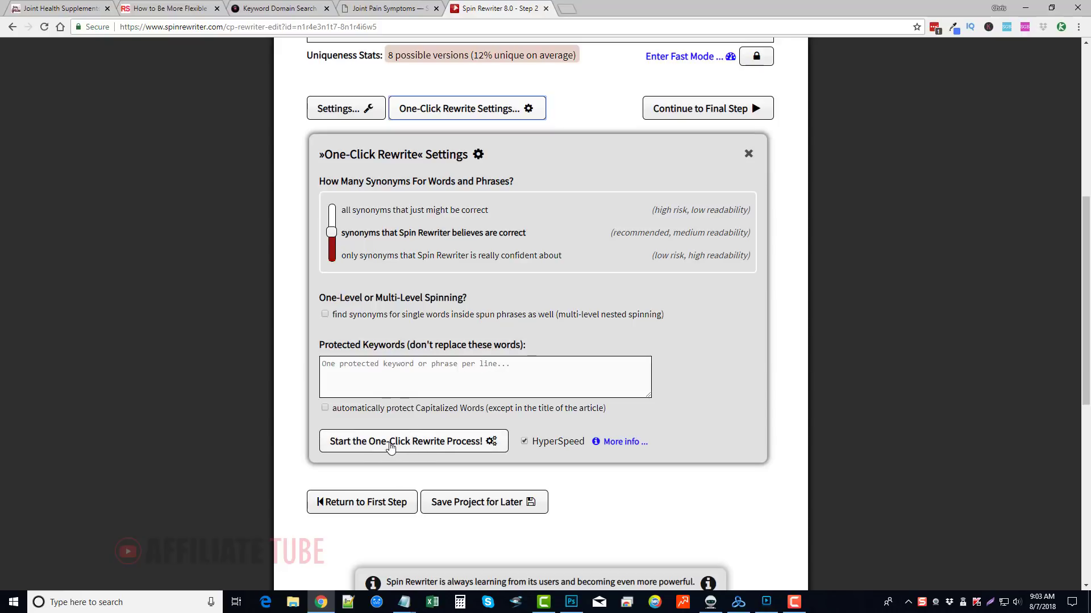
click(406, 441)
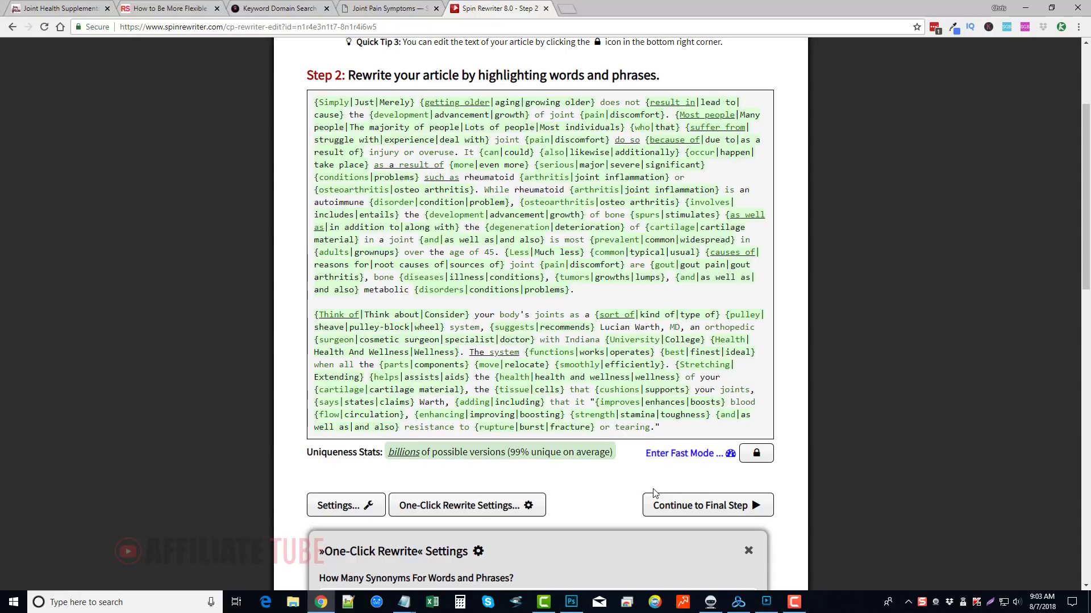
click(707, 504)
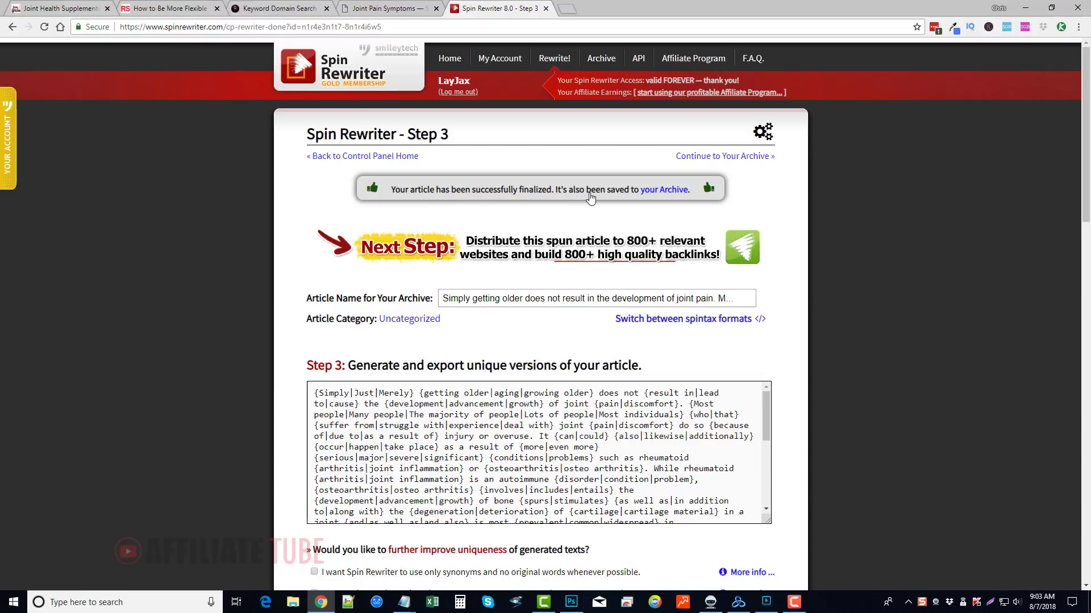
mouse_move(664, 189)
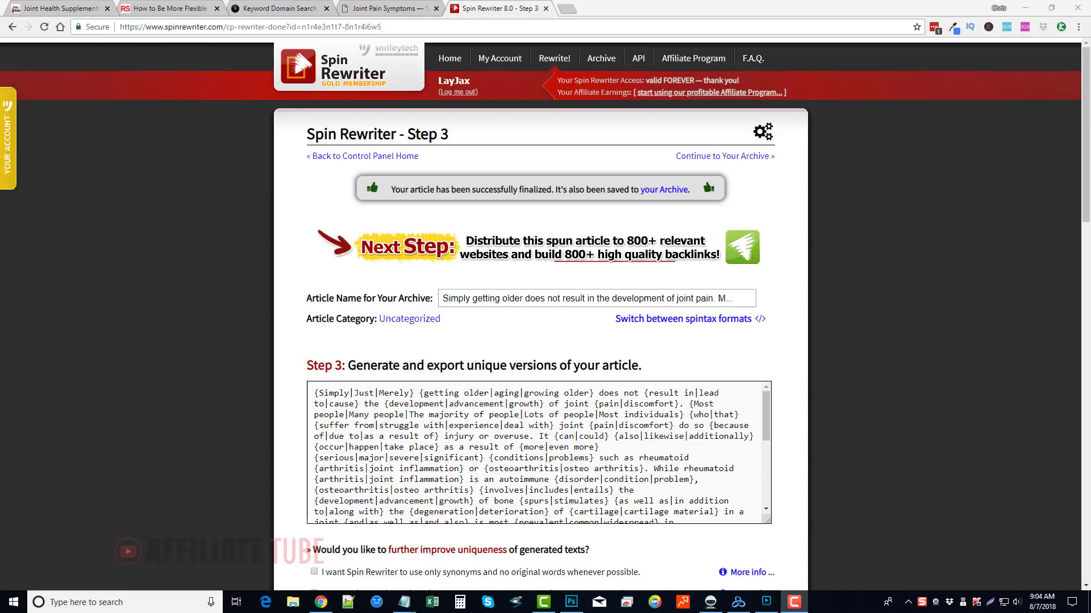
scroll(down, 3)
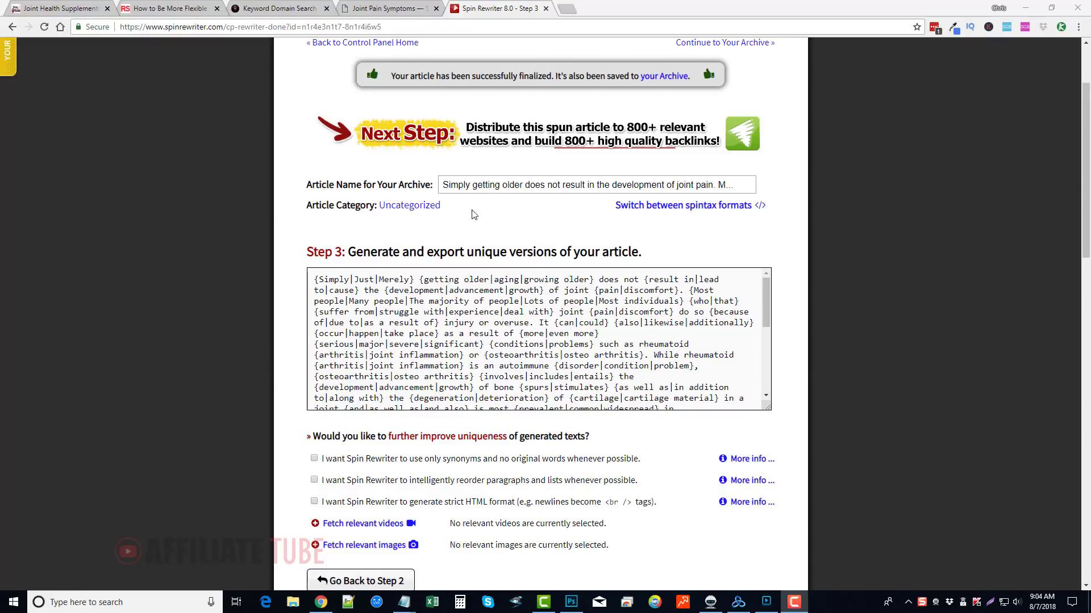
scroll(down, 3)
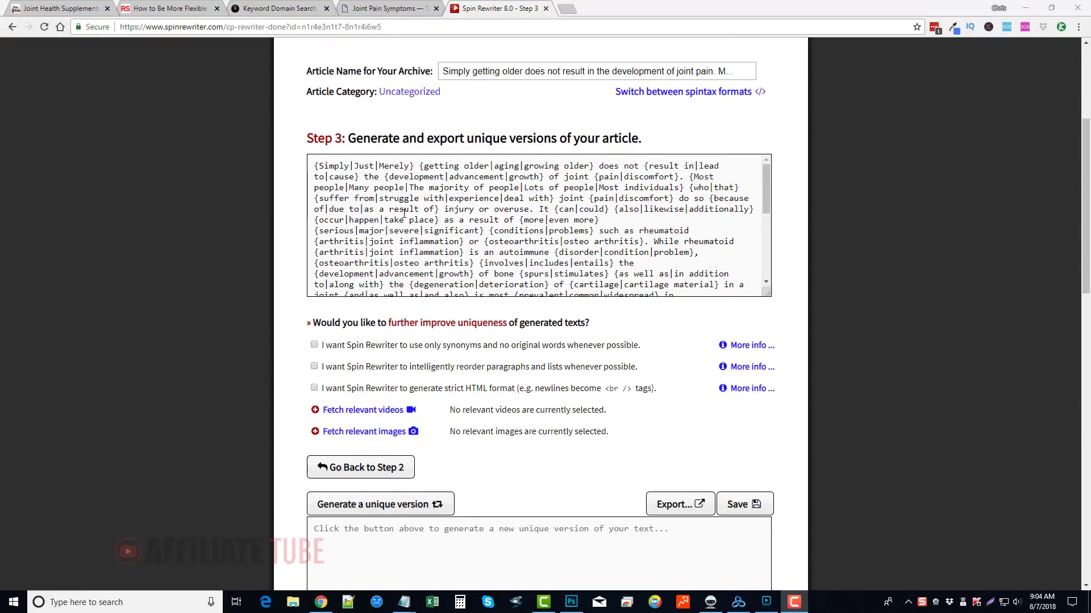
scroll(down, 3)
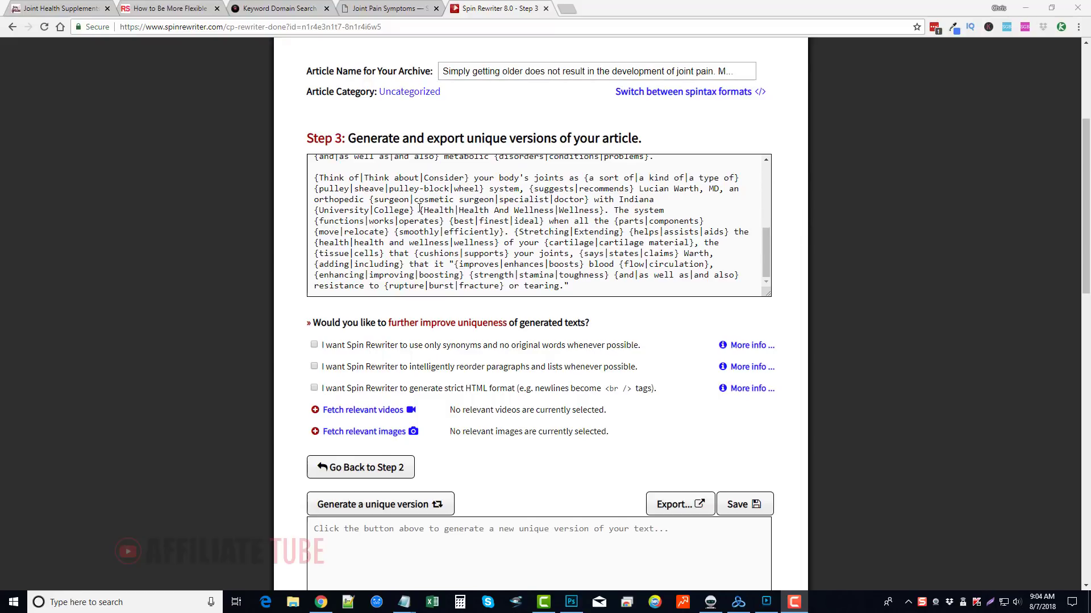
scroll(down, 3)
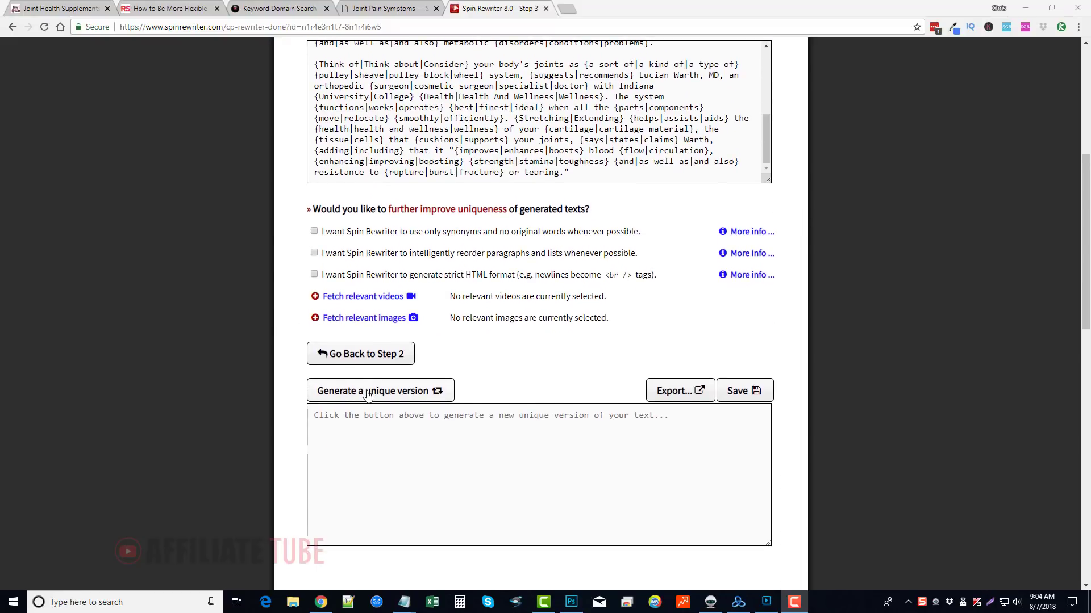
click(381, 390)
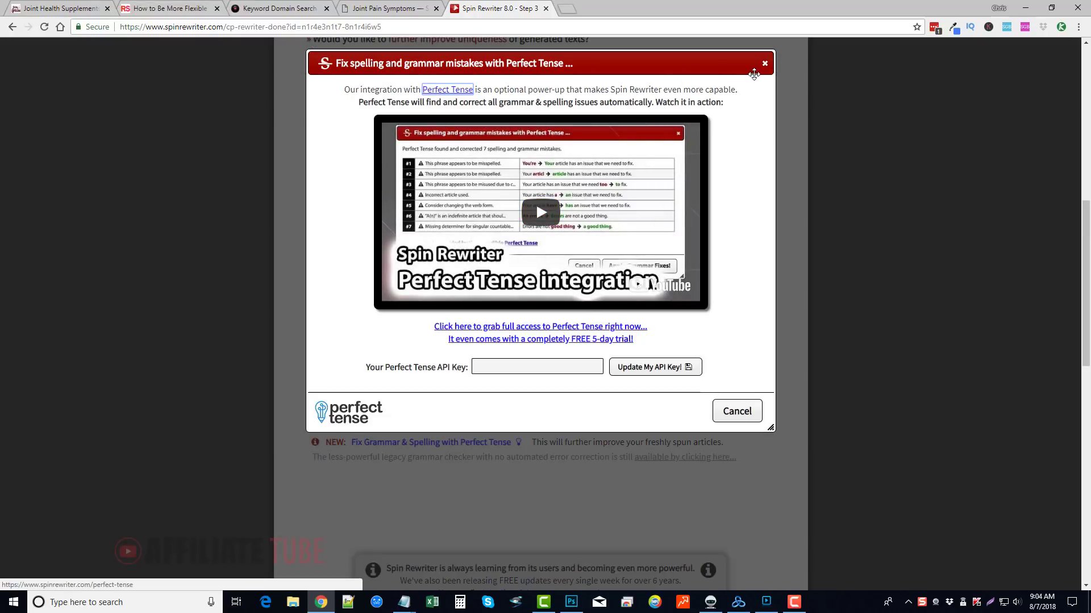
click(763, 63)
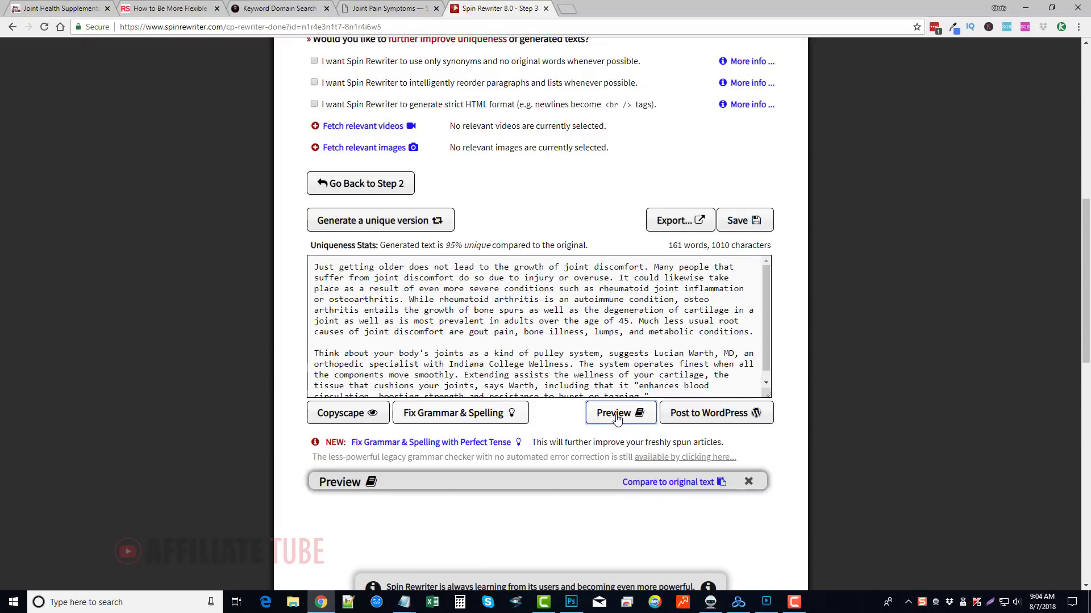
scroll(down, 3)
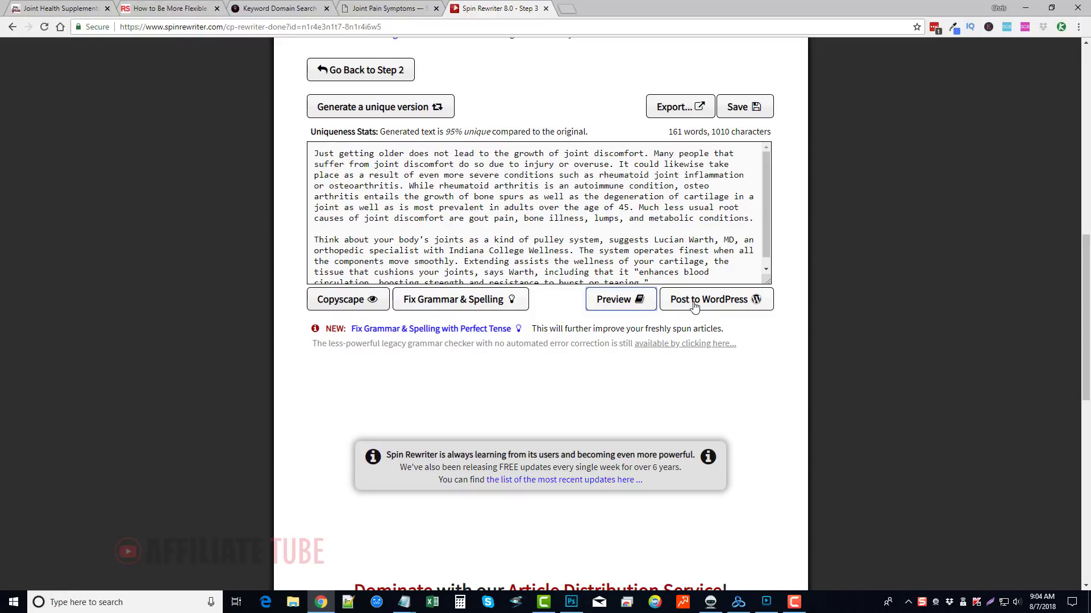
mouse_move(729, 311)
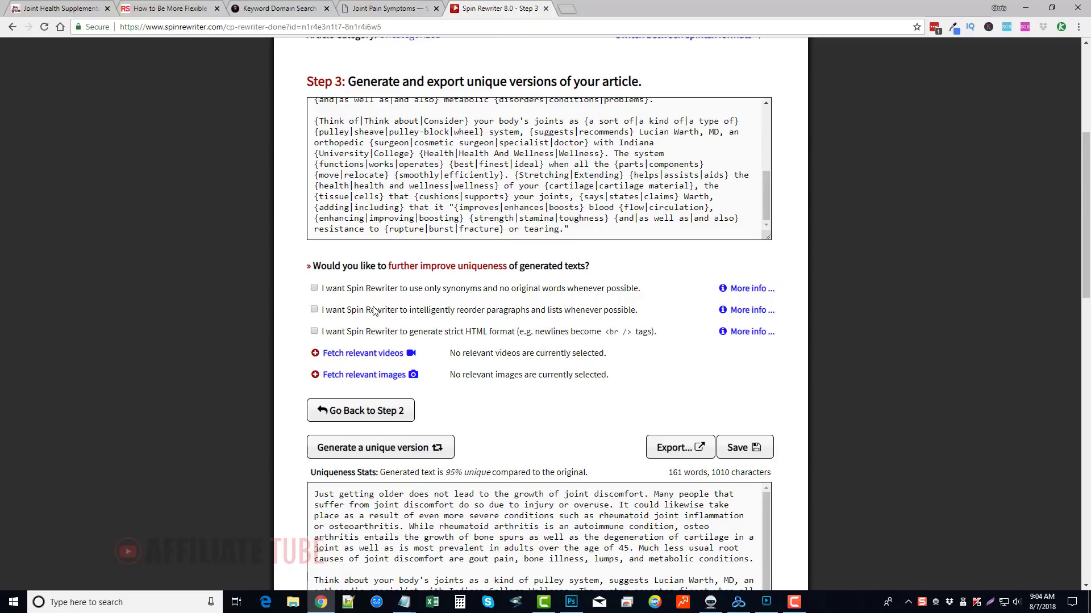
mouse_move(363, 354)
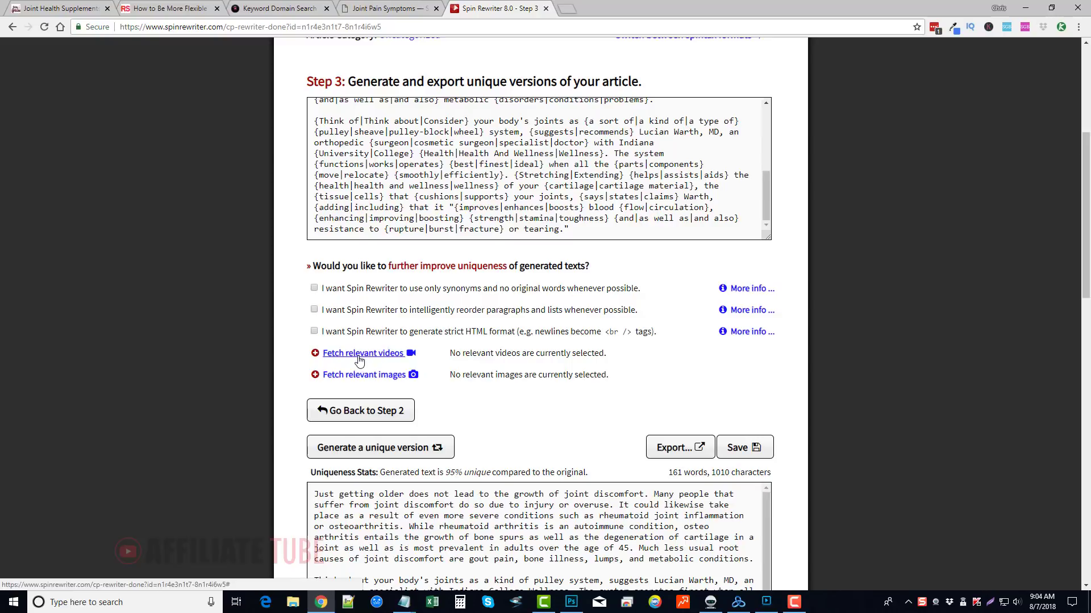
mouse_move(387, 368)
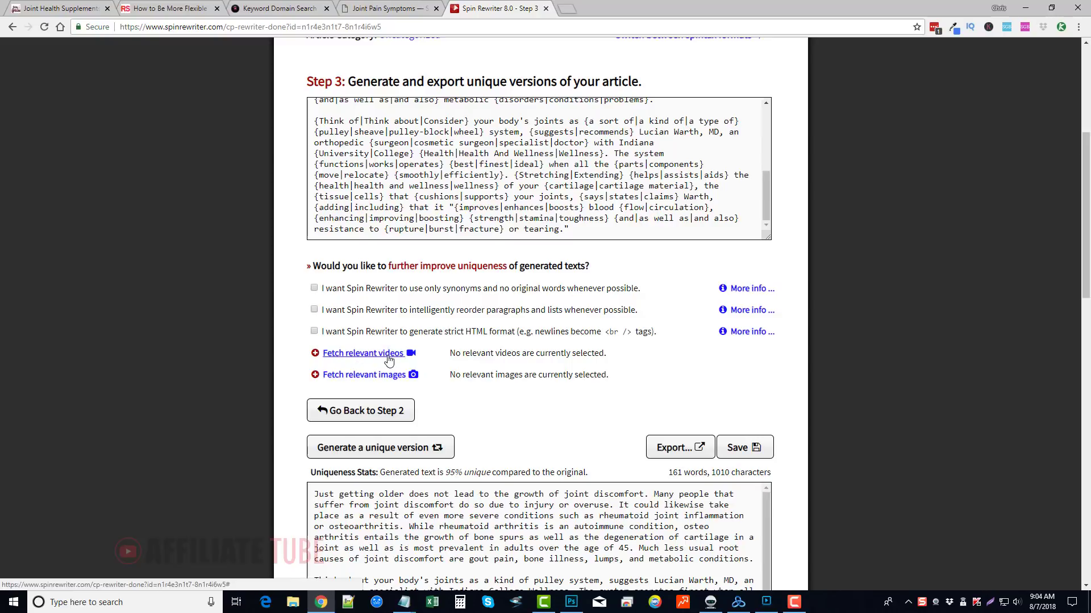
Fetch YouTube videos for 'joint pain', tick one result and insert it into the generated articles.
click(361, 353)
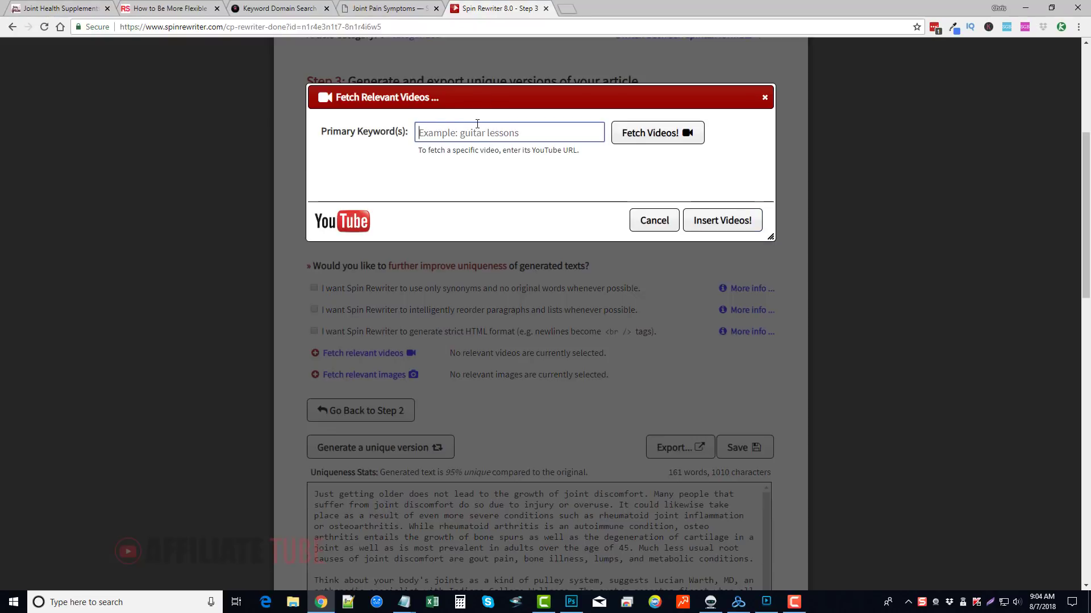
text(joint pain)
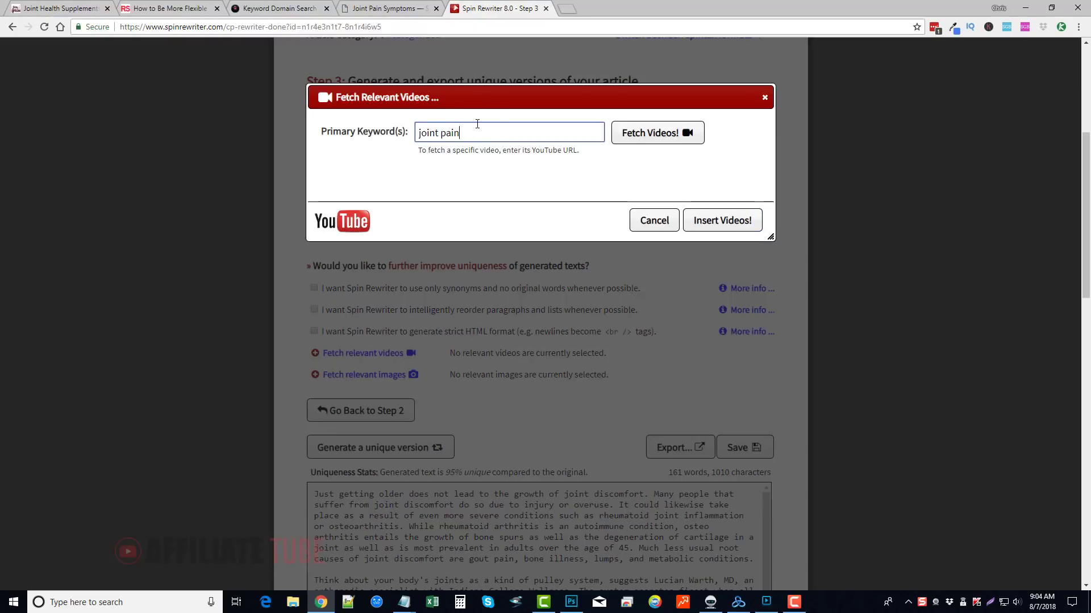
click(656, 132)
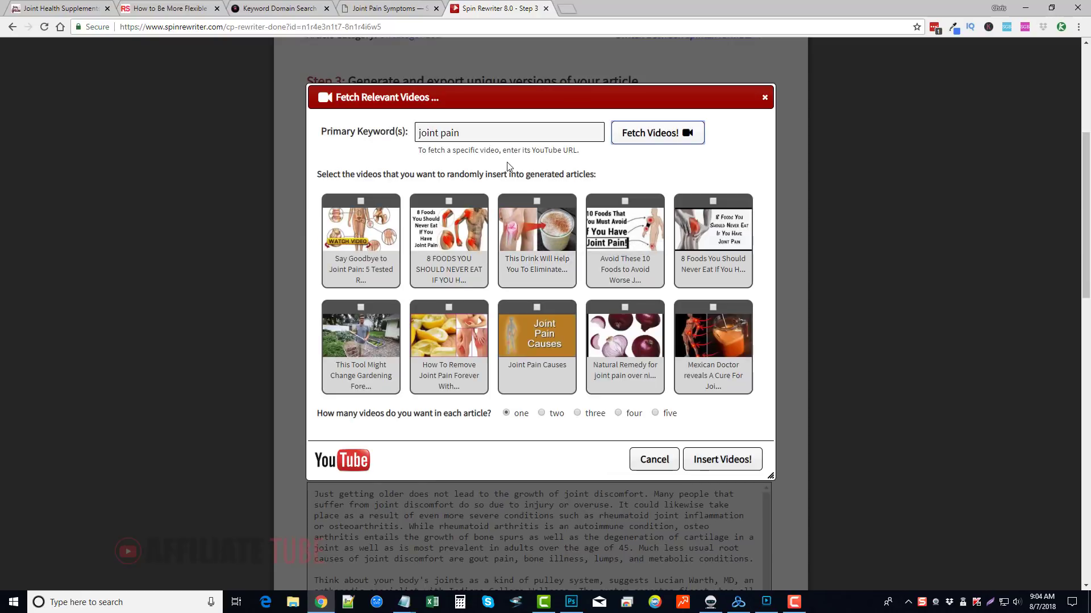
mouse_move(478, 148)
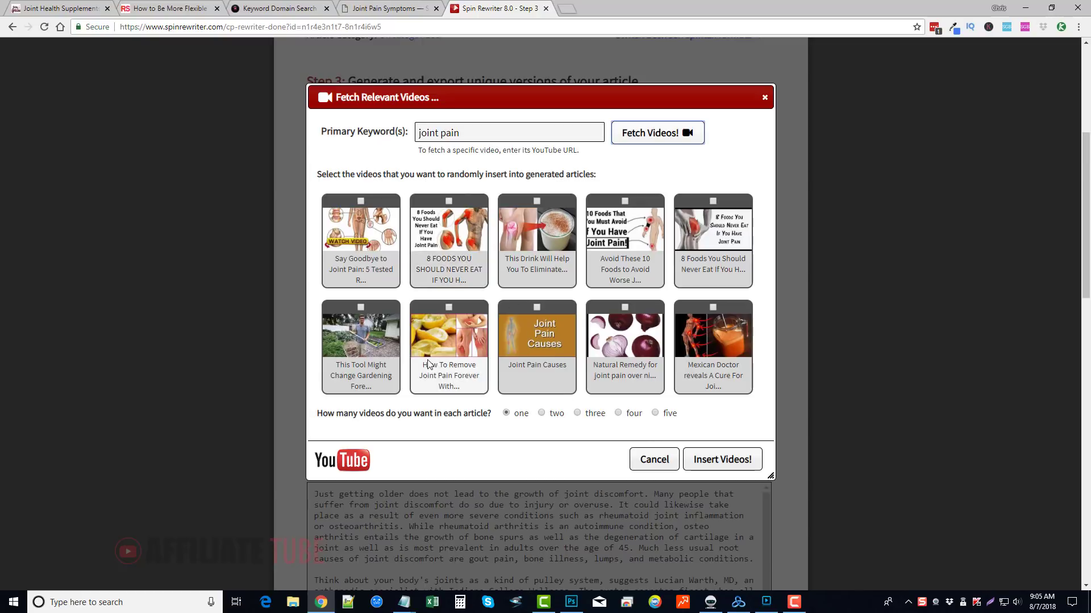
click(711, 201)
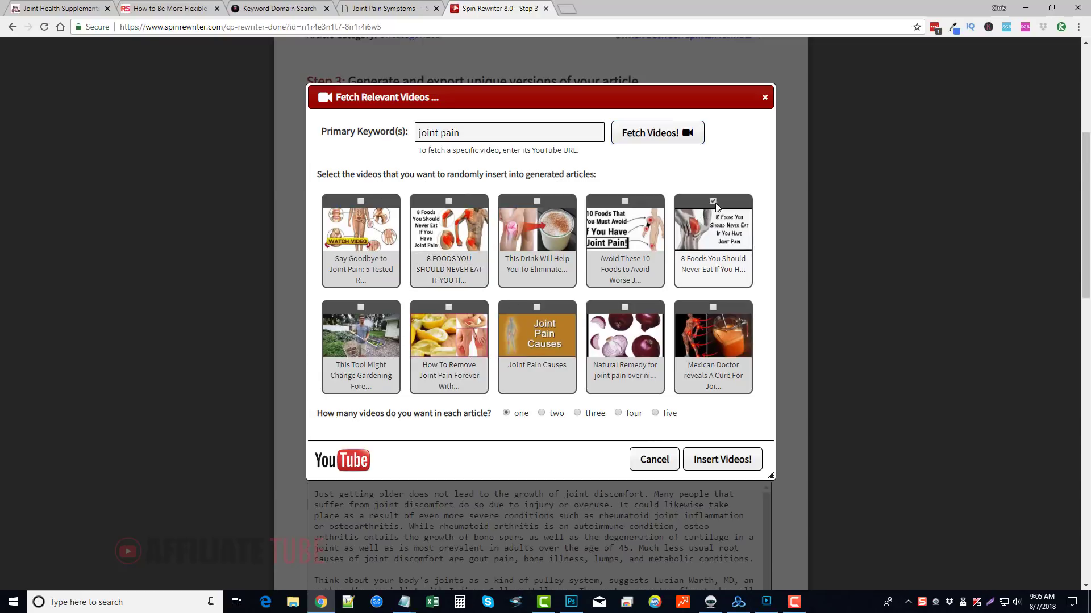
click(722, 459)
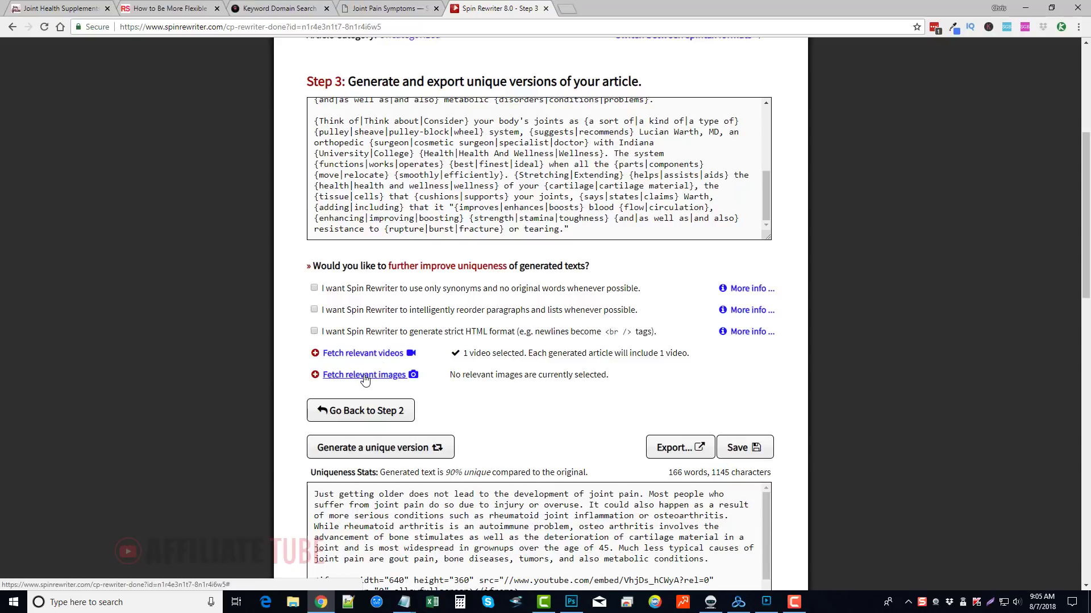
Fetch Pixabay images for 'joint pain', pick the clavicle and scapula diagram and insert it.
click(365, 373)
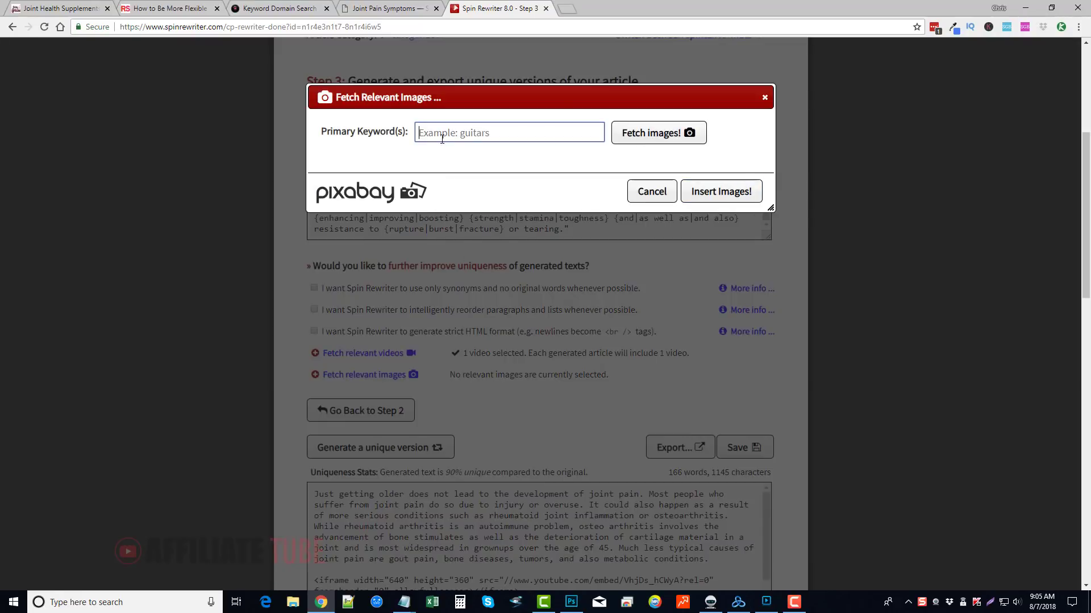
text(joint pain)
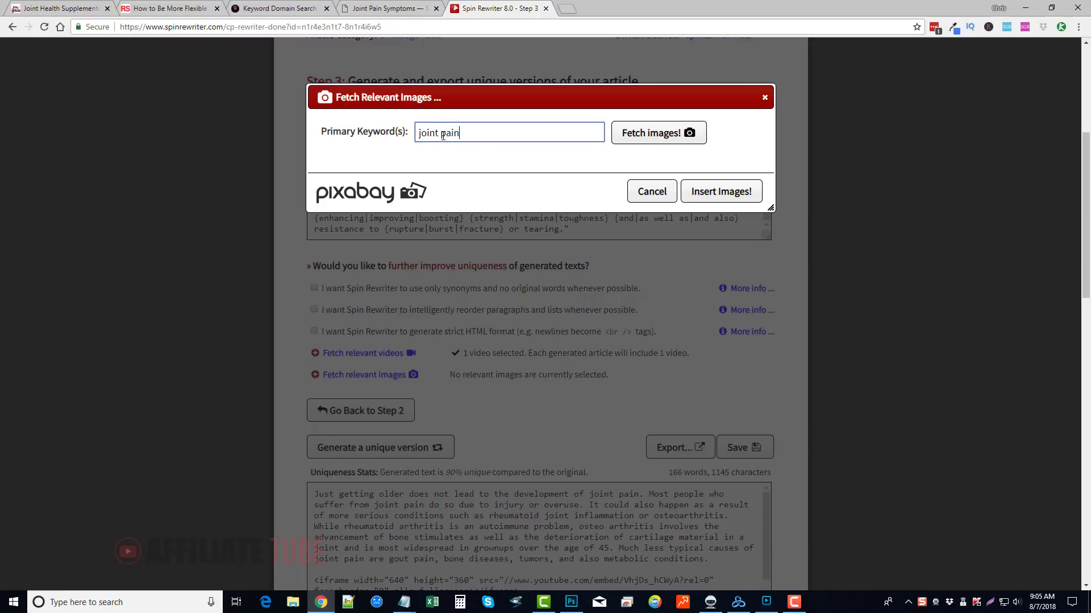
click(658, 131)
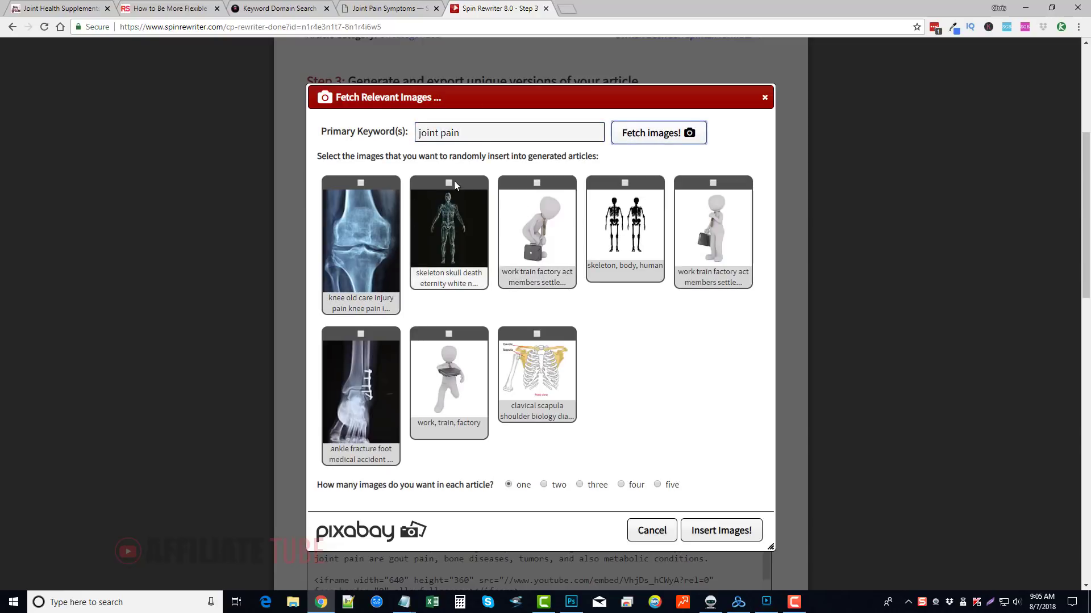
click(536, 334)
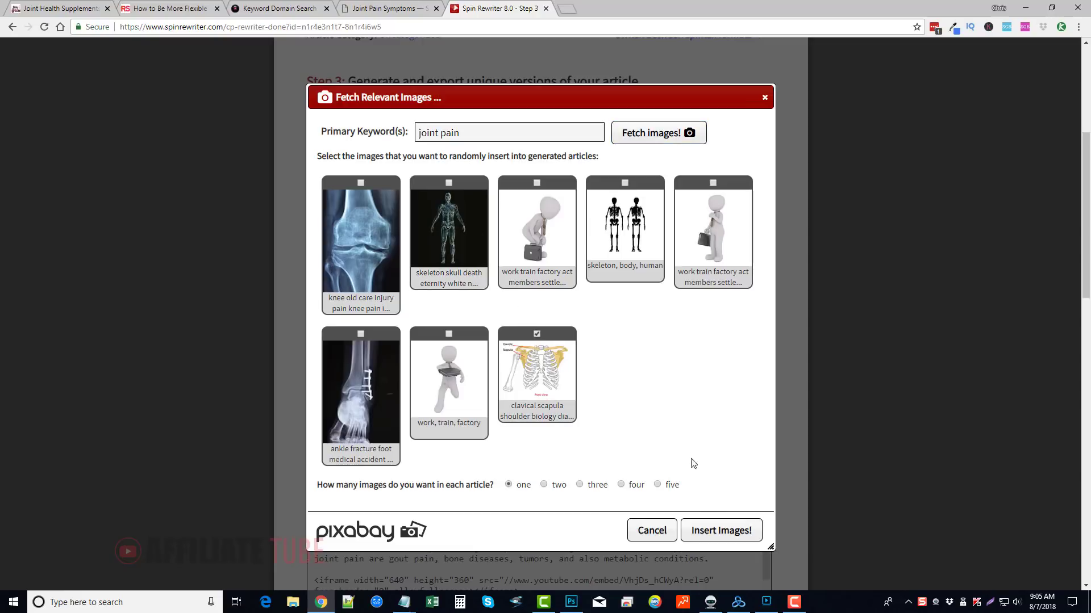
click(720, 531)
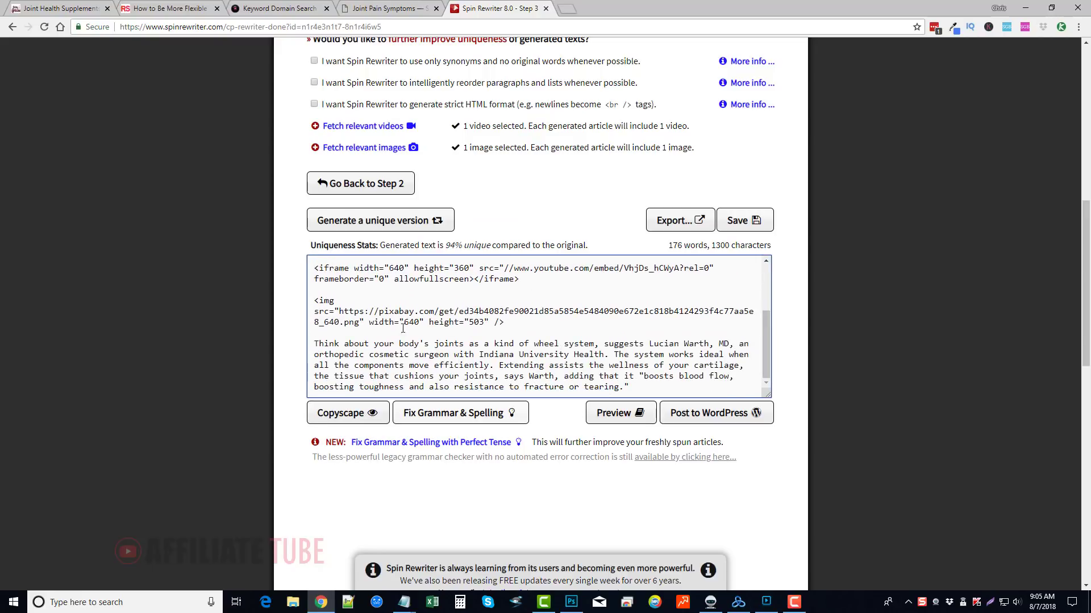
Cut the iframe video embed code from its spot in the generated article.
drag(314, 300, 501, 321)
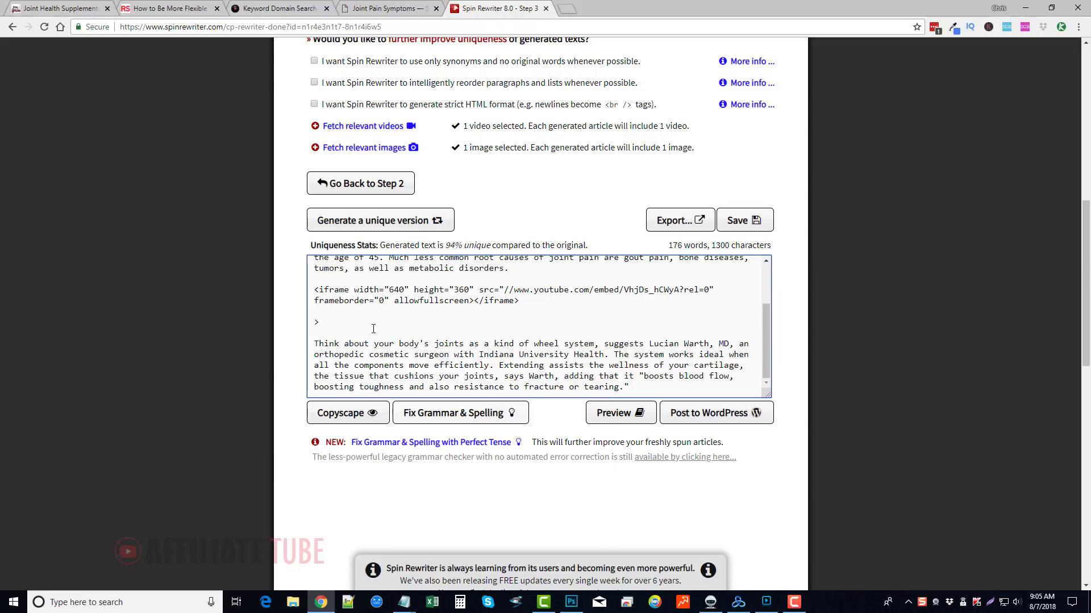
right_click(373, 329)
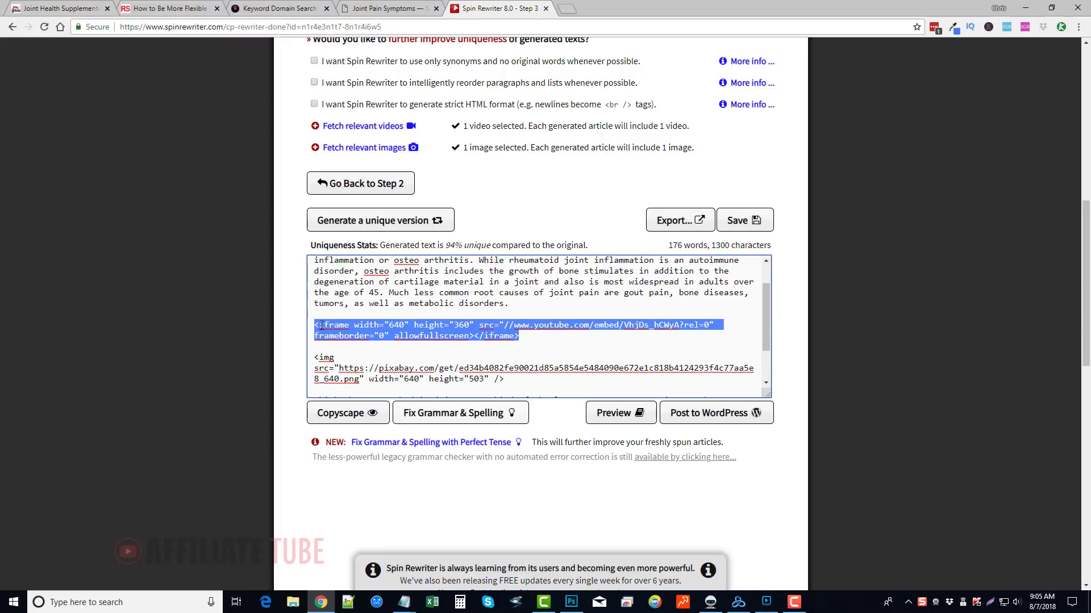
key(Delete)
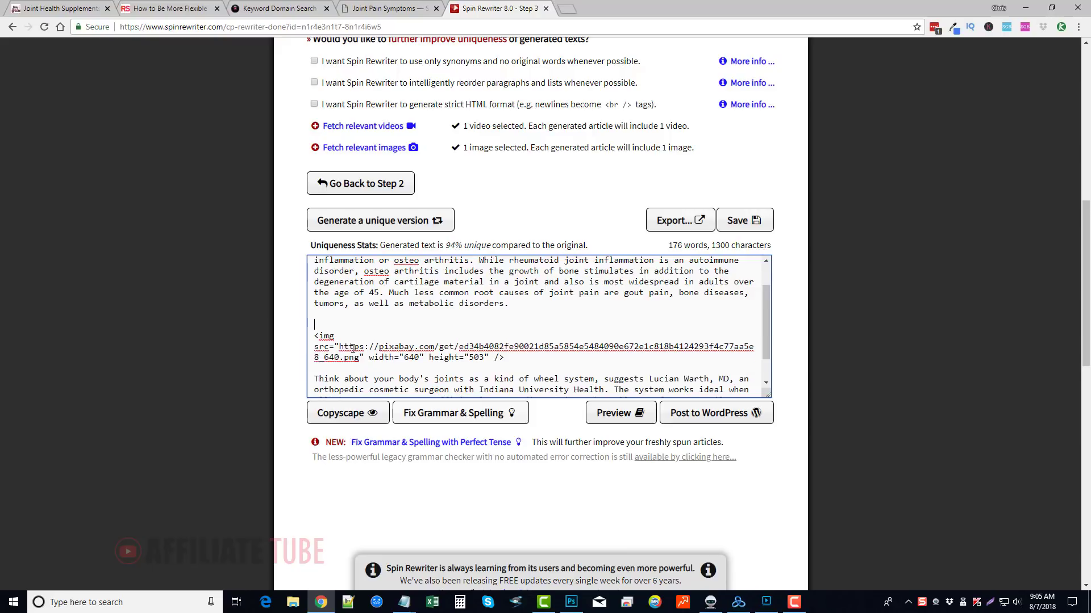
scroll(up, 3)
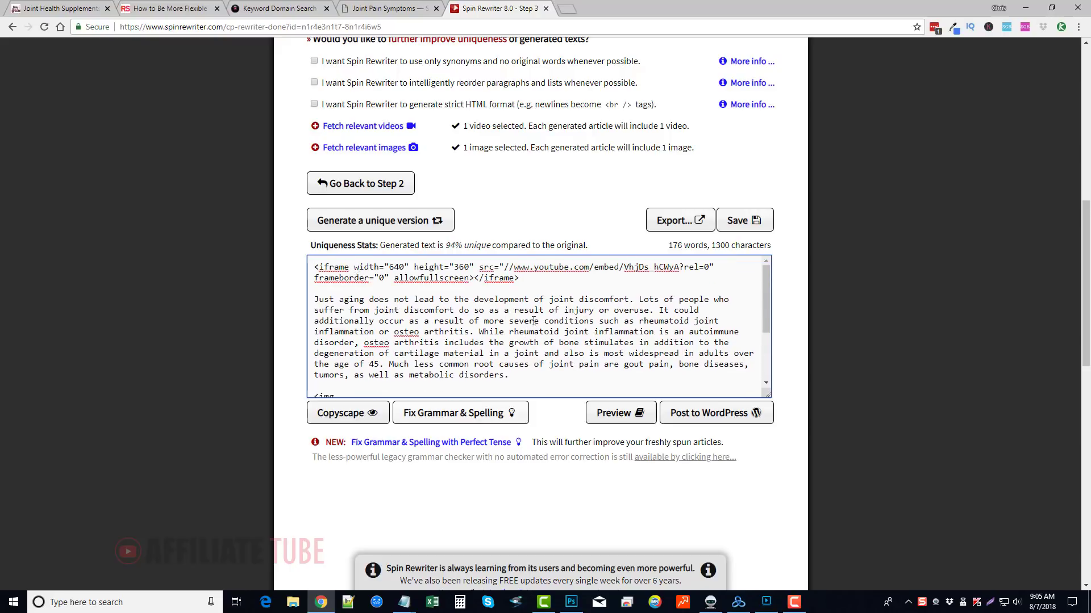
Preview the generated article rendered with its embedded video and skeleton diagram.
click(619, 413)
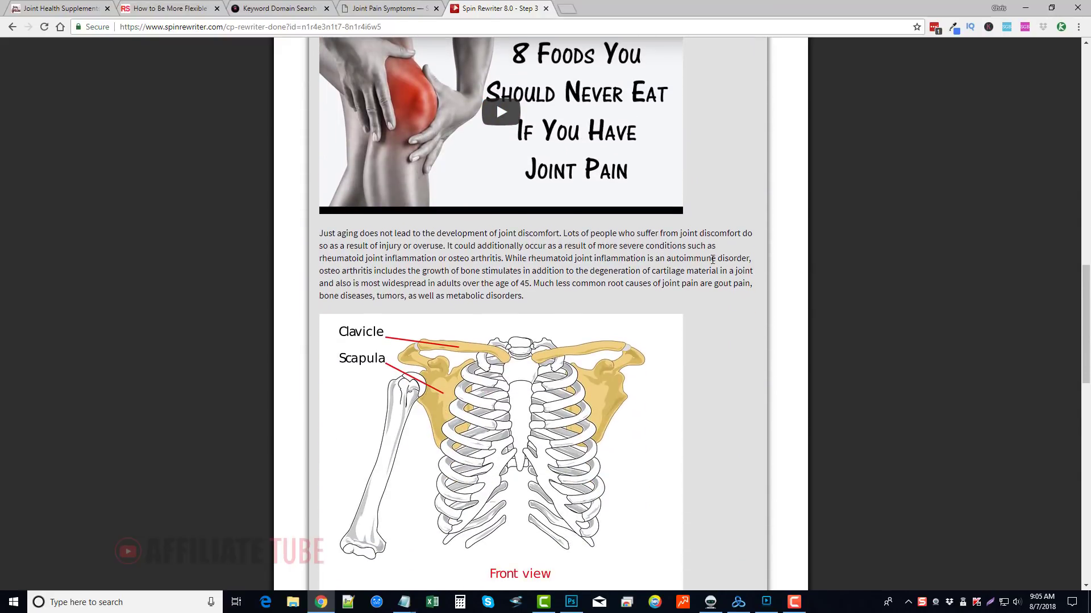
scroll(down, 3)
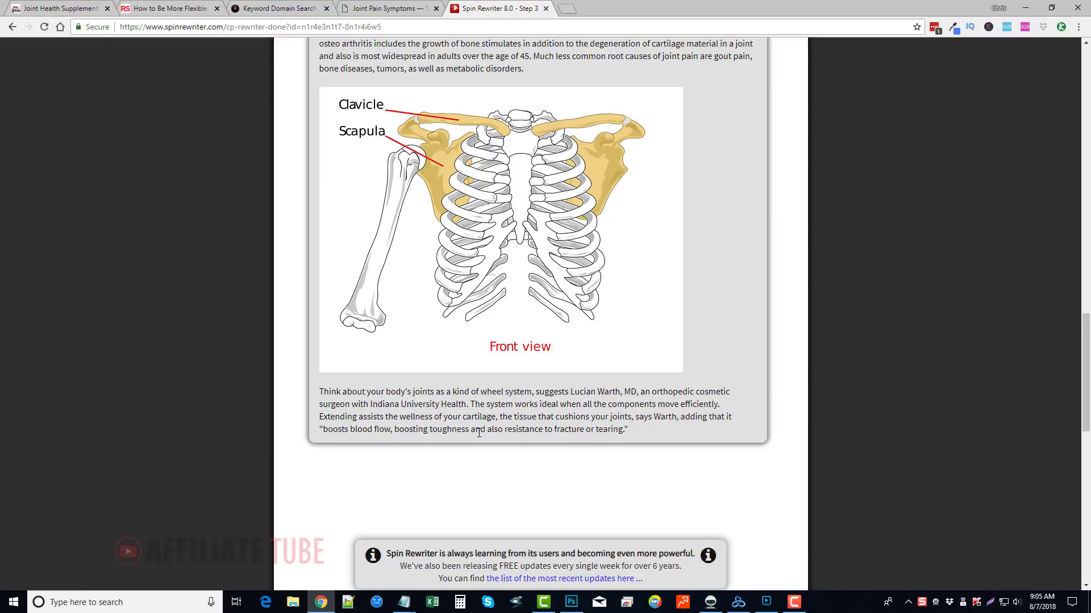
scroll(down, 3)
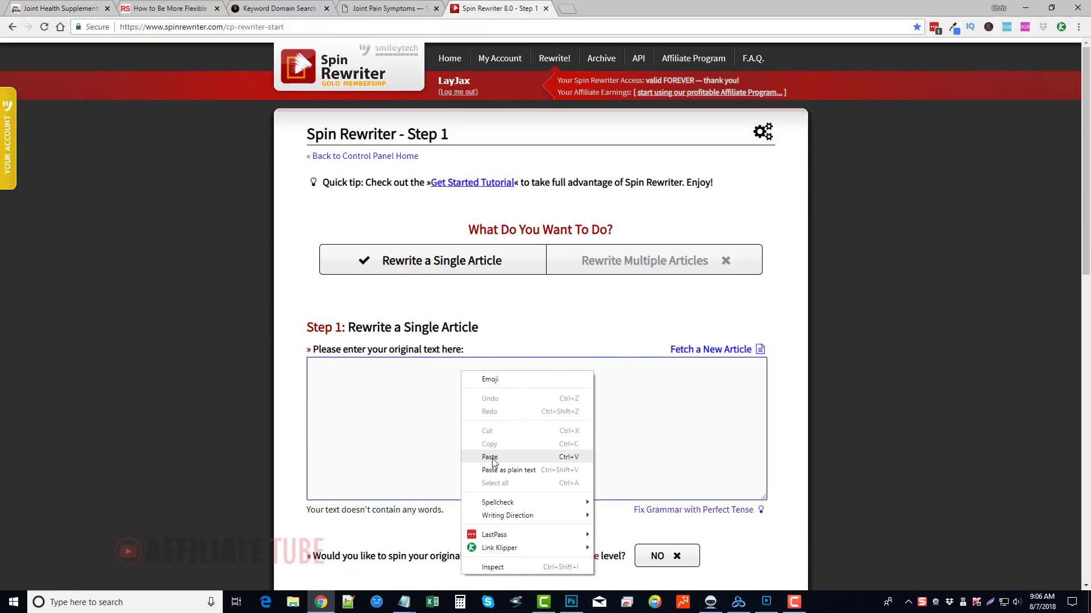
Paste the new joint health article on Step 1 and run I'm Feeling Lucky! to reach Step 3 spintax.
click(489, 456)
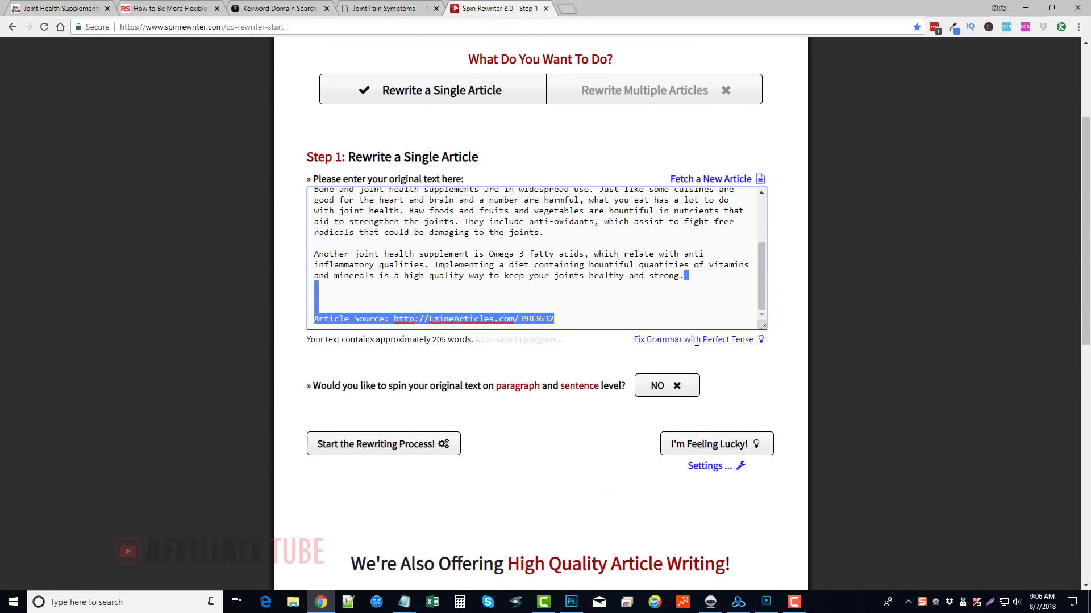
scroll(down, 3)
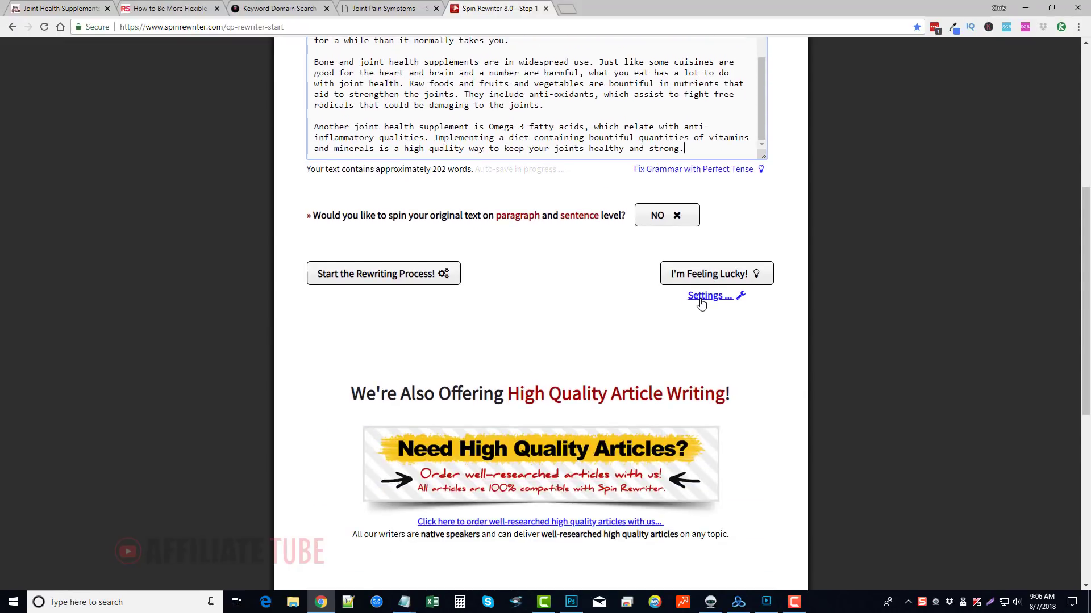
click(711, 295)
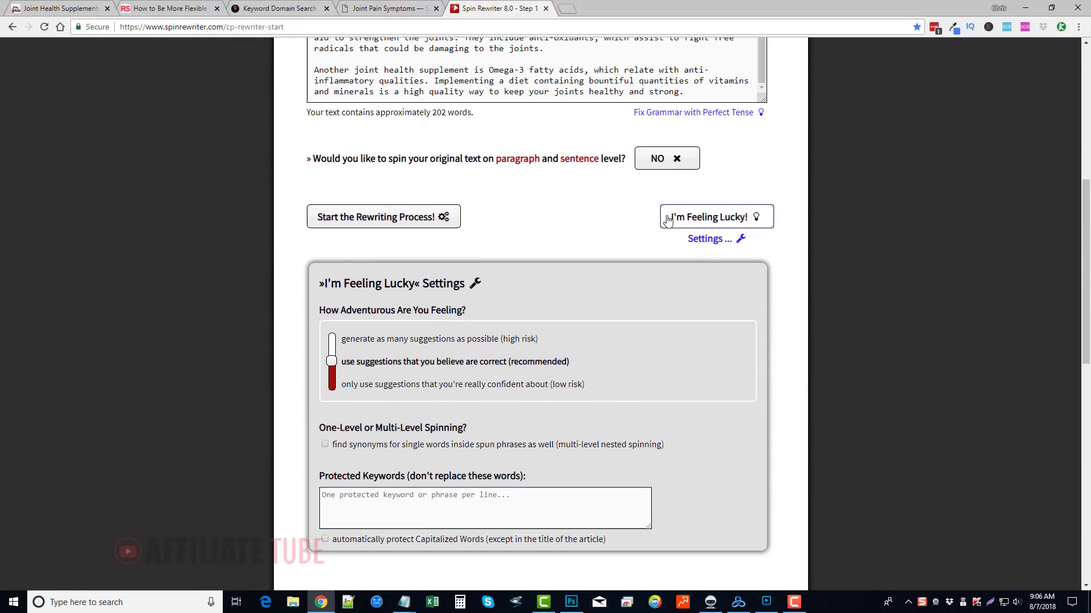
click(712, 215)
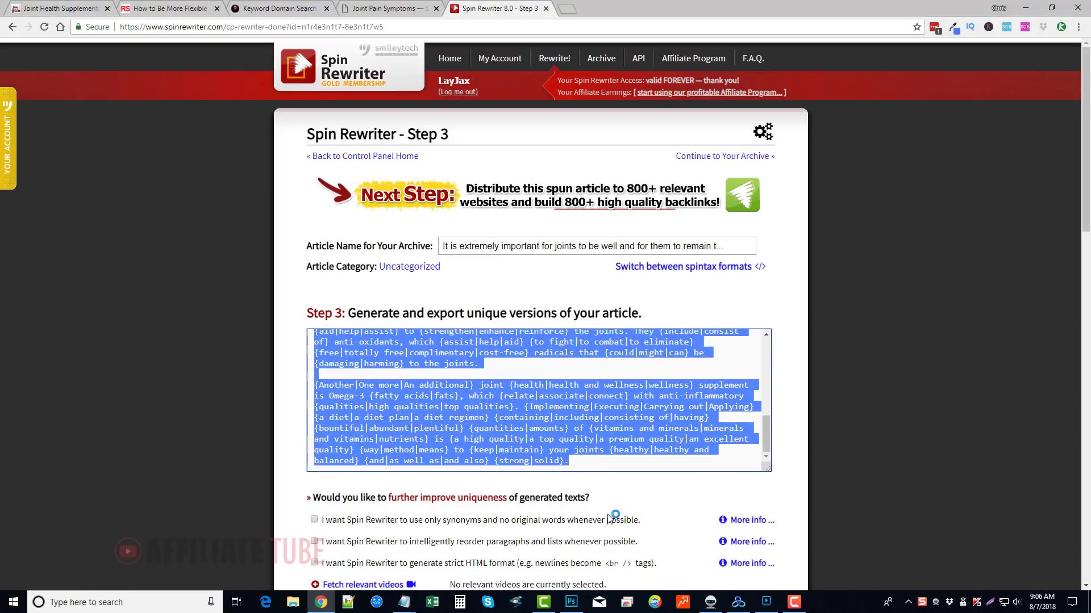
Generate a unique version of the joint supplements article, rated 91% unique at 228 words.
scroll(down, 3)
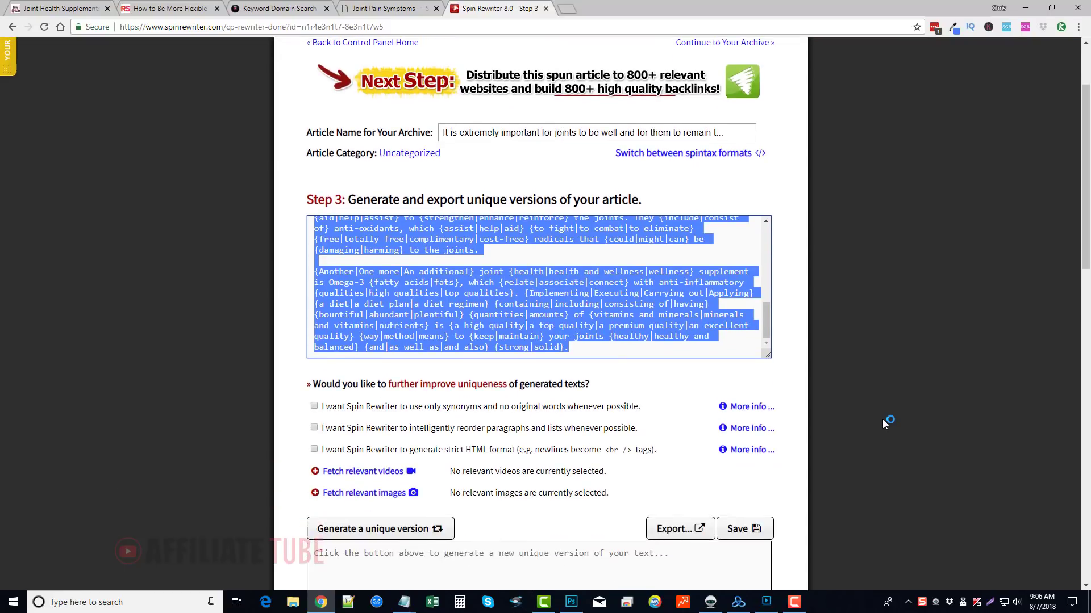
scroll(down, 3)
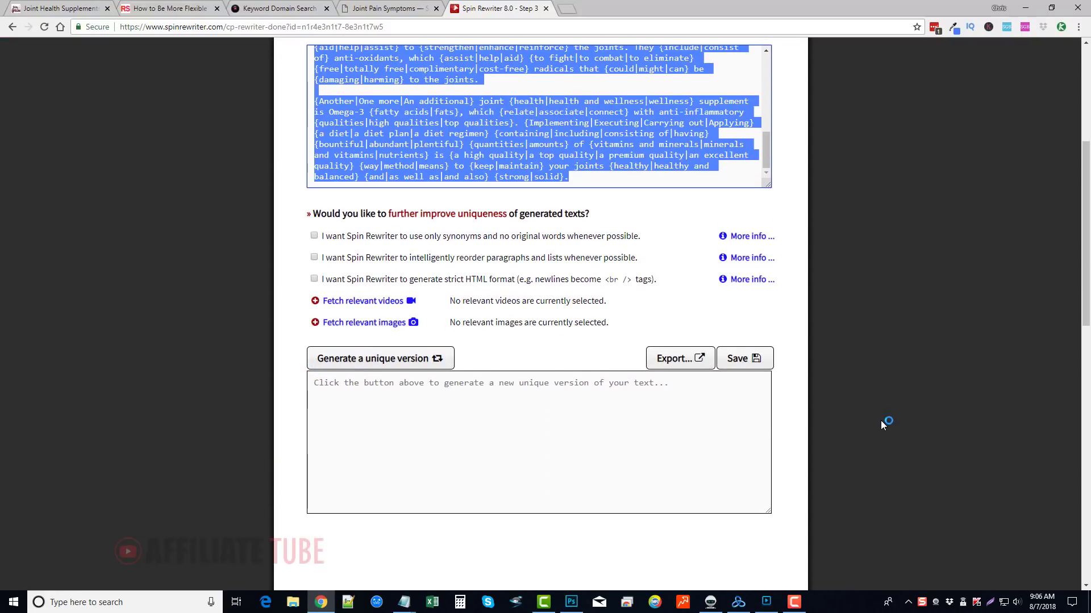
click(380, 358)
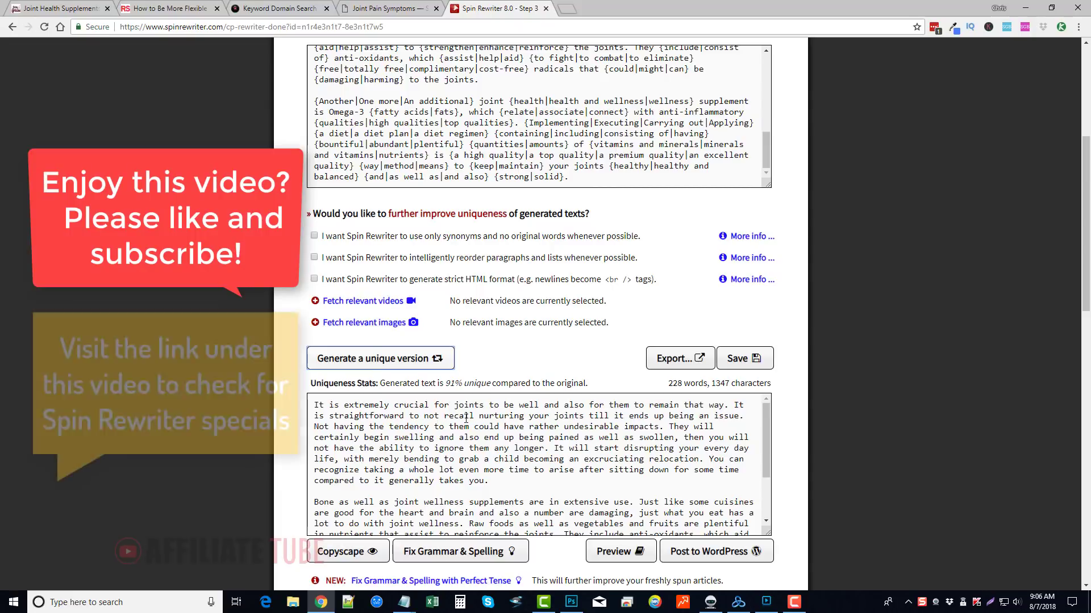
scroll(up, 3)
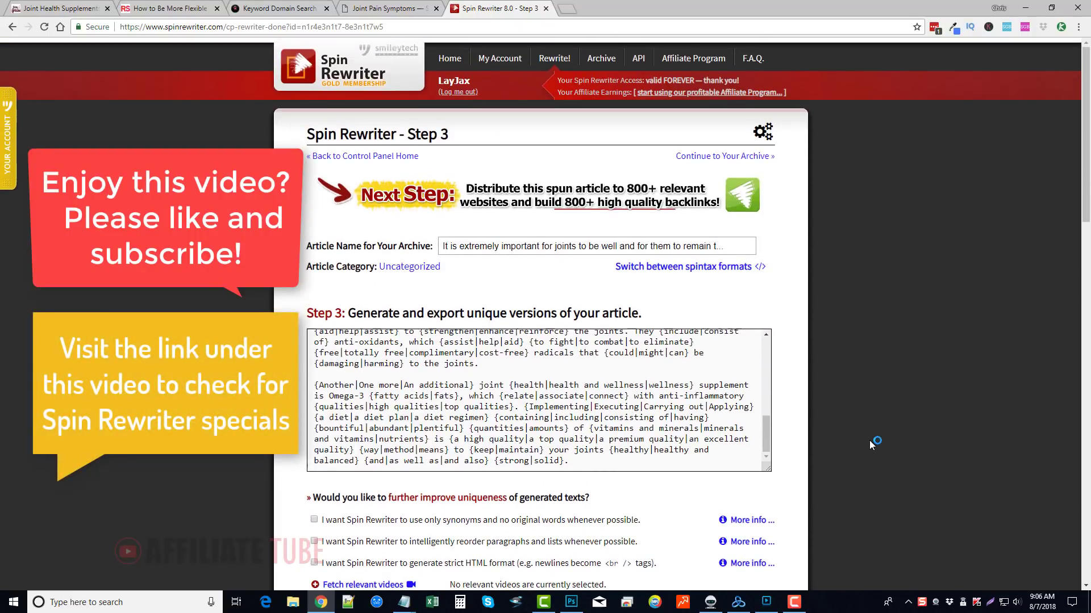